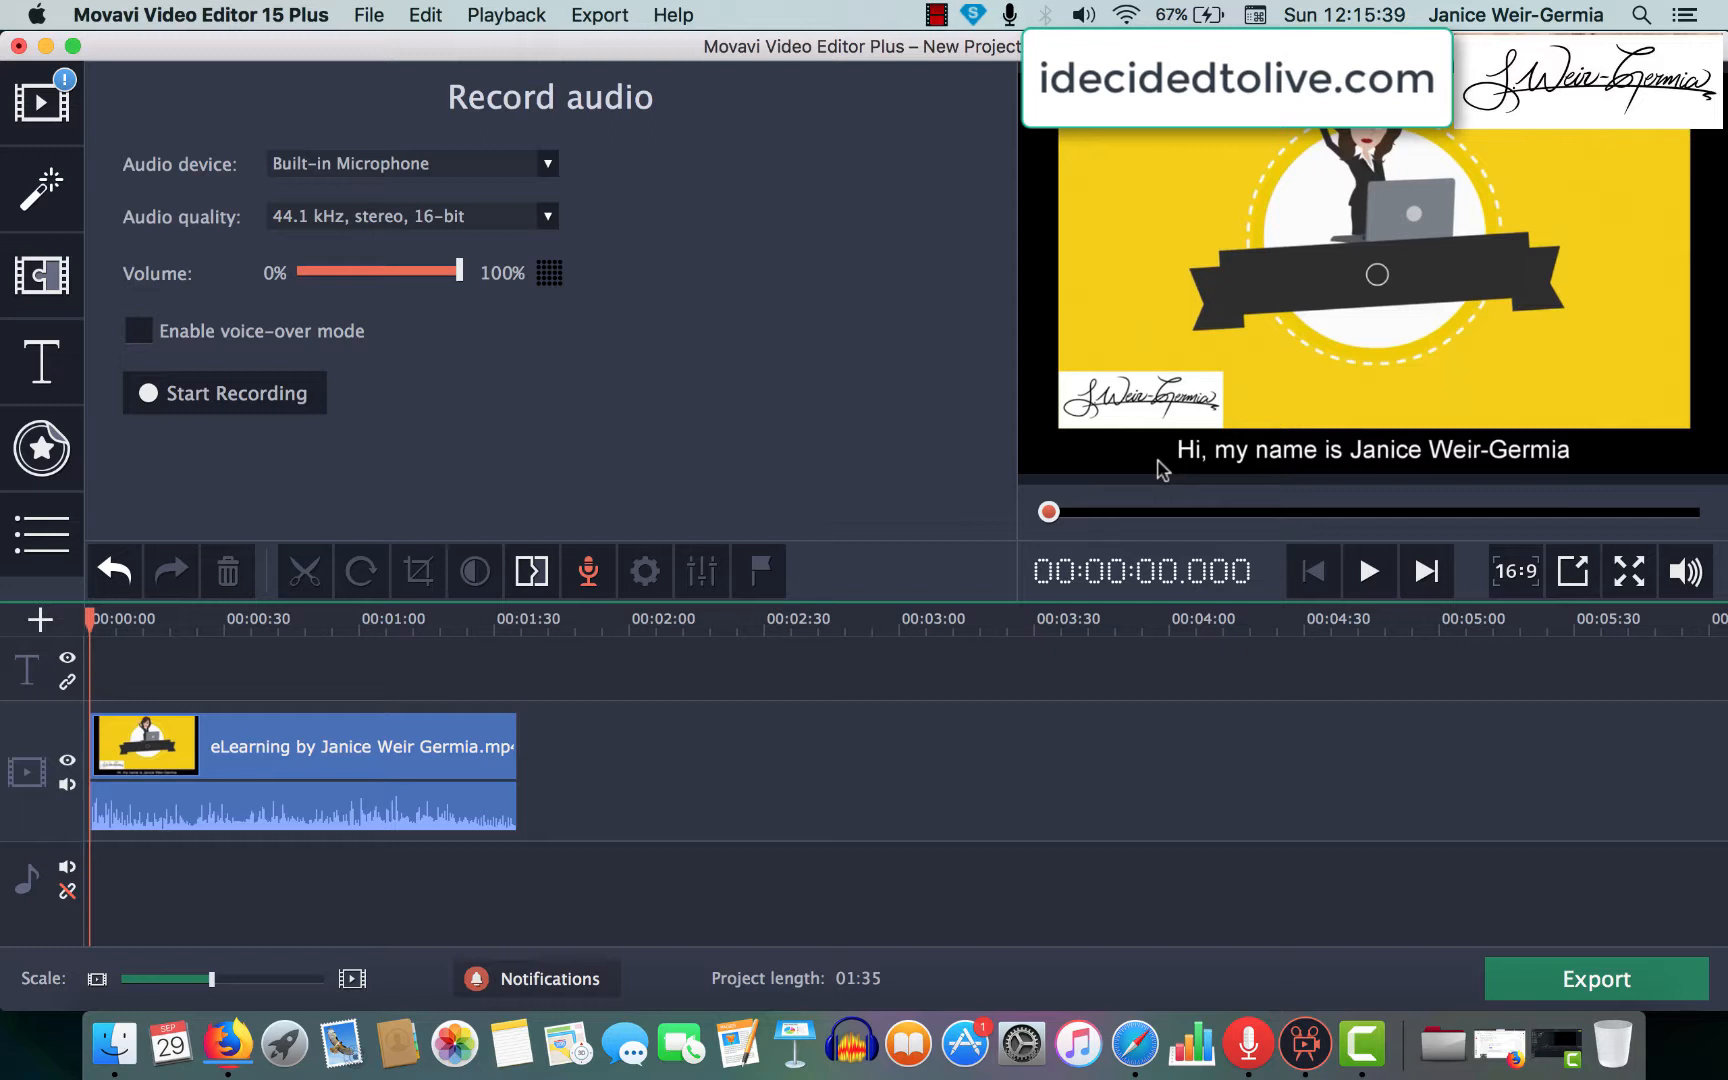
mouse_move(768, 786)
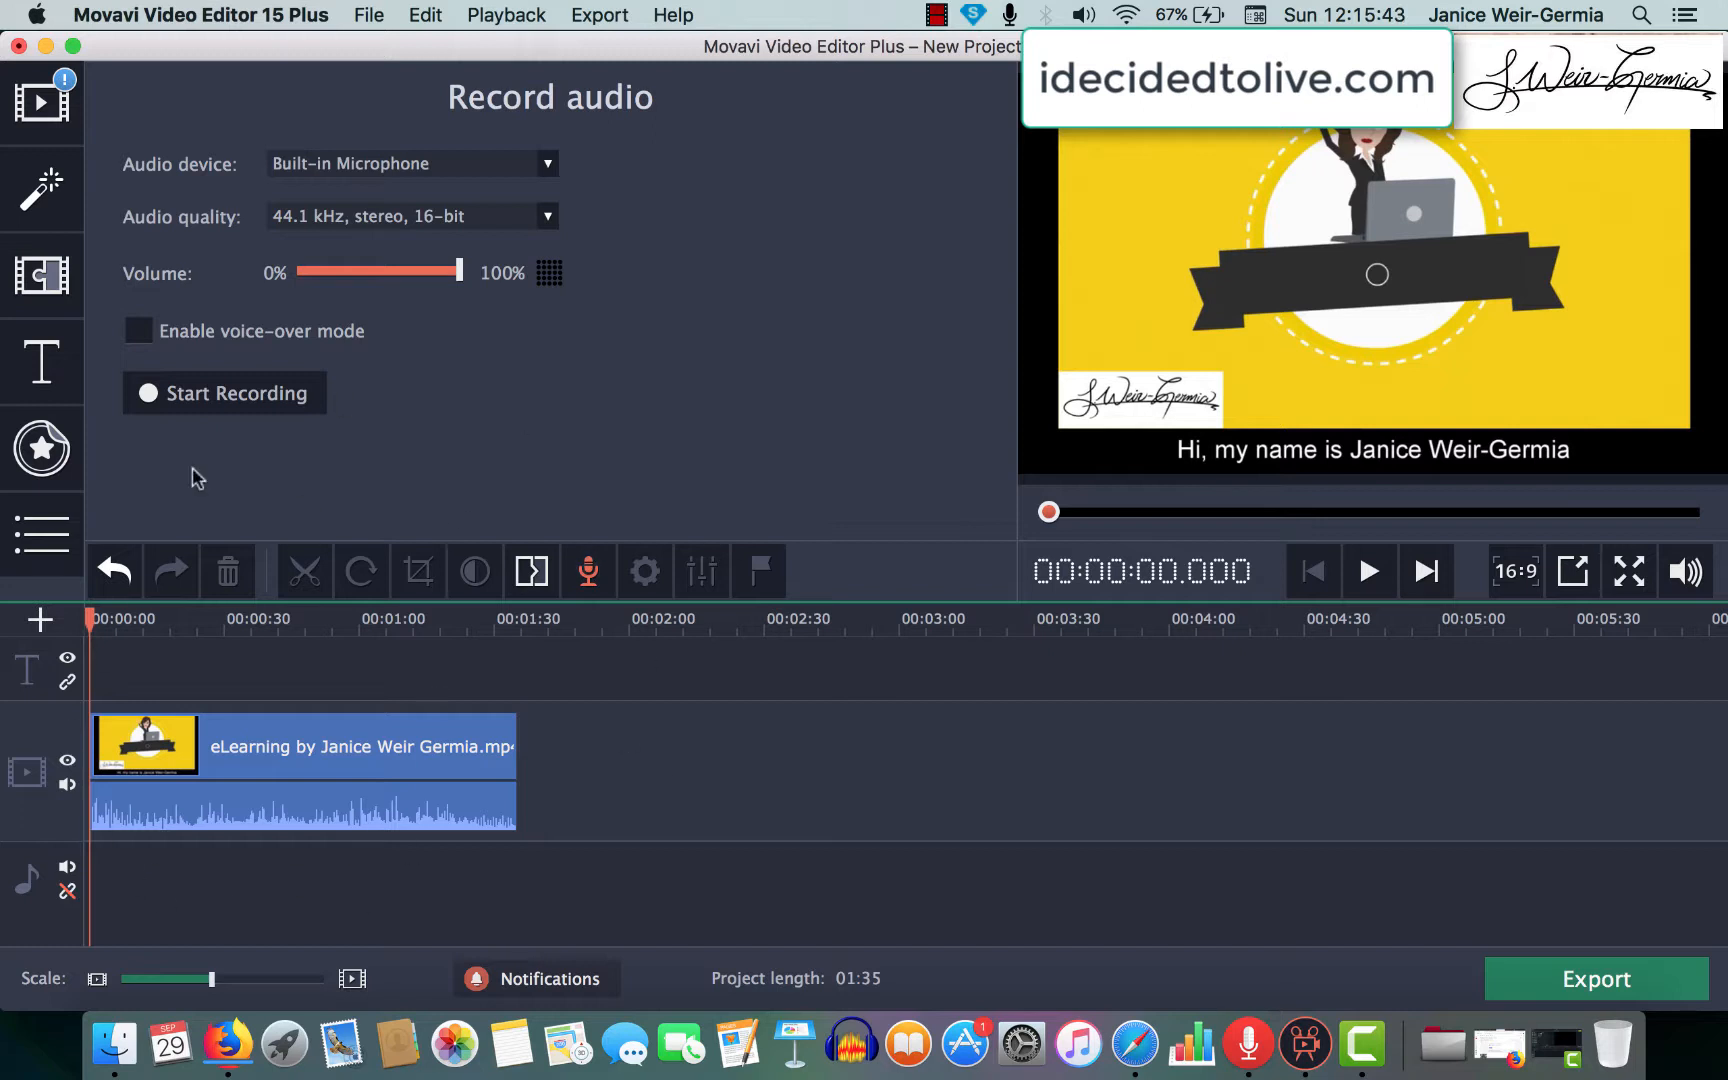
mouse_move(404, 772)
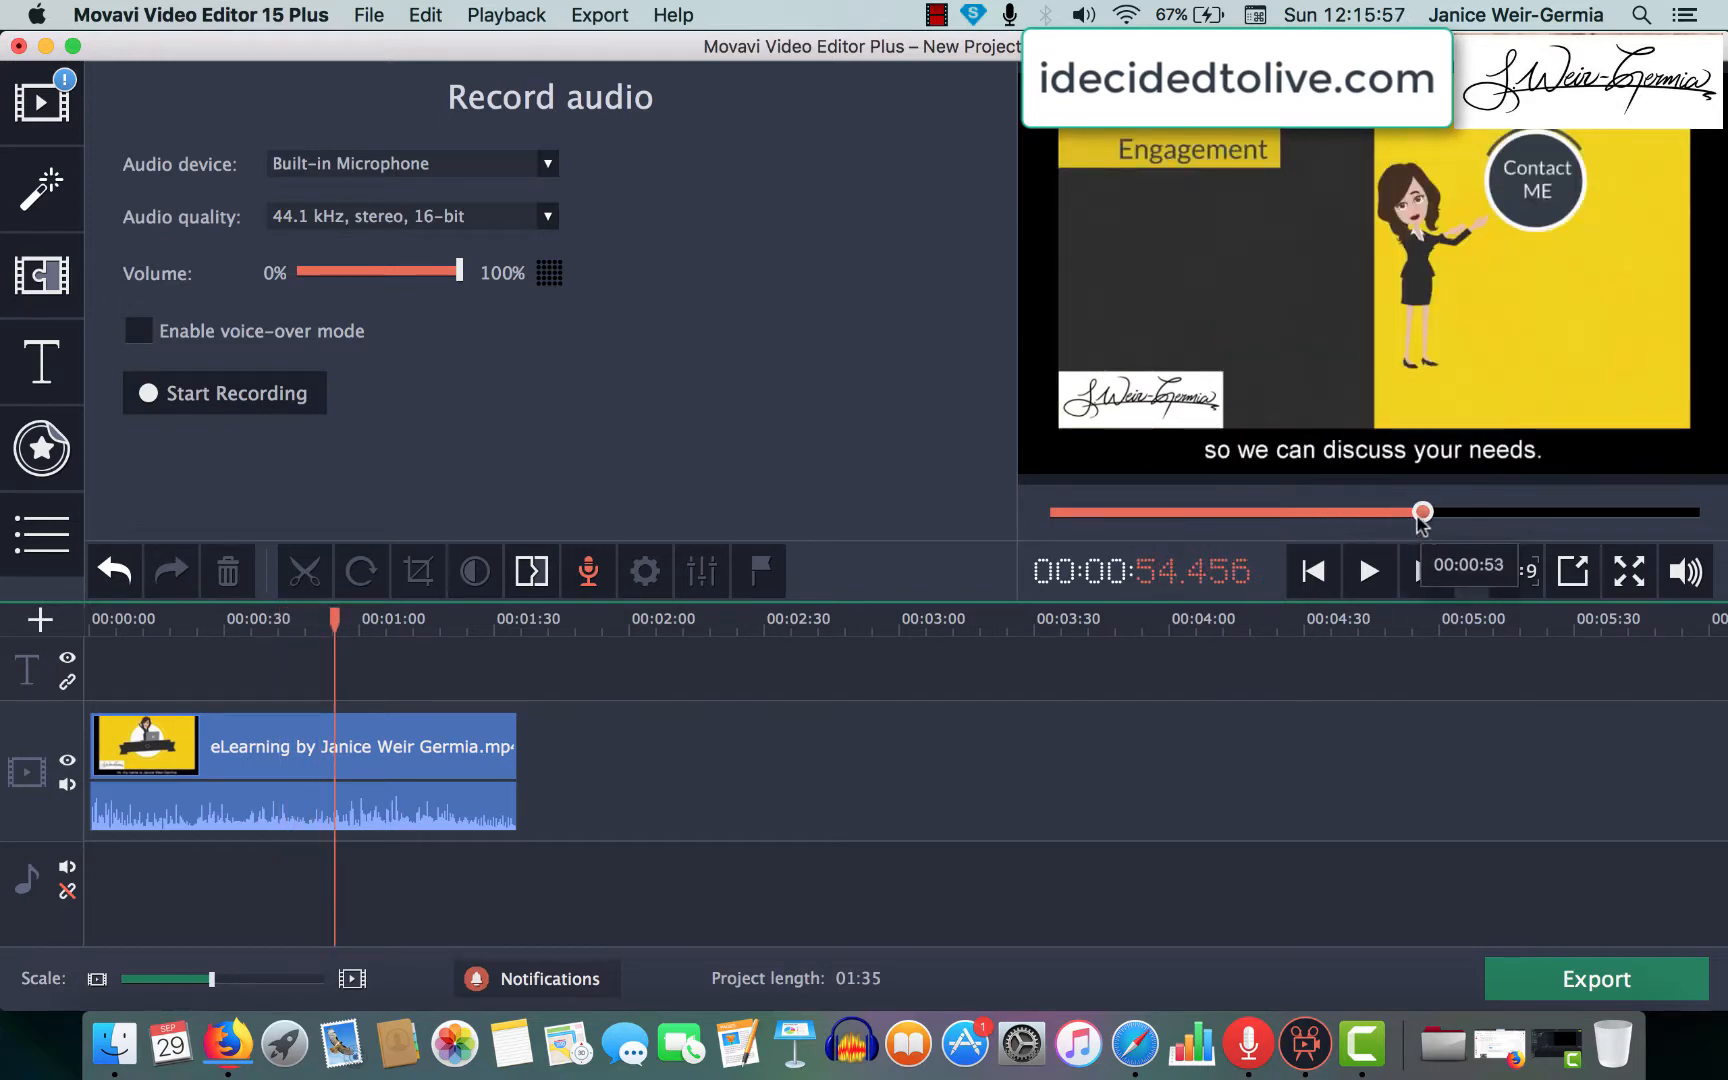
mouse_move(1196, 596)
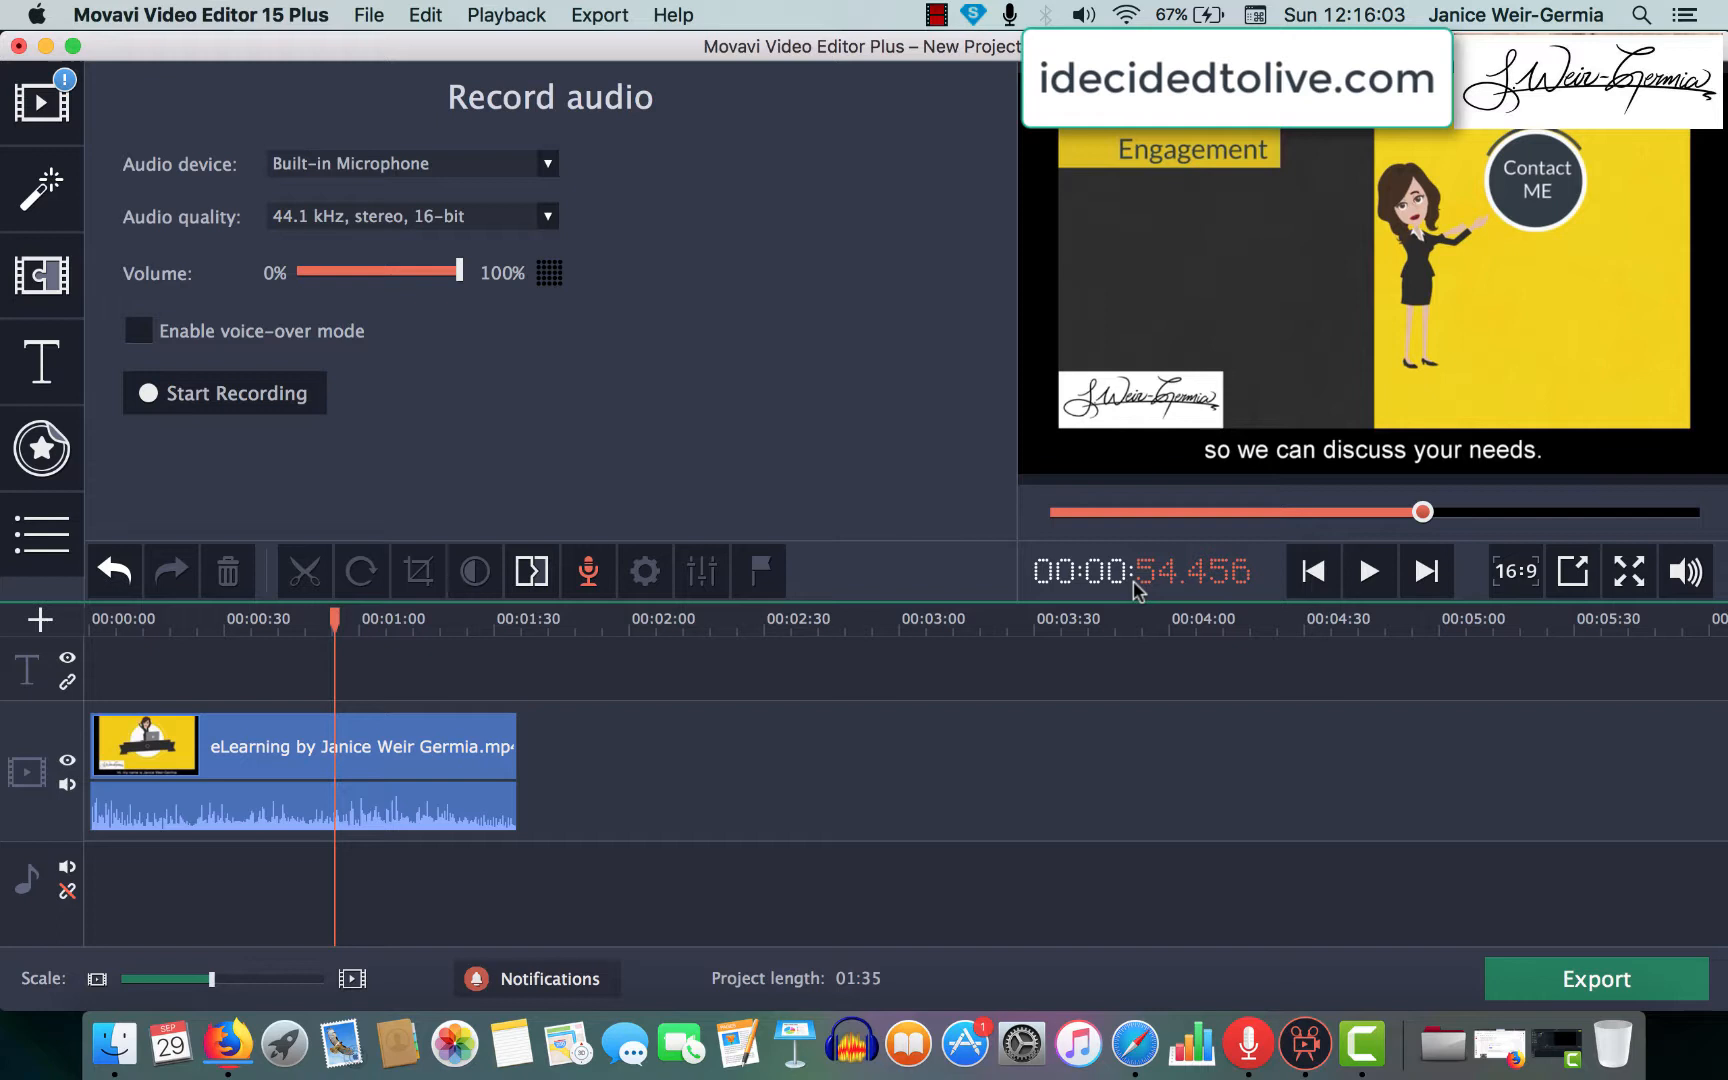
mouse_move(1062, 708)
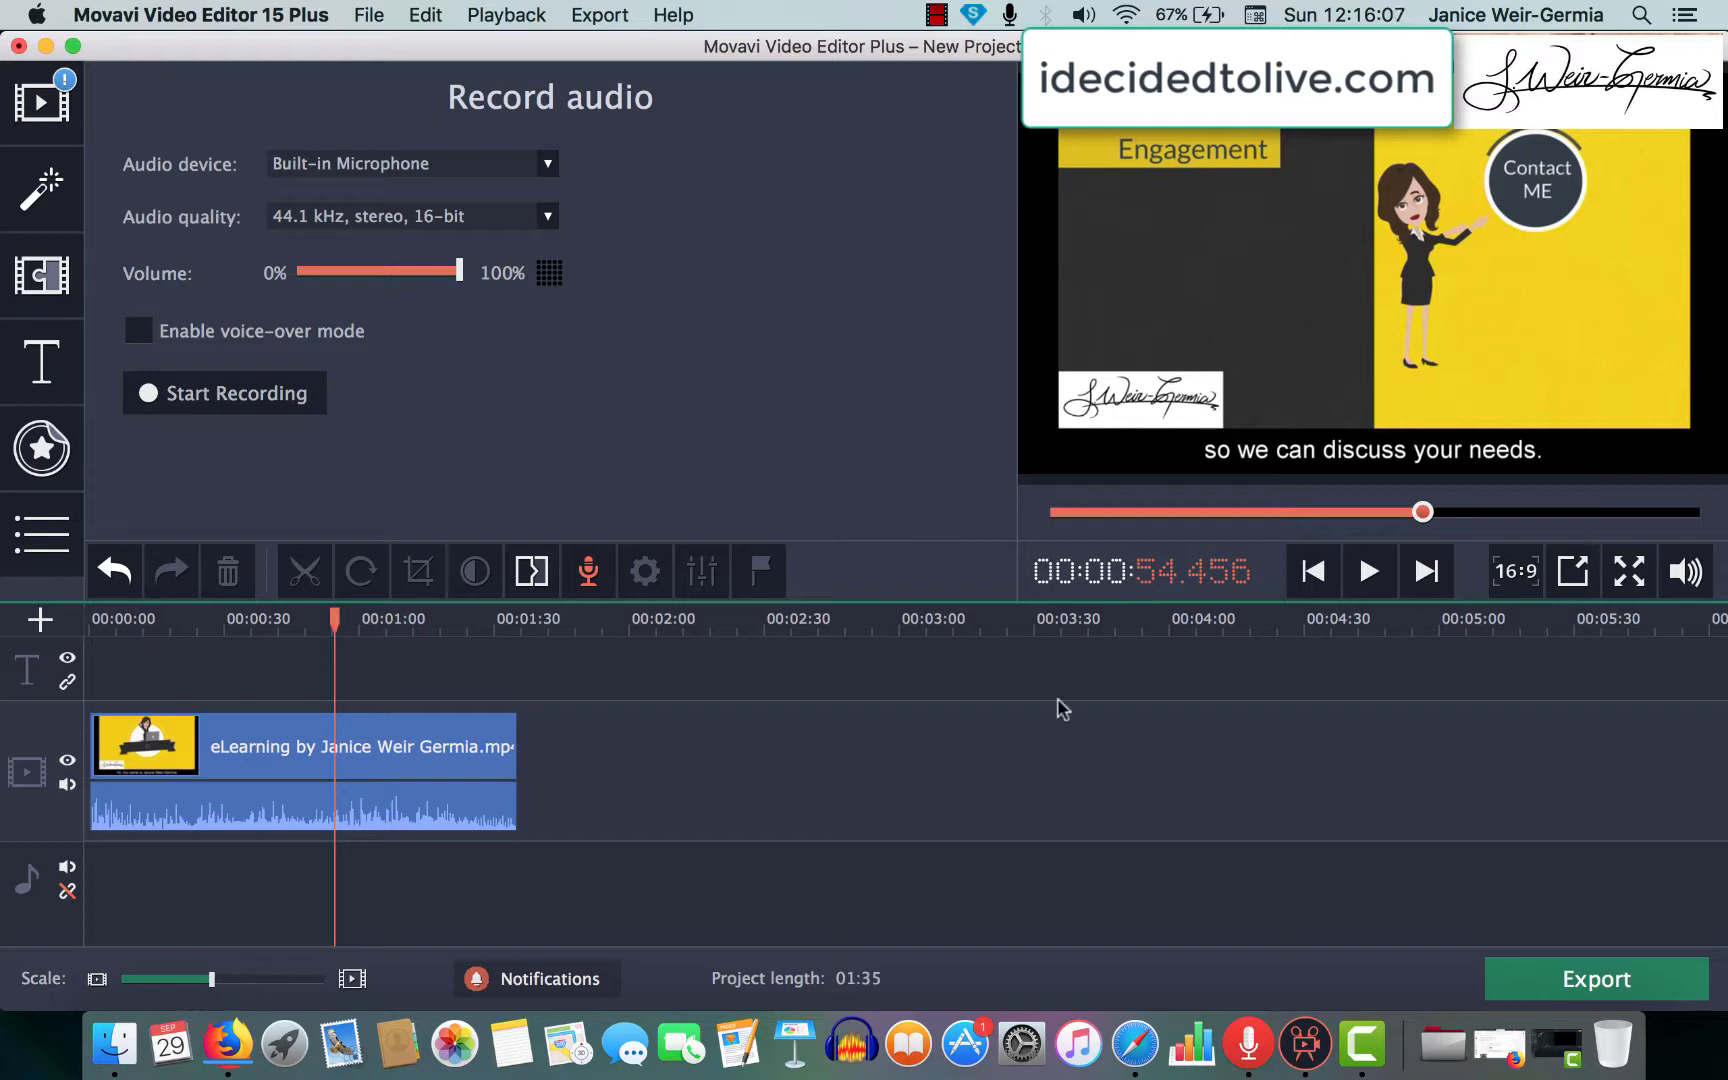
mouse_move(1198, 588)
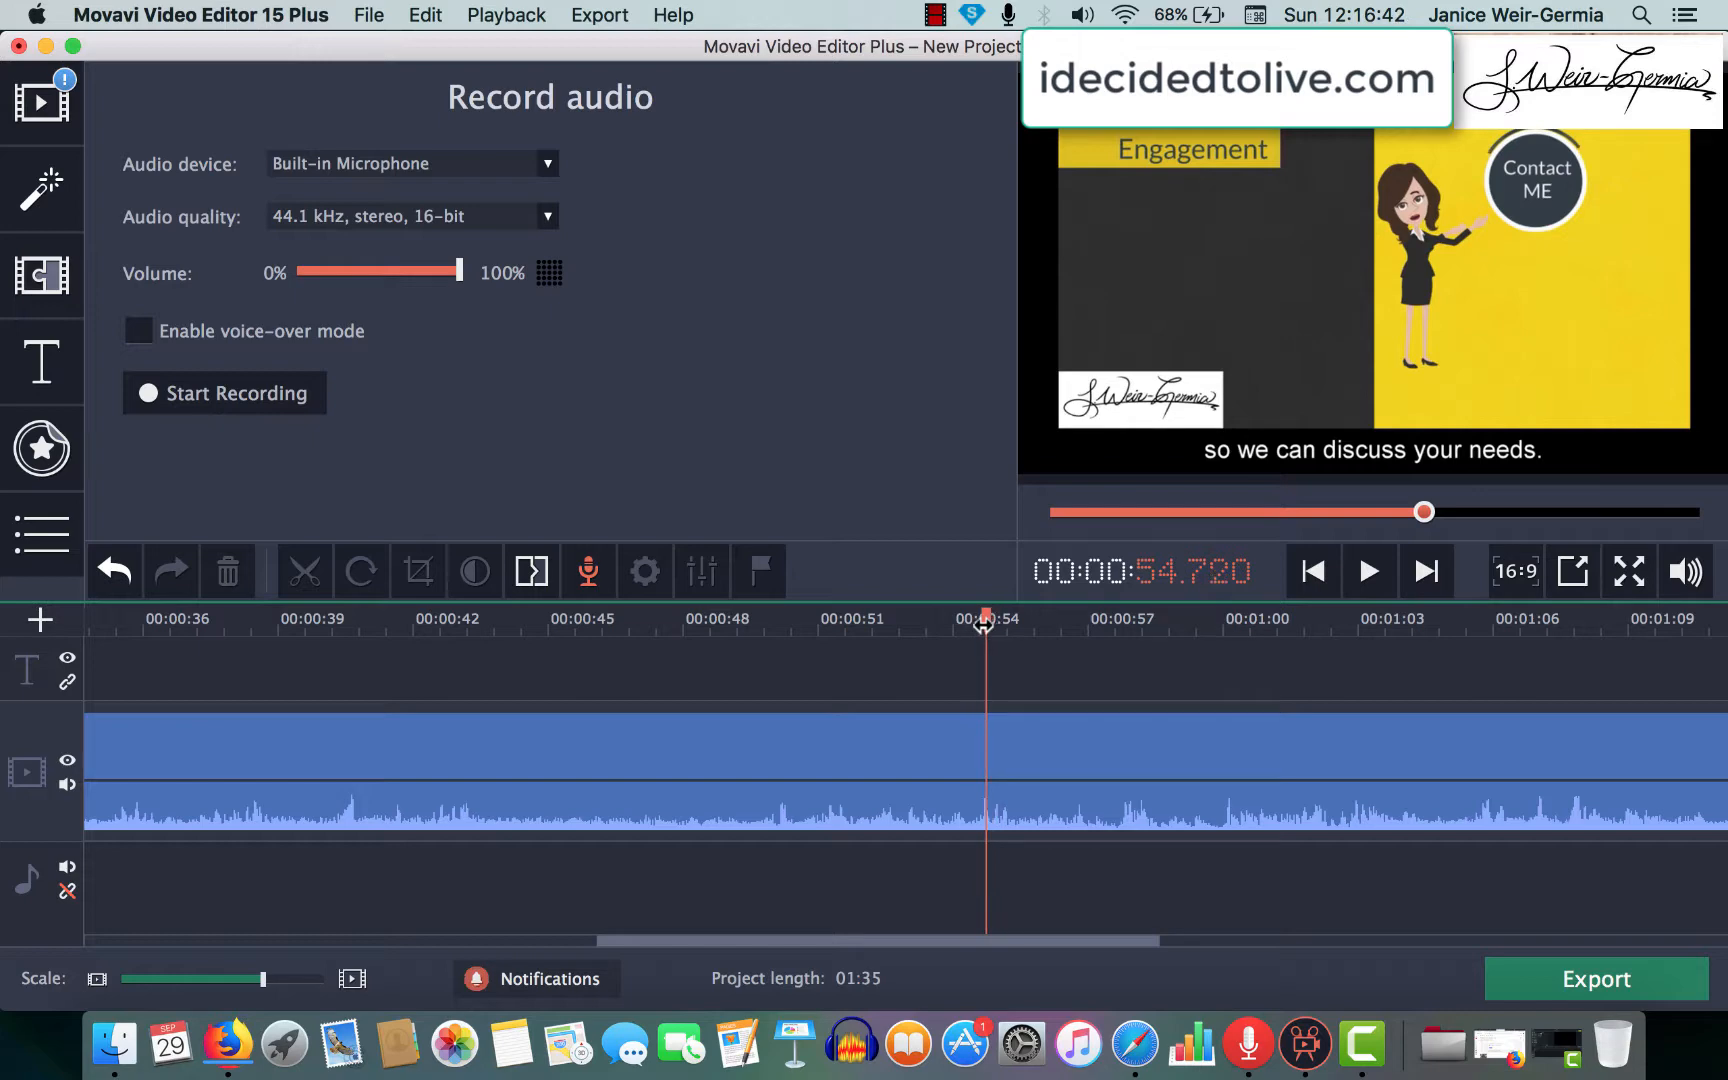
Refine the playhead to about 0:54.4 near the end of the Engagement slide
click(976, 620)
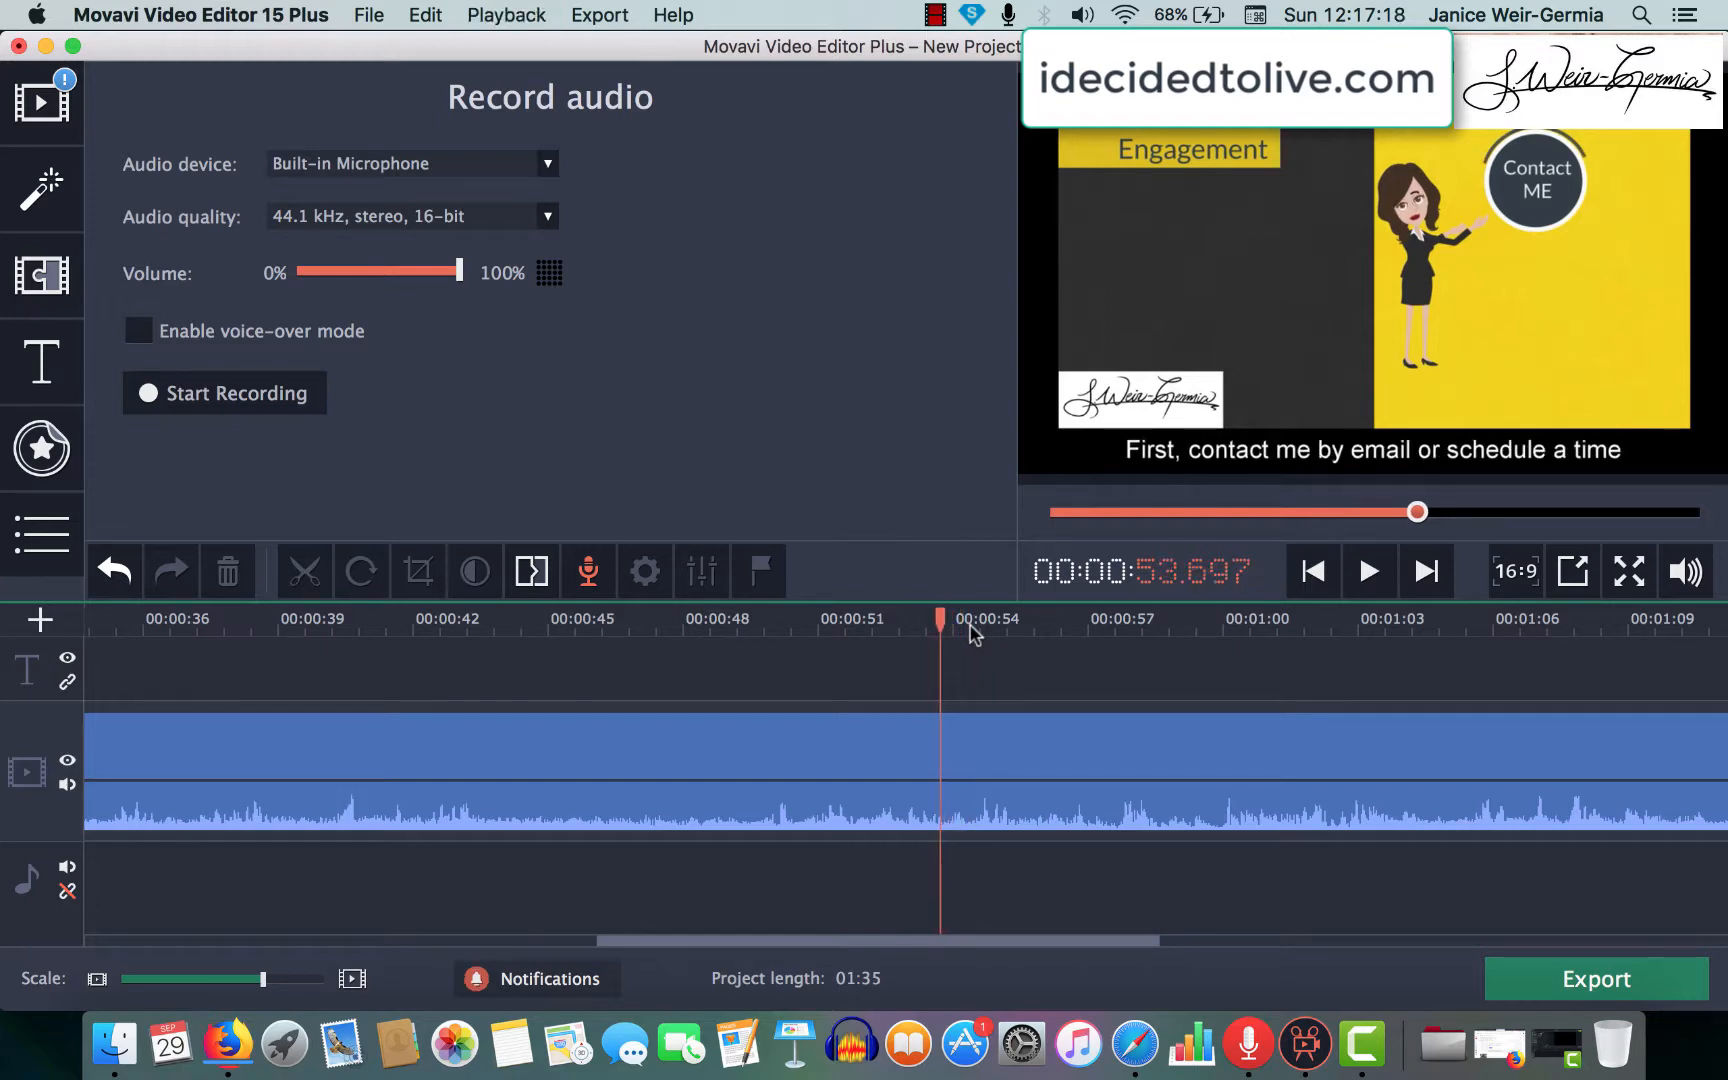
click(916, 628)
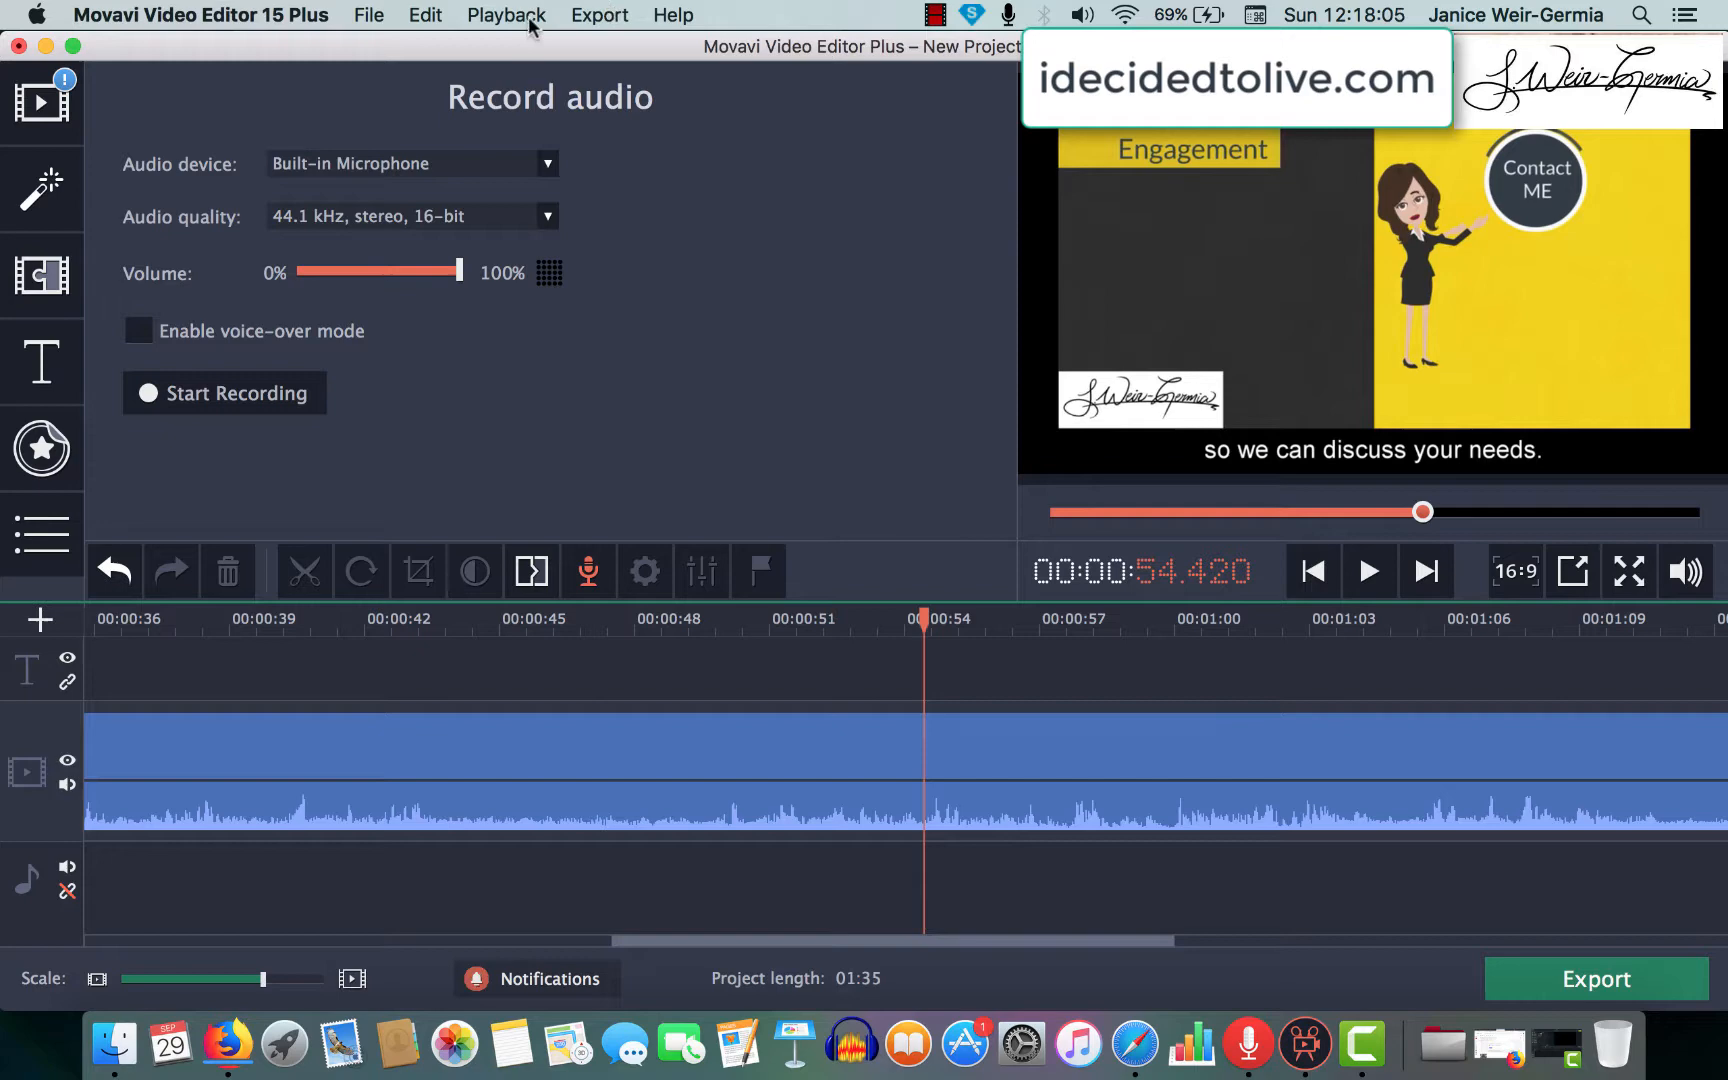
click(504, 14)
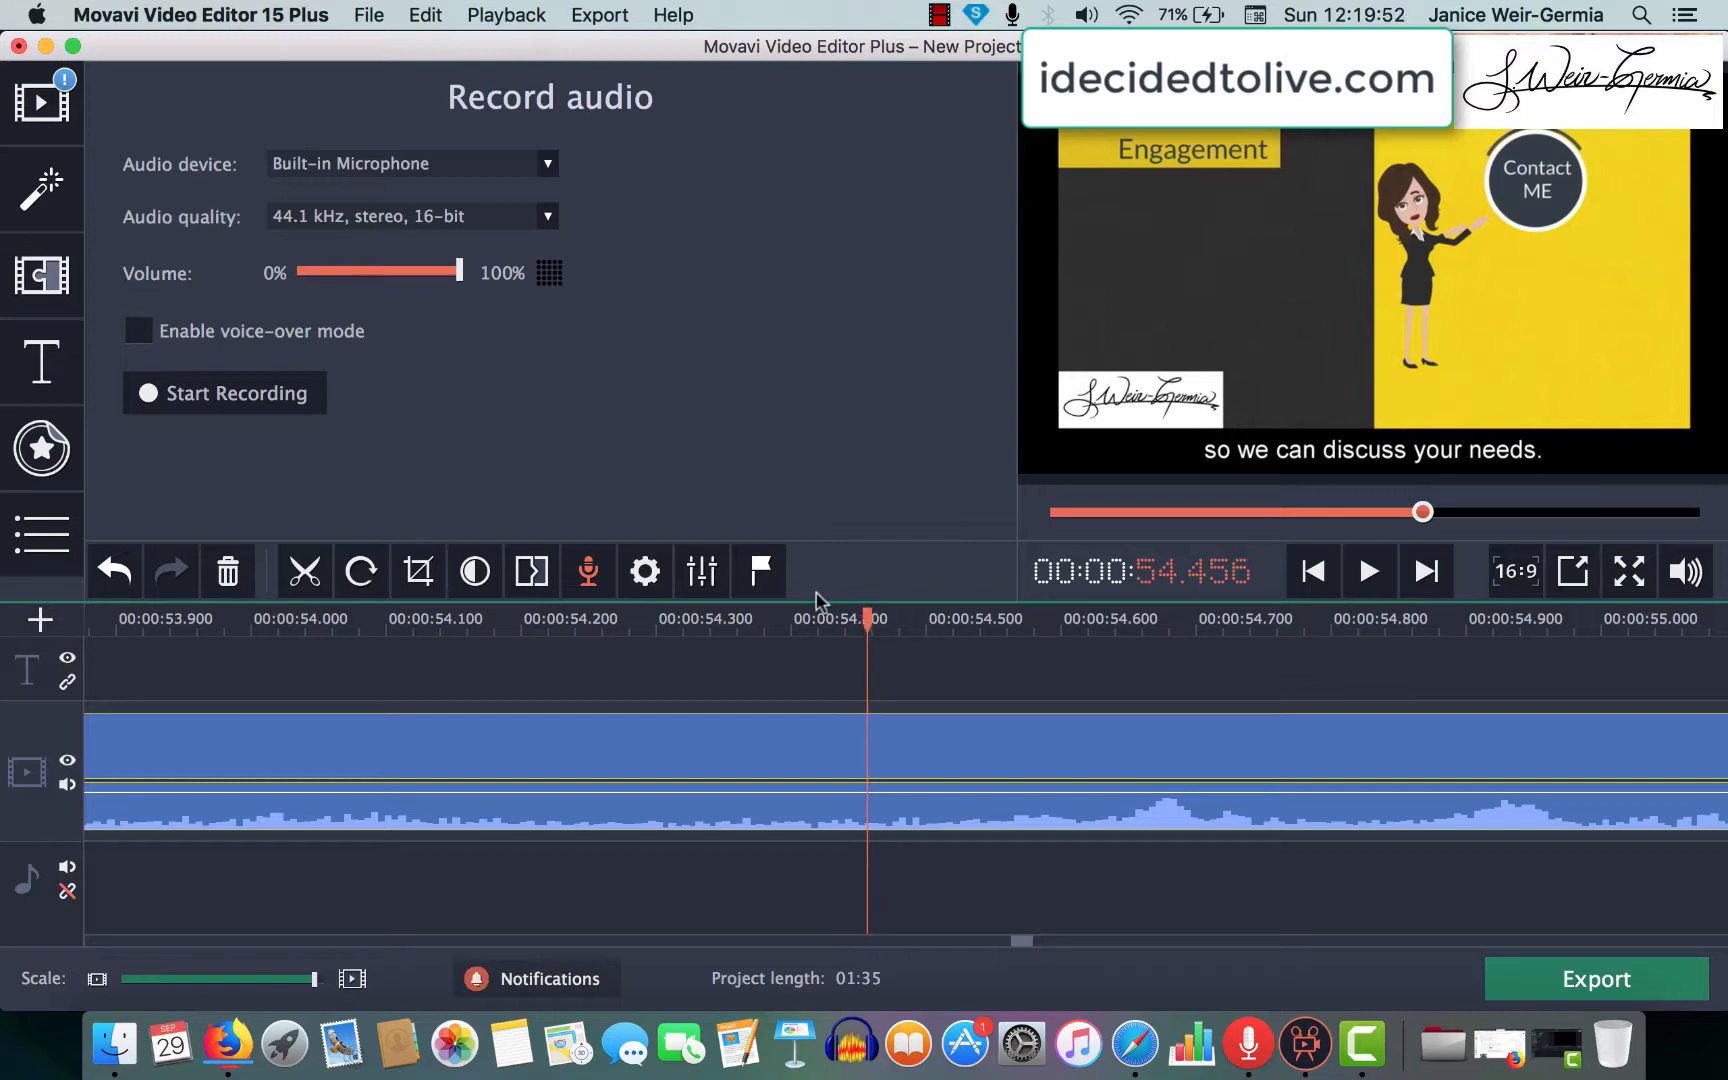
Split the eLearning clip at 0:54.456 and again at 1:14.364
click(424, 14)
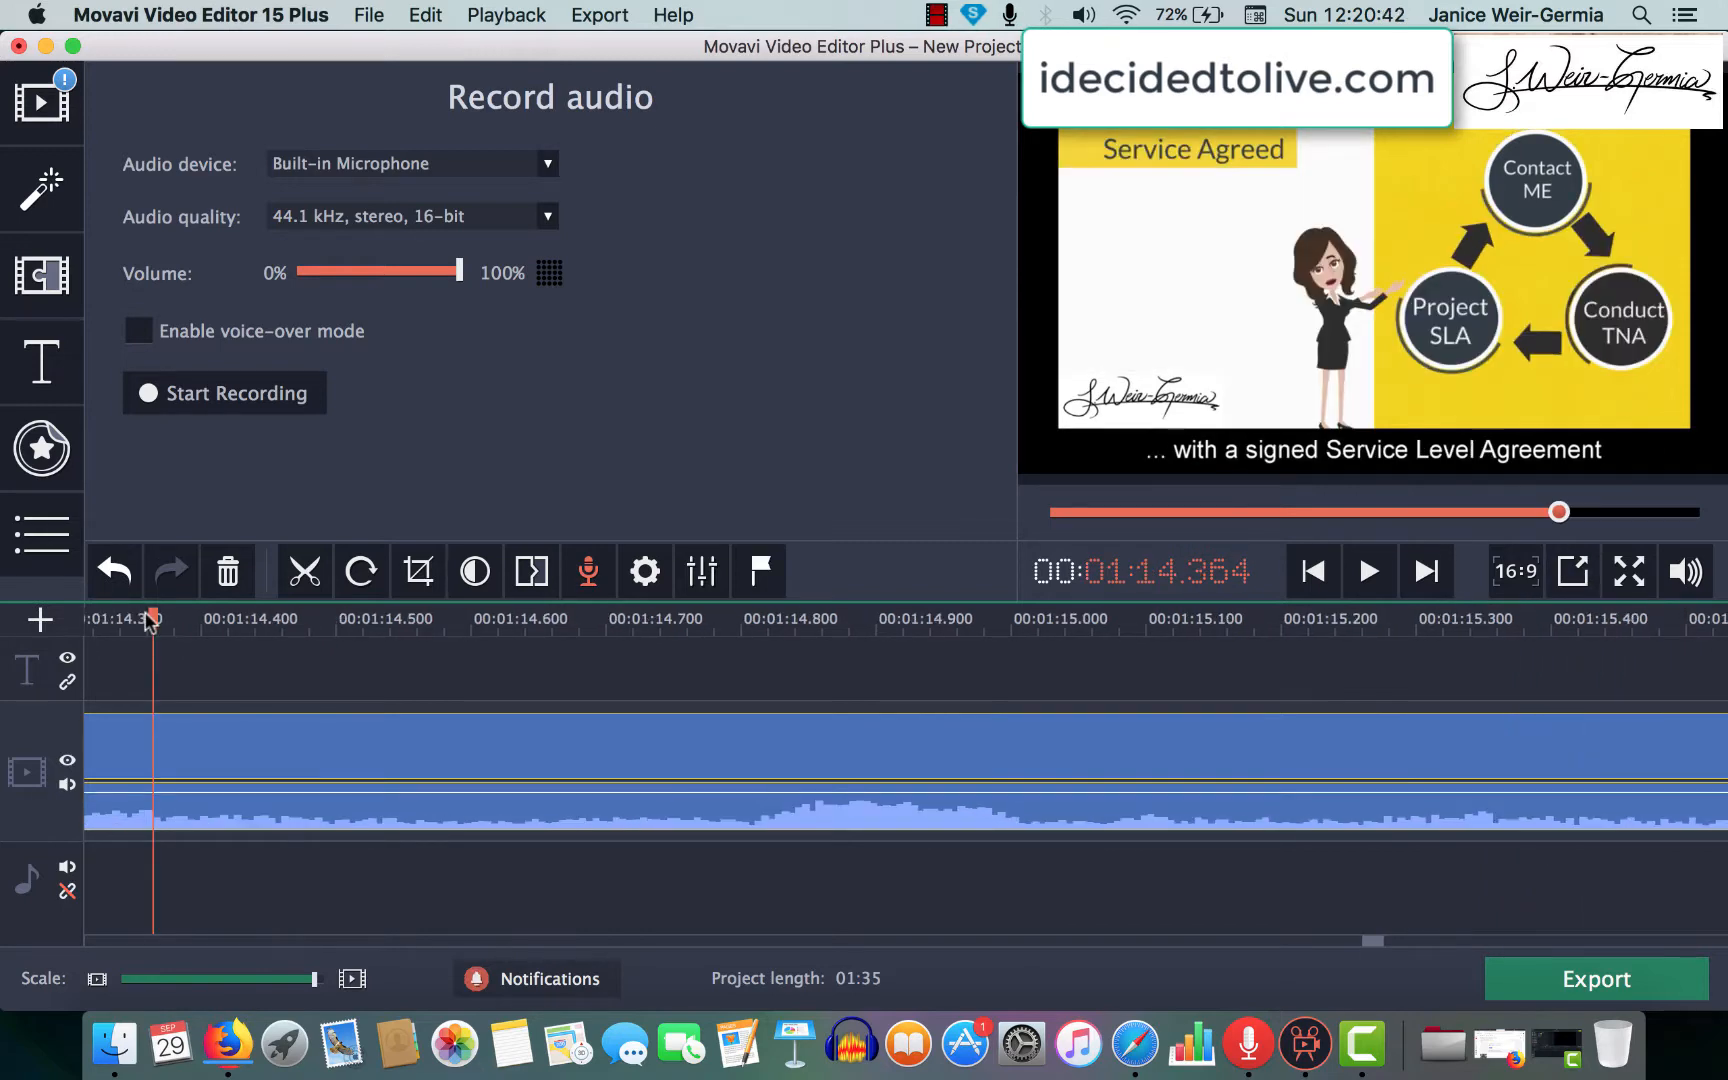
mouse_move(430, 22)
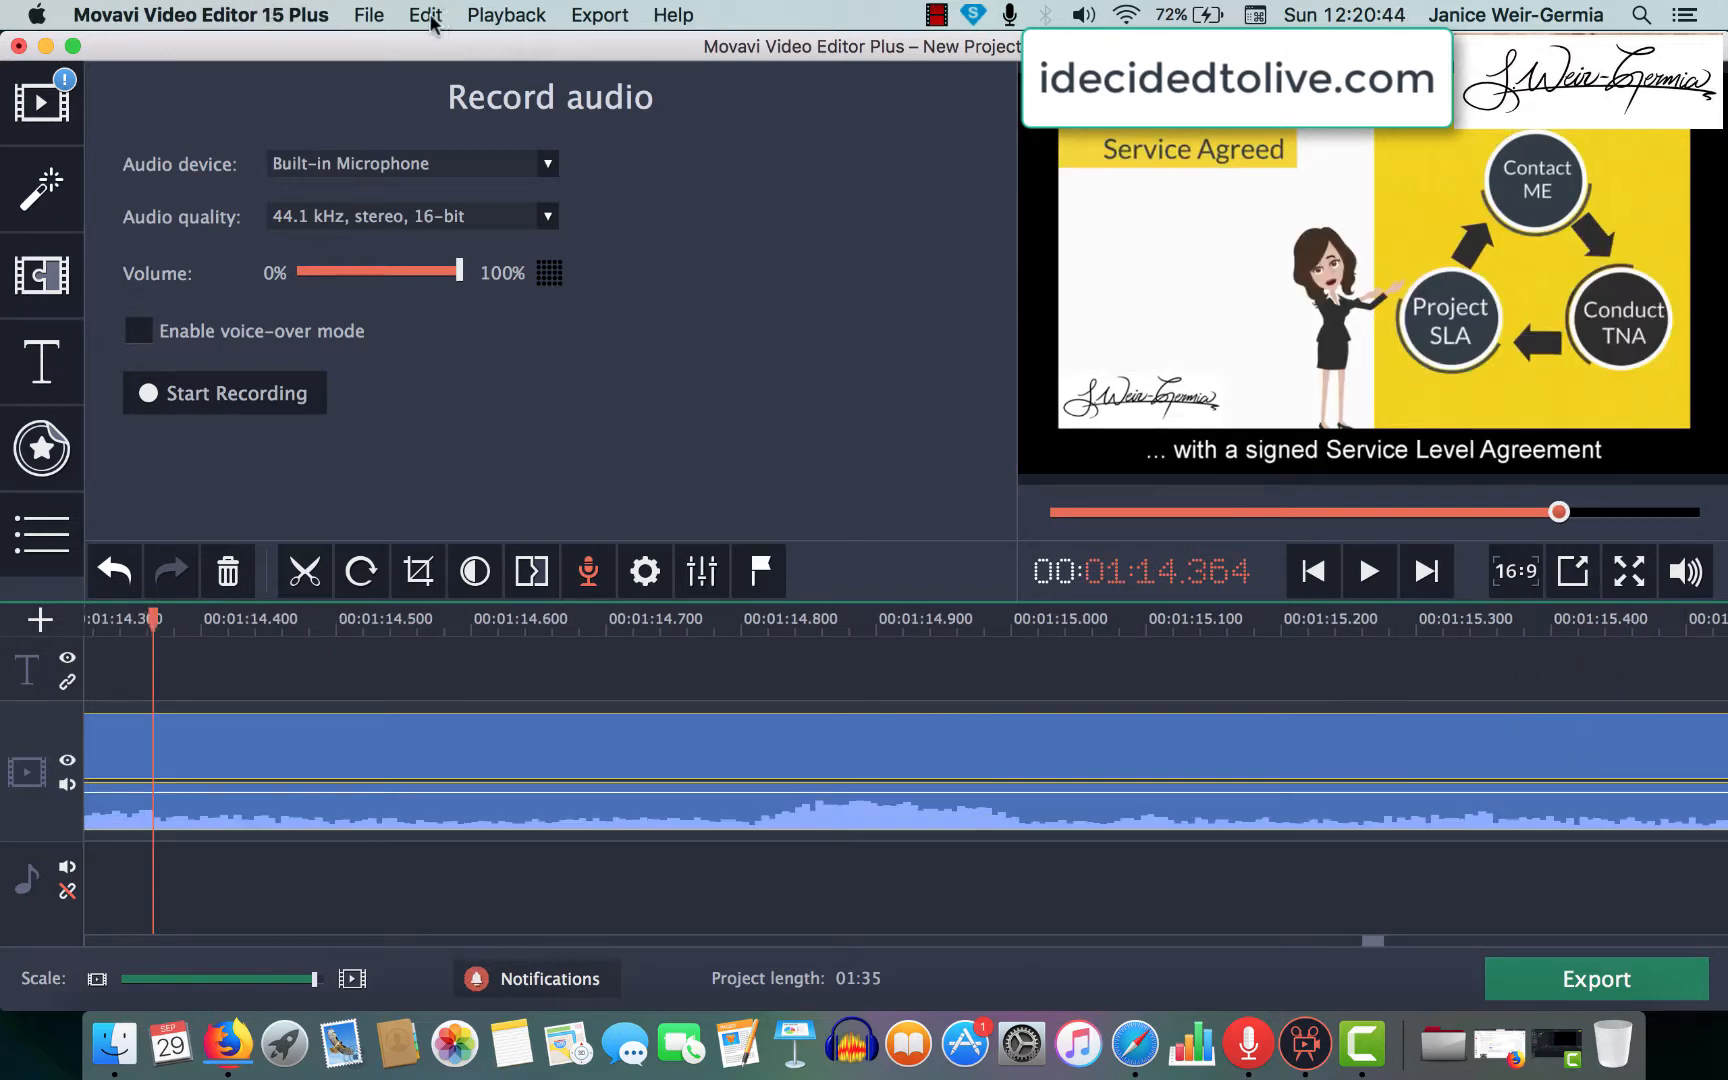
click(424, 14)
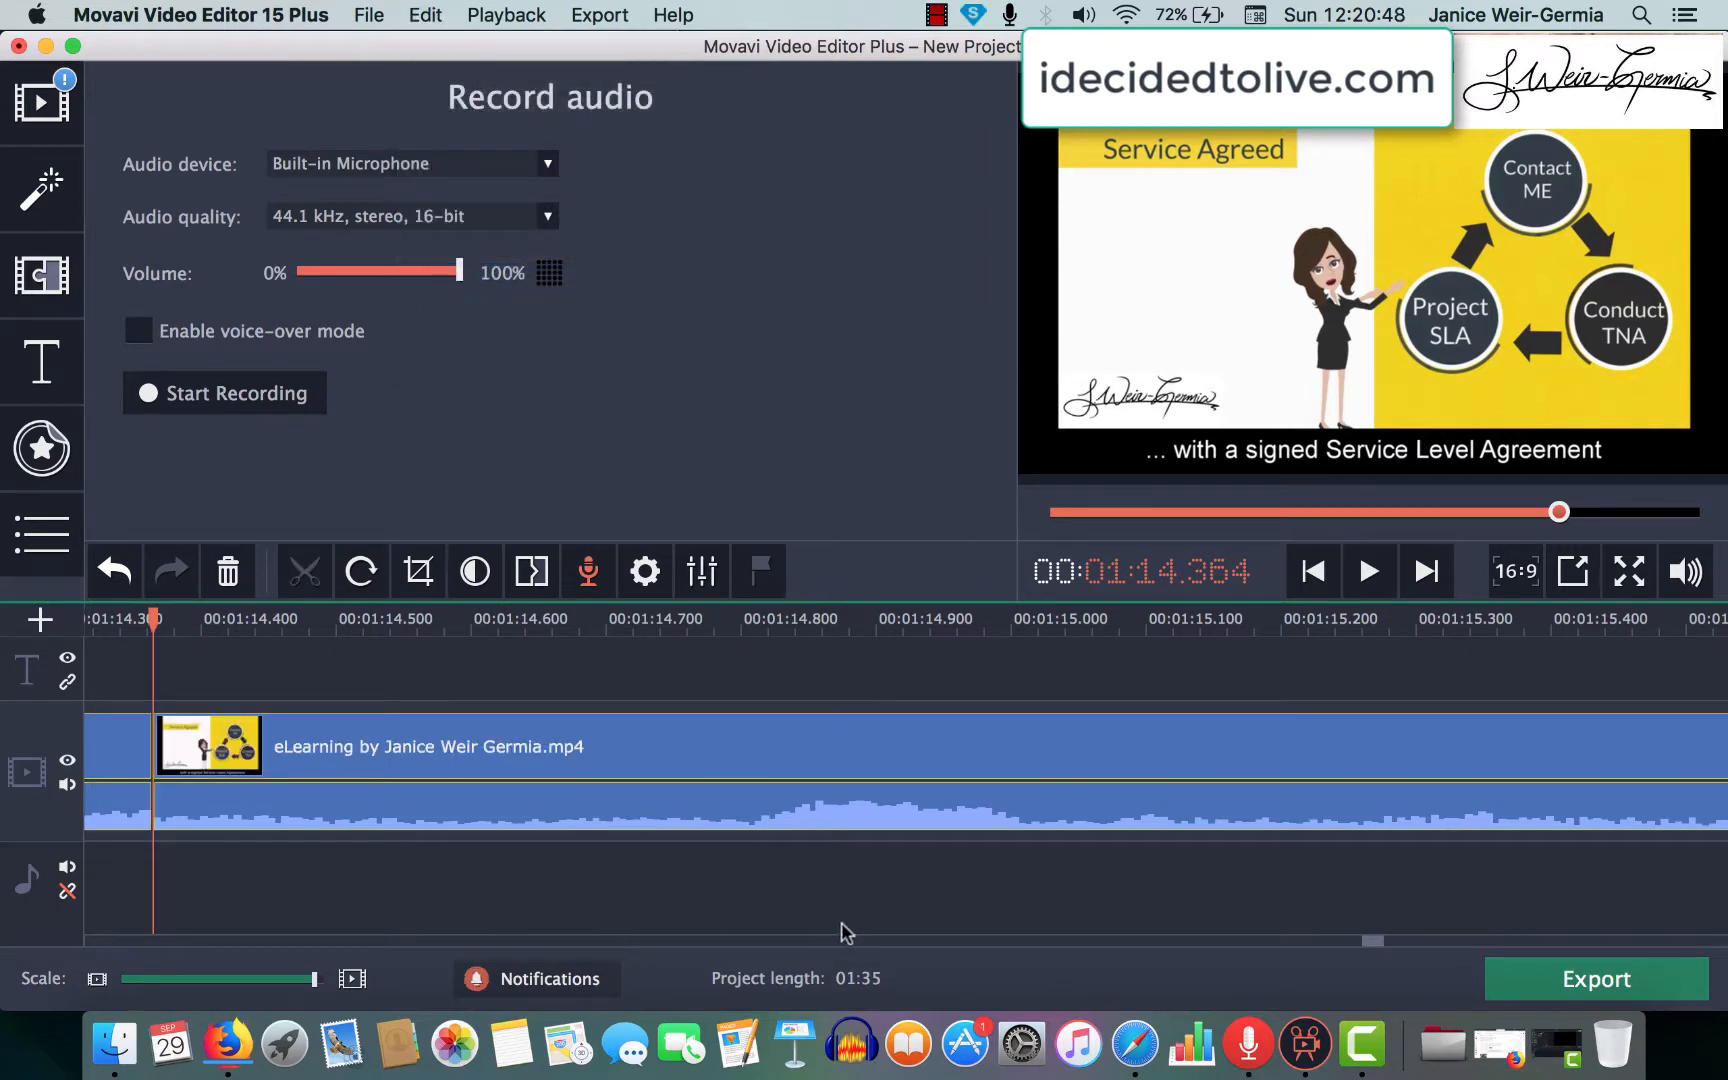
mouse_move(890, 912)
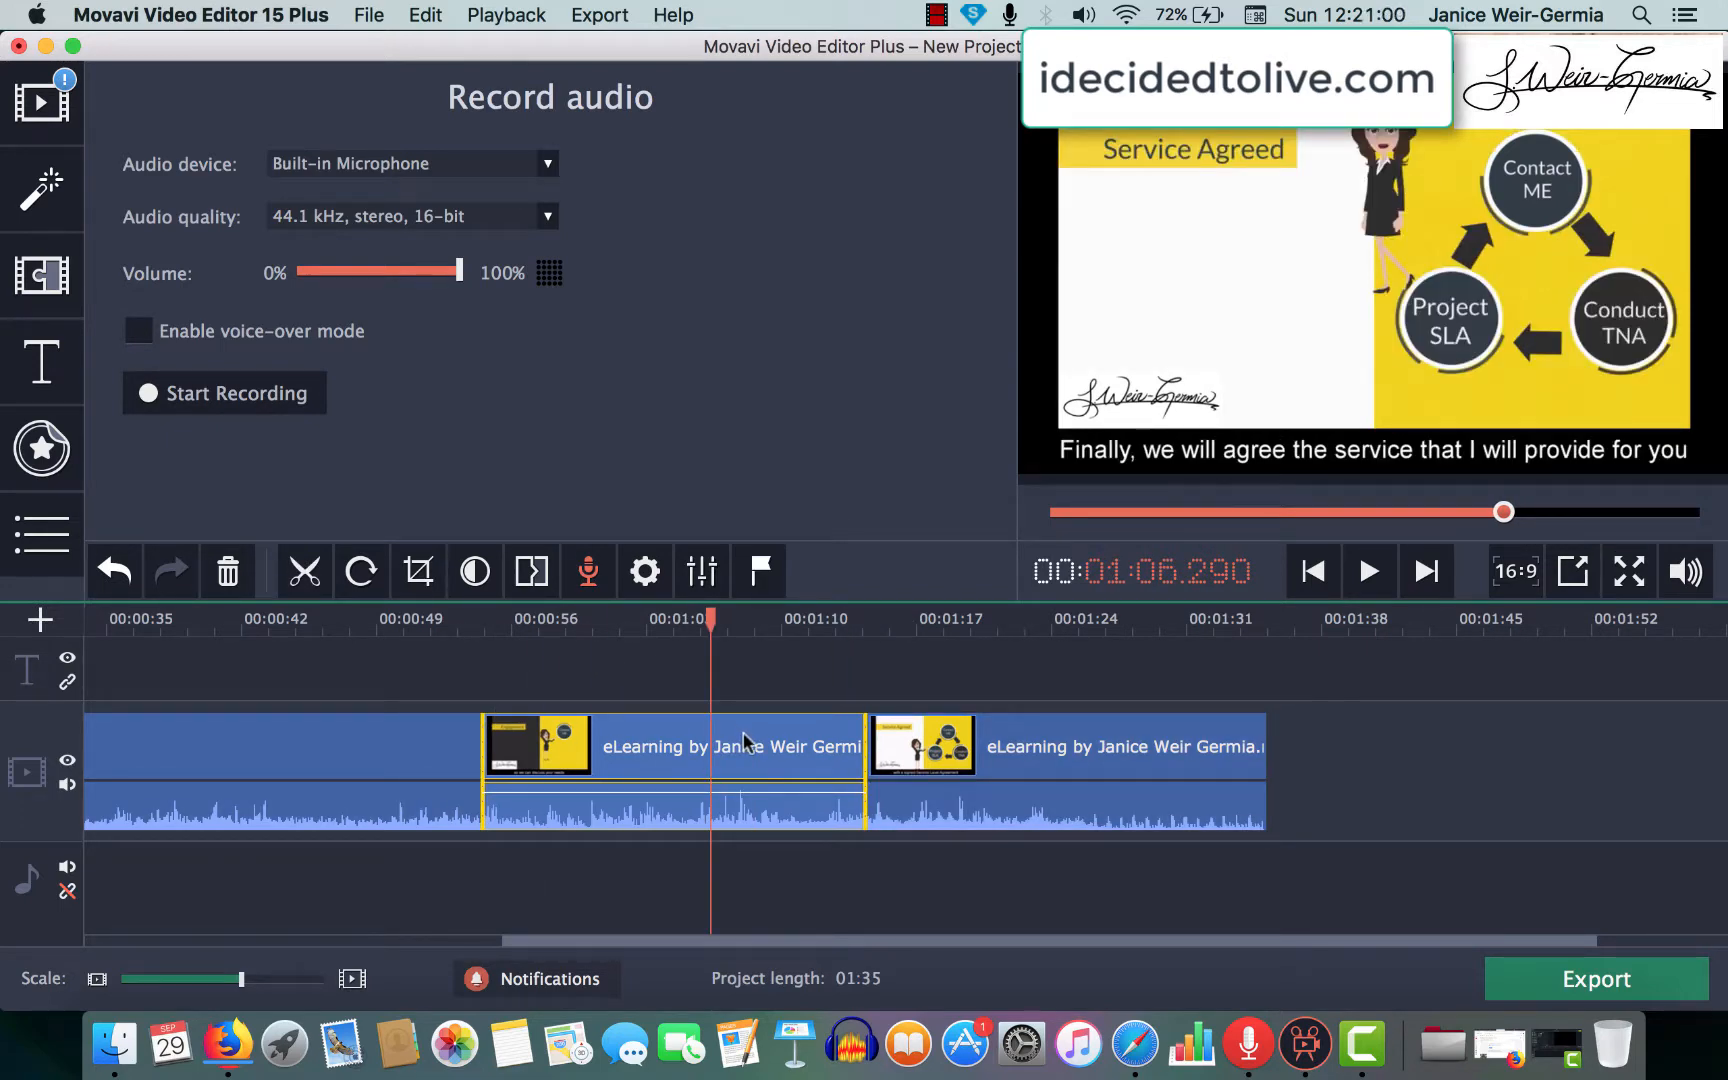
mouse_move(744, 822)
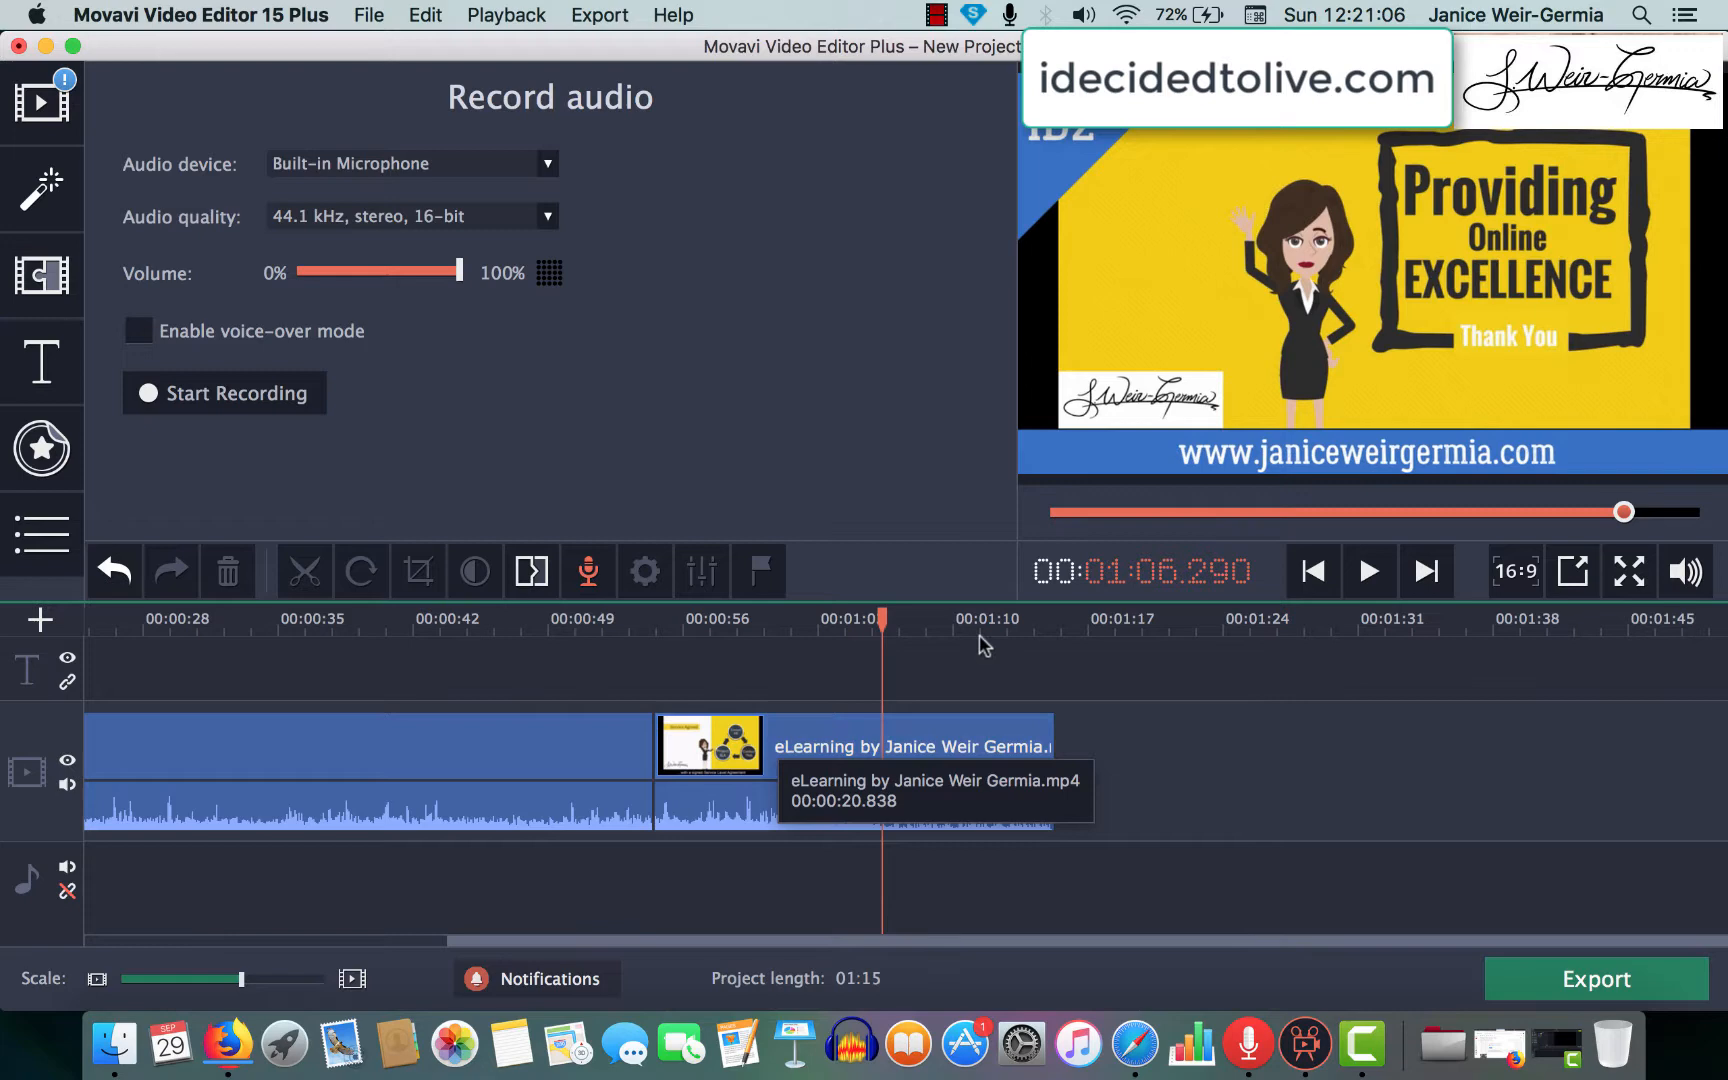
mouse_move(866, 630)
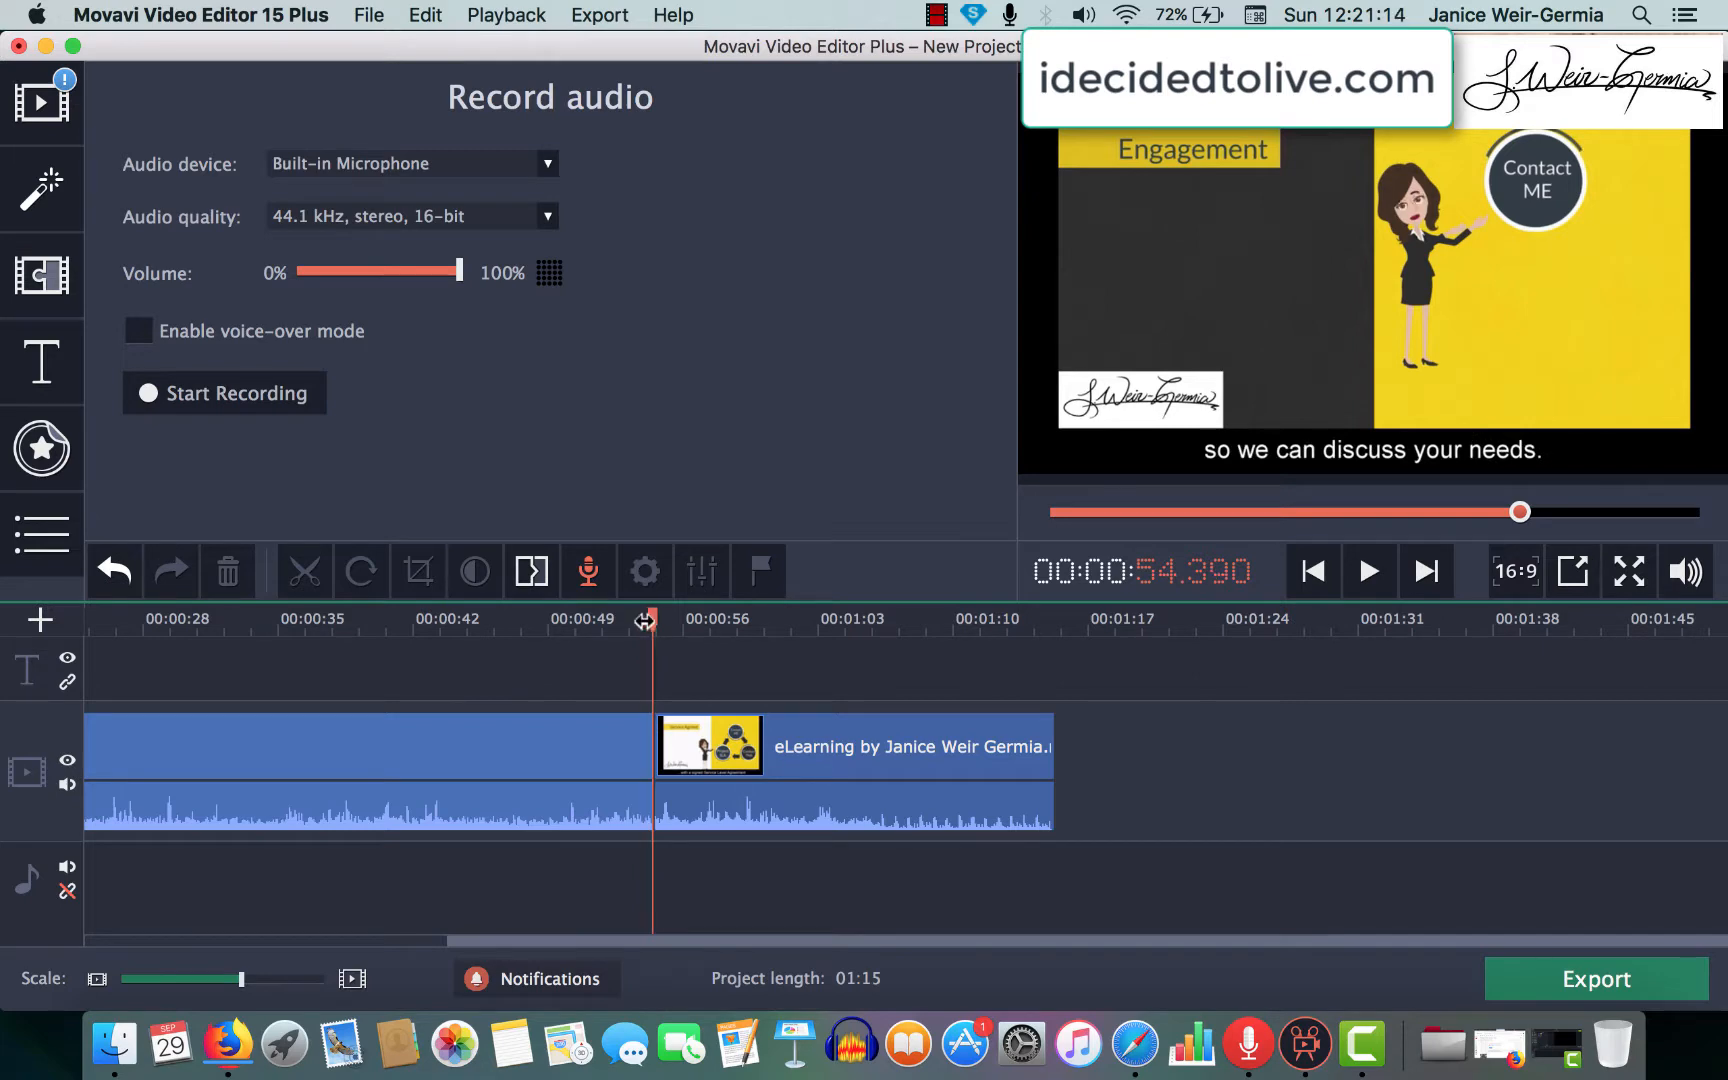
Play across the cut between Engagement and Service Agreed to check it
click(1368, 570)
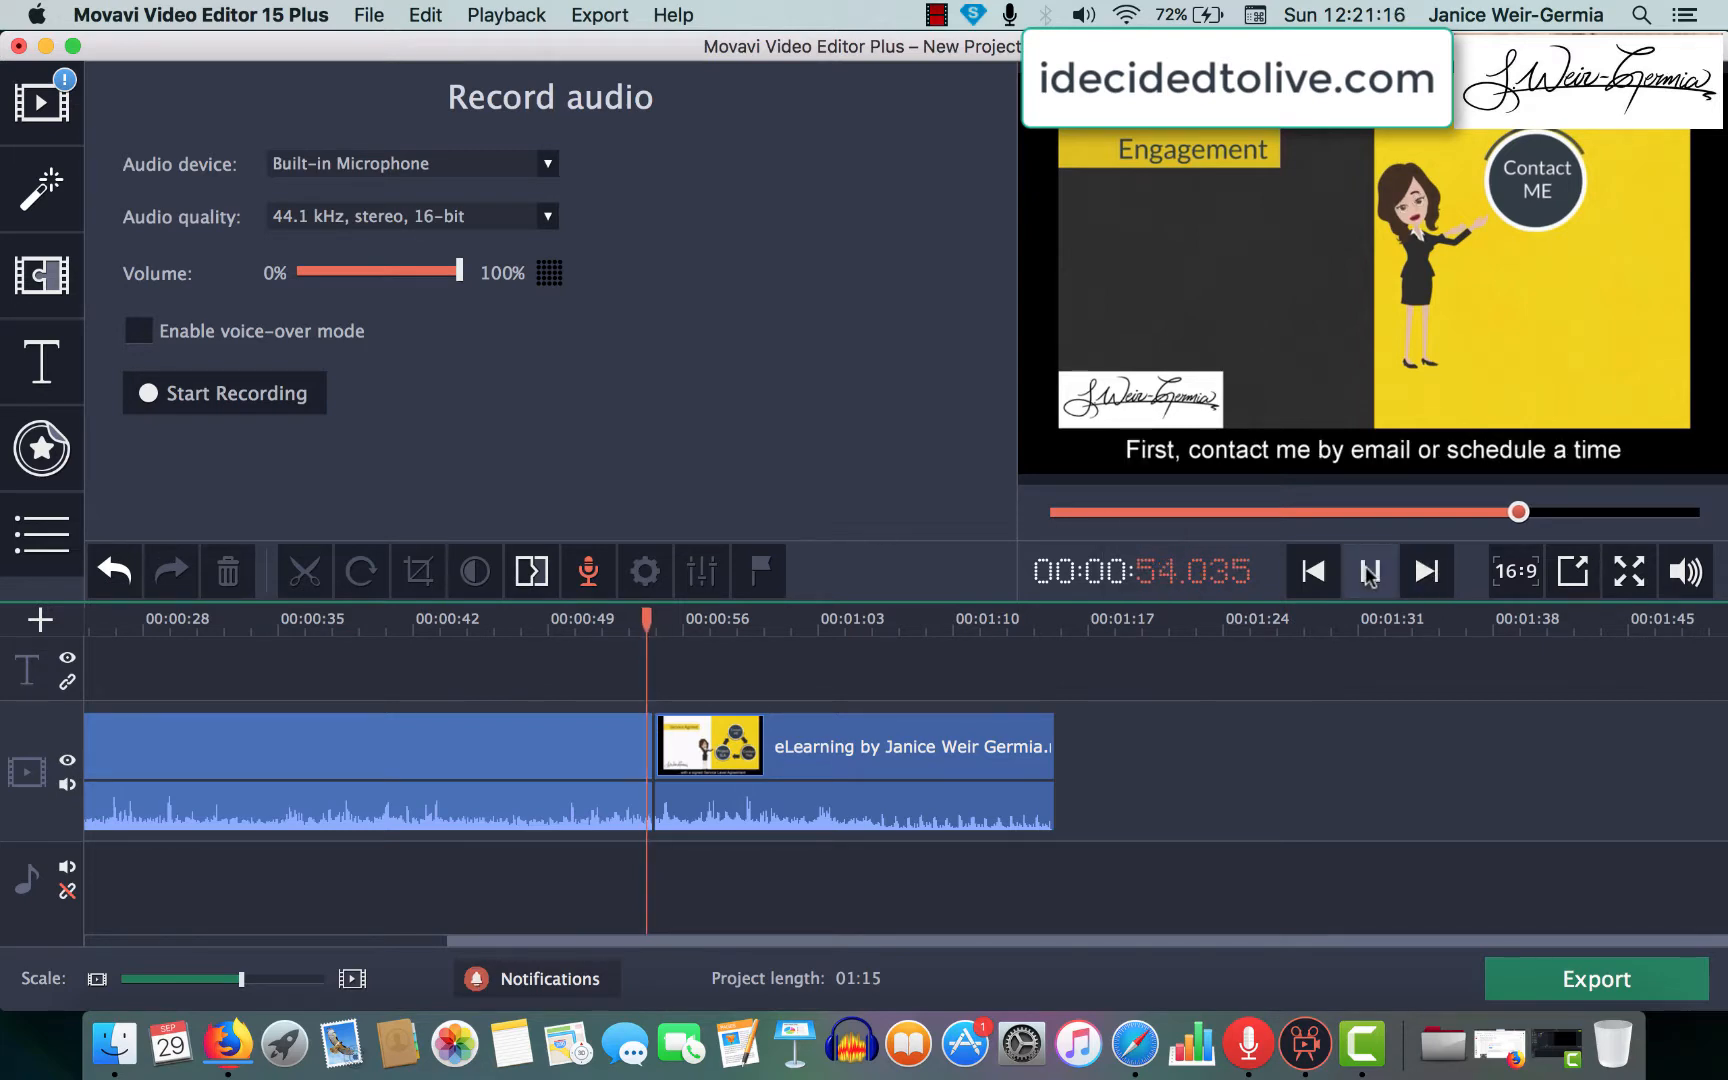
click(1368, 570)
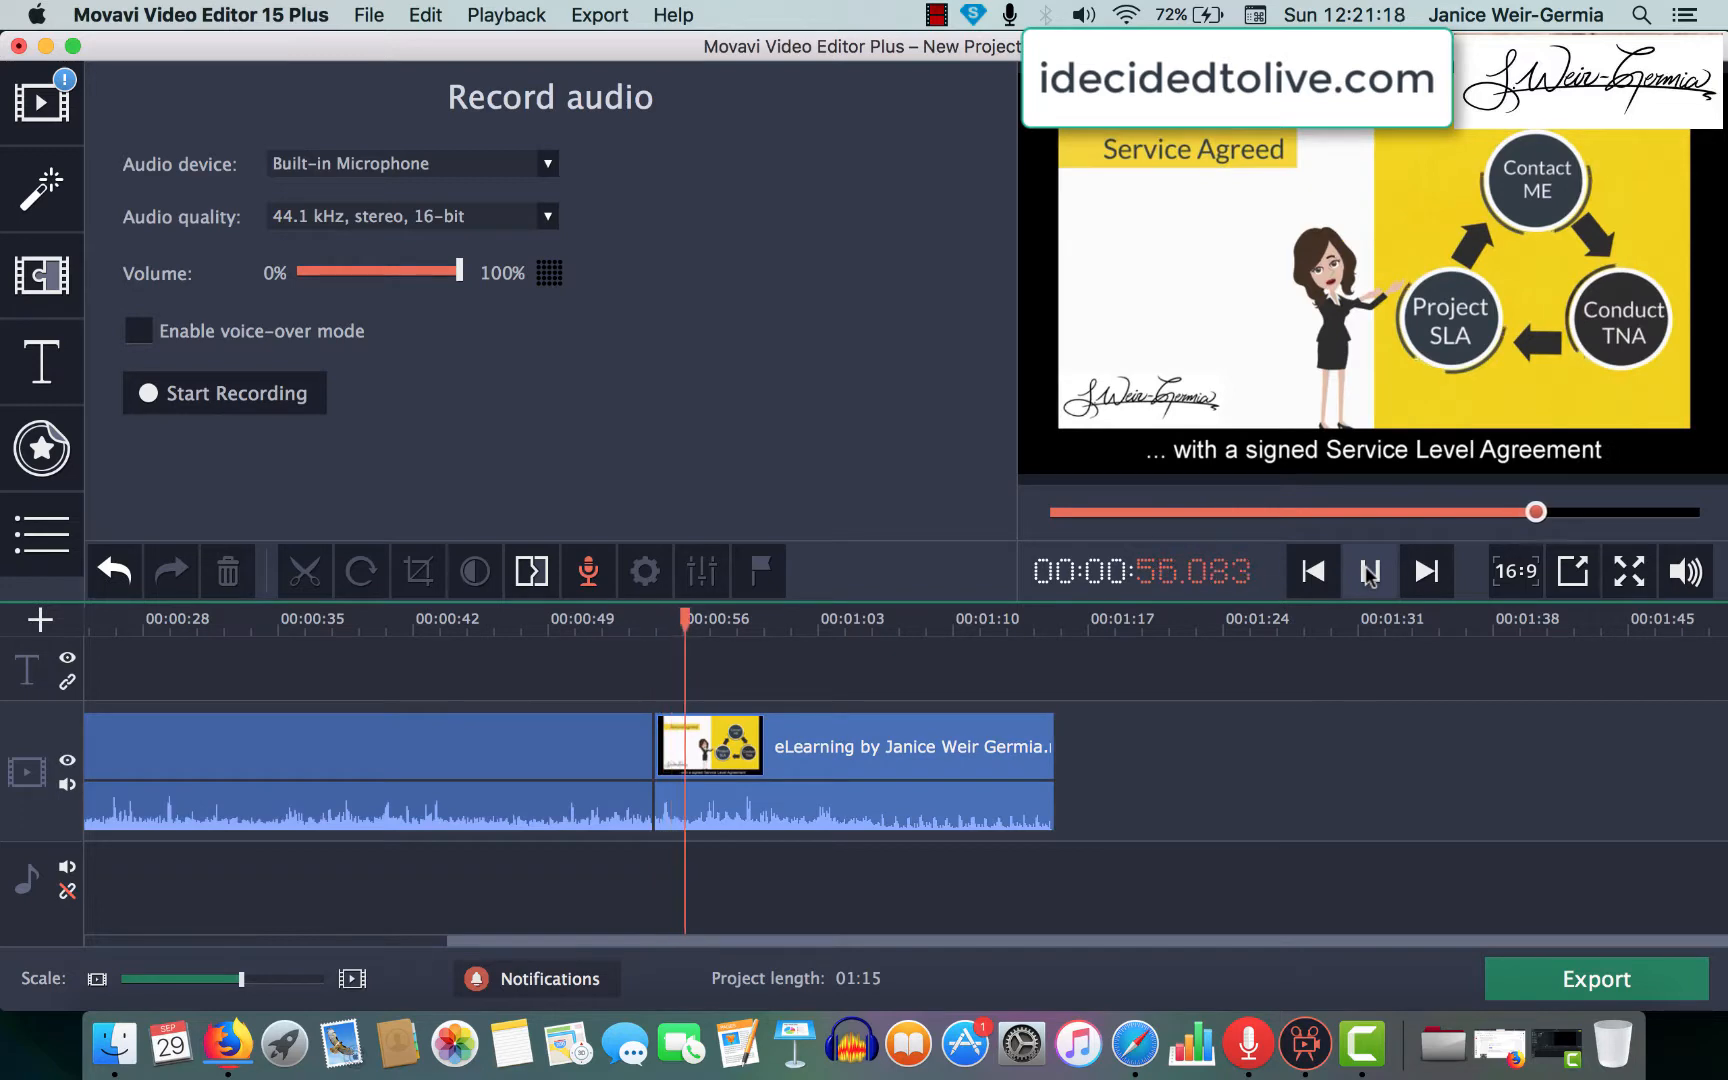
click(1368, 570)
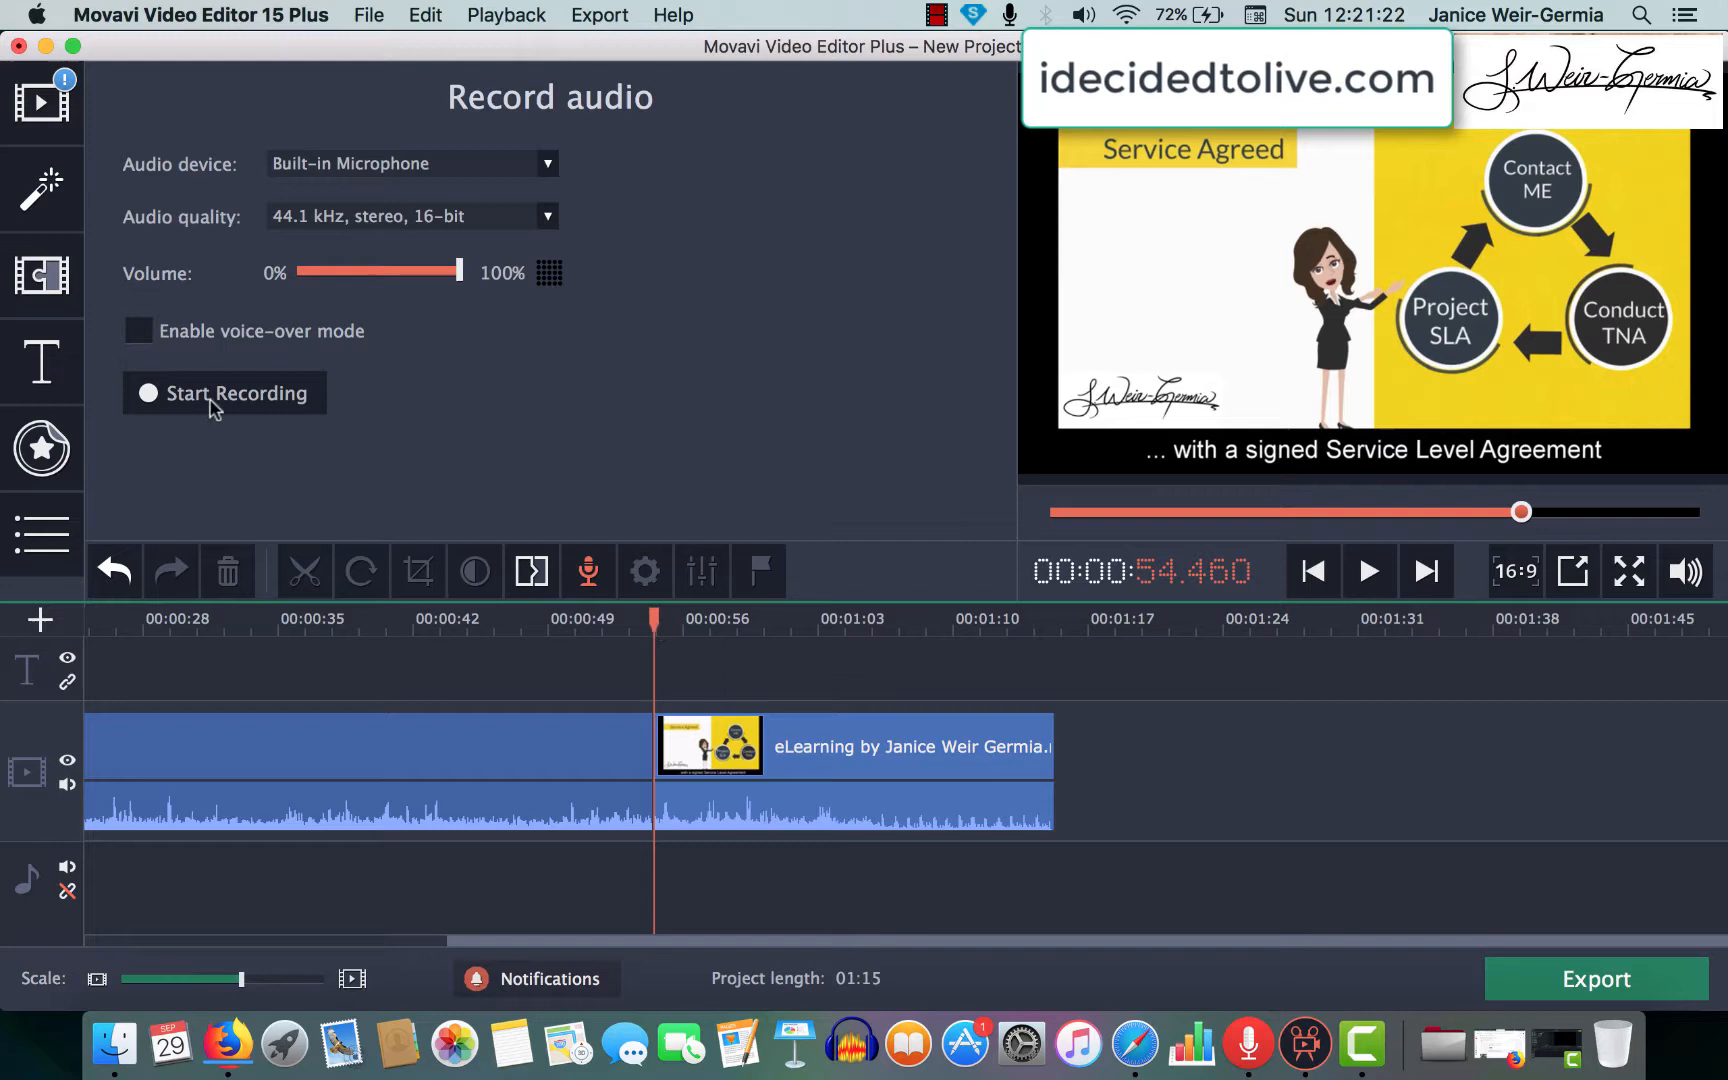
Browse all transitions and preview the Page turn ↗ transition
click(40, 274)
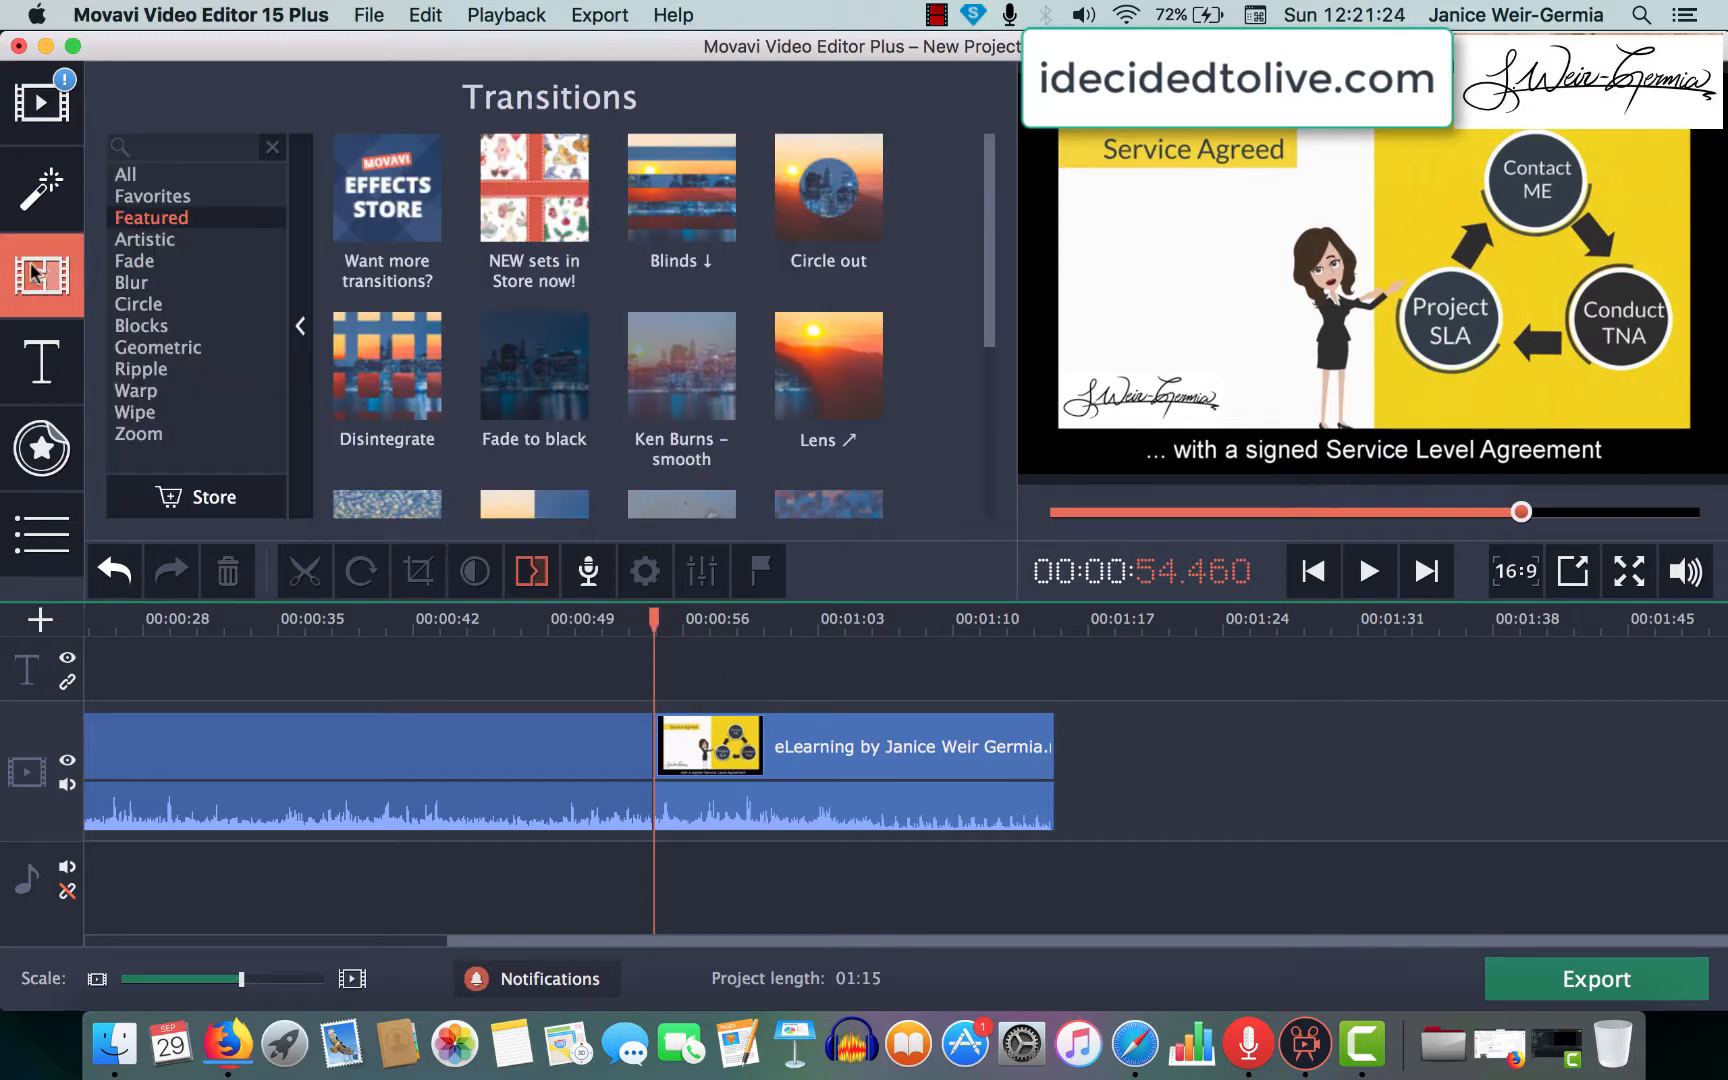
click(124, 174)
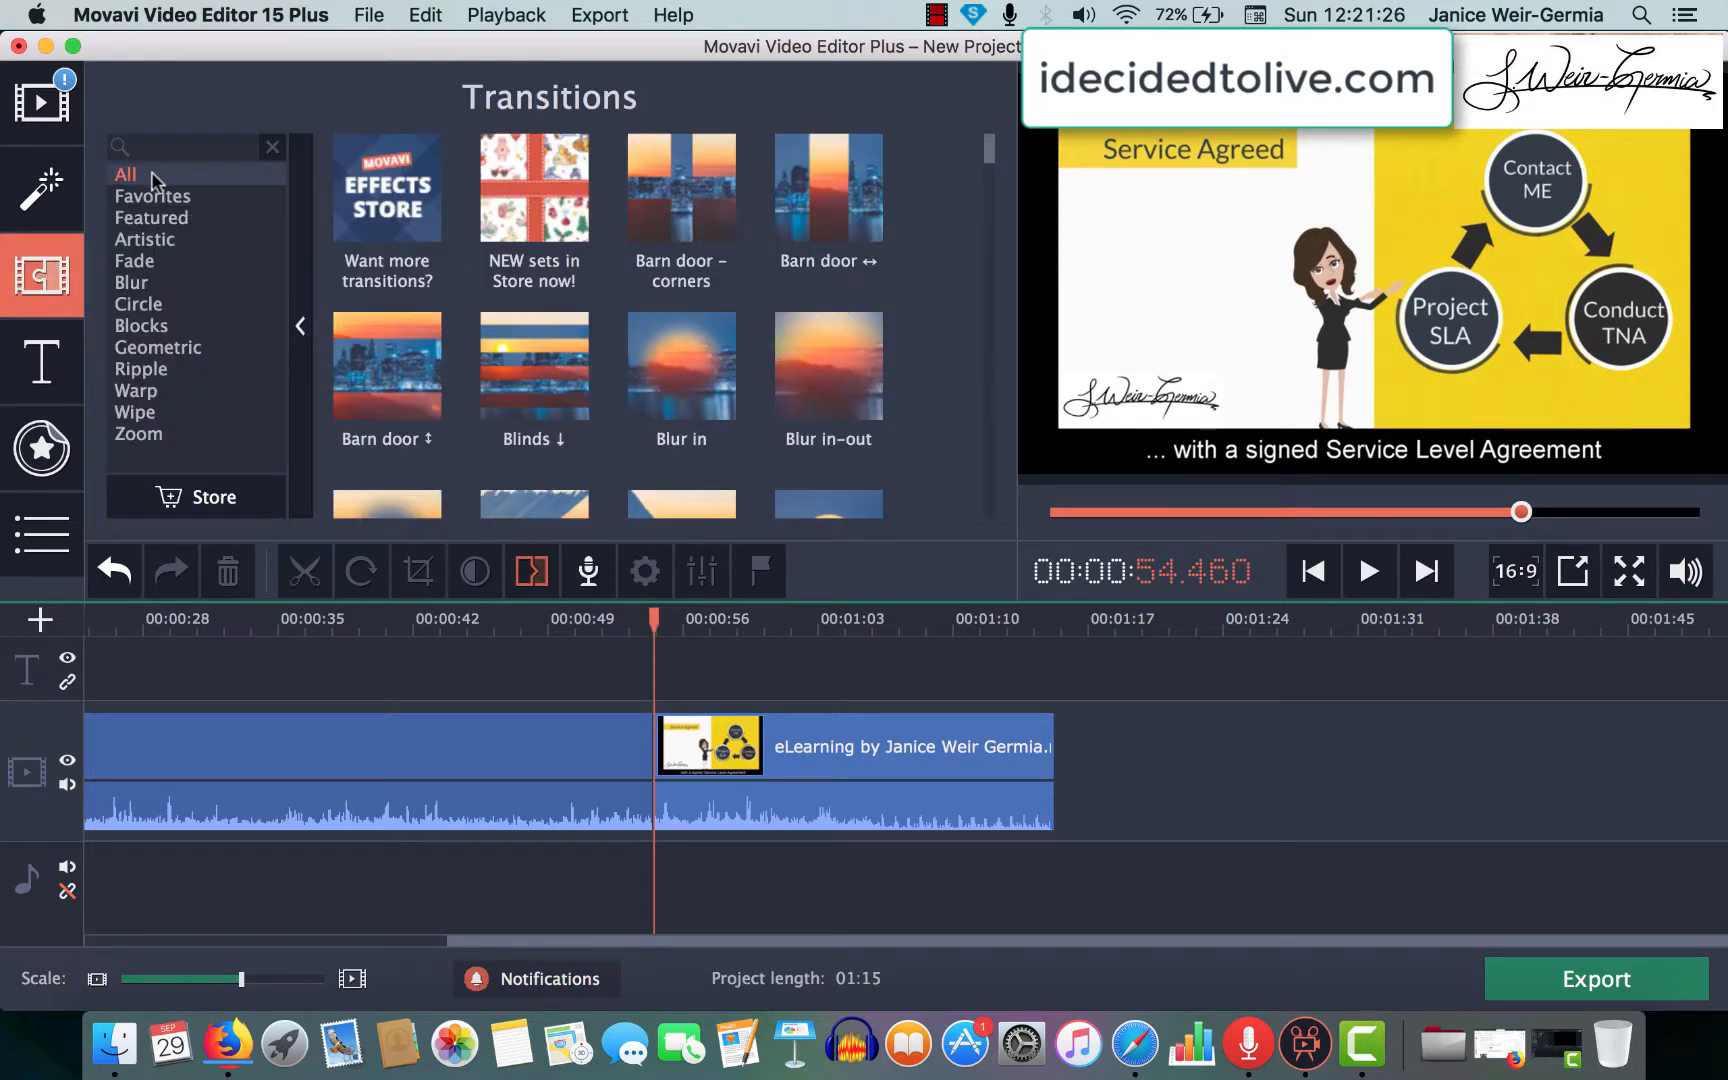
scroll(down, 3)
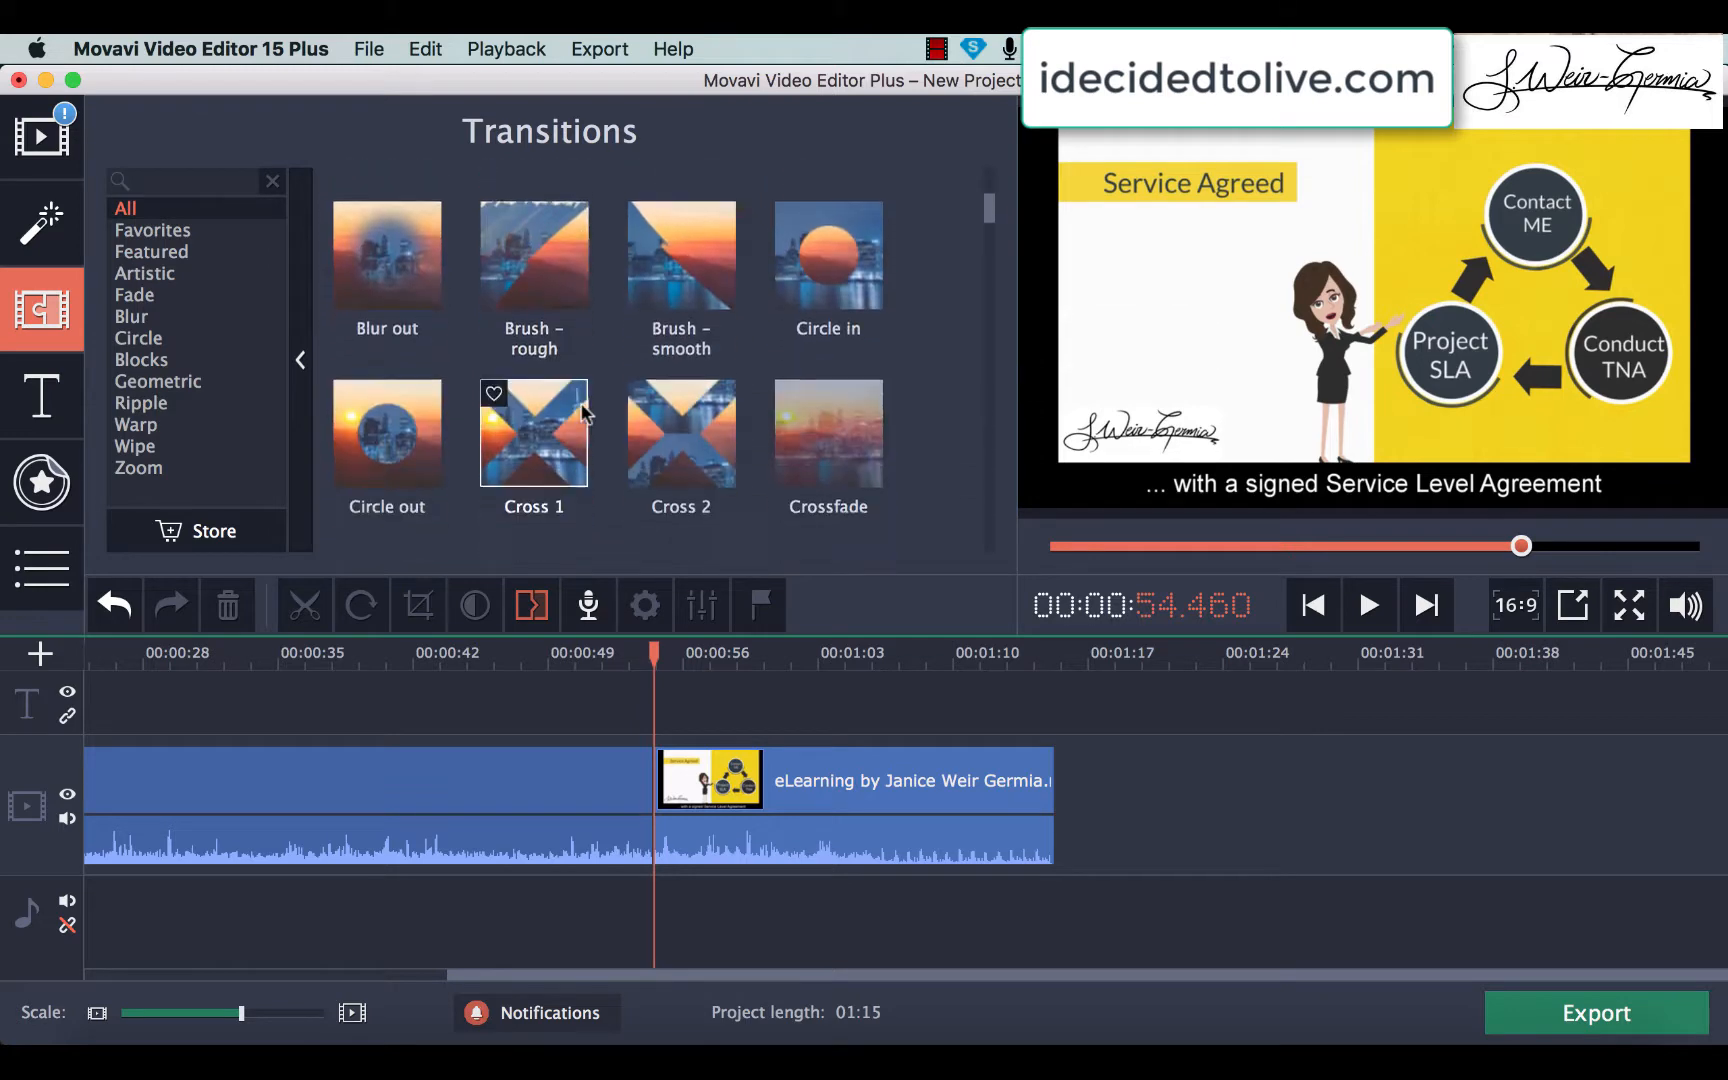
scroll(down, 3)
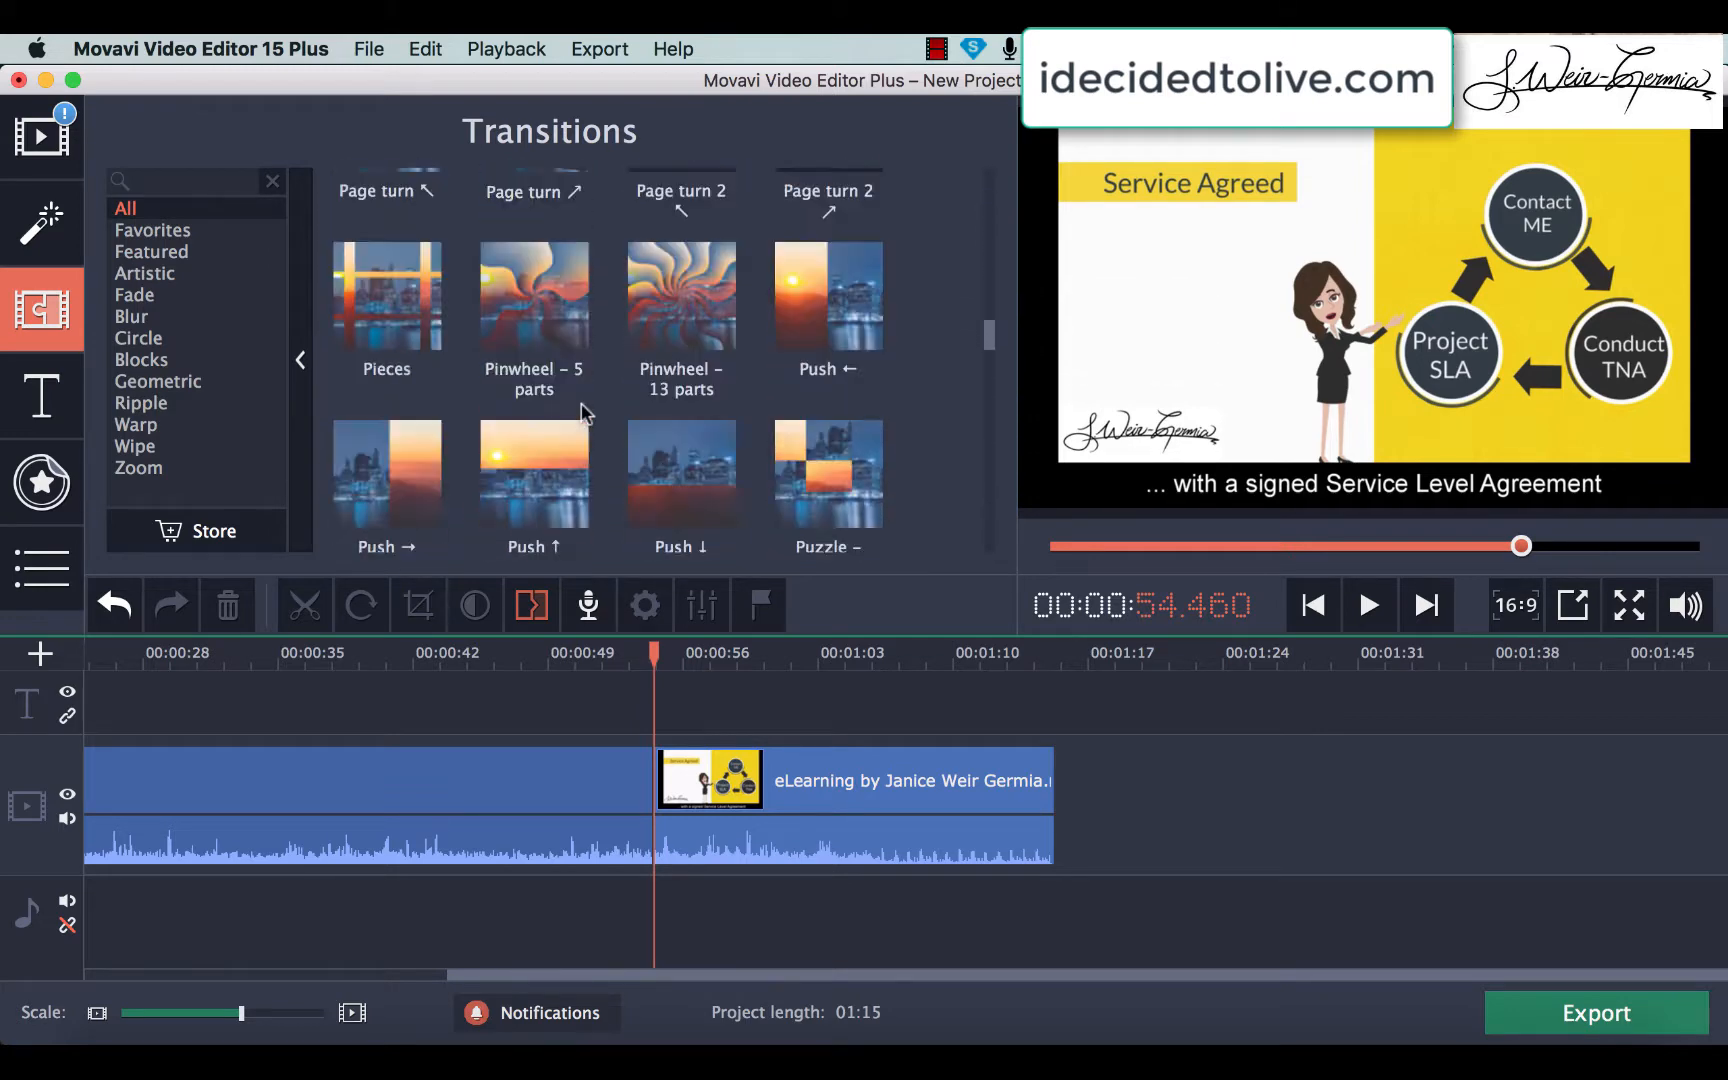
scroll(up, 3)
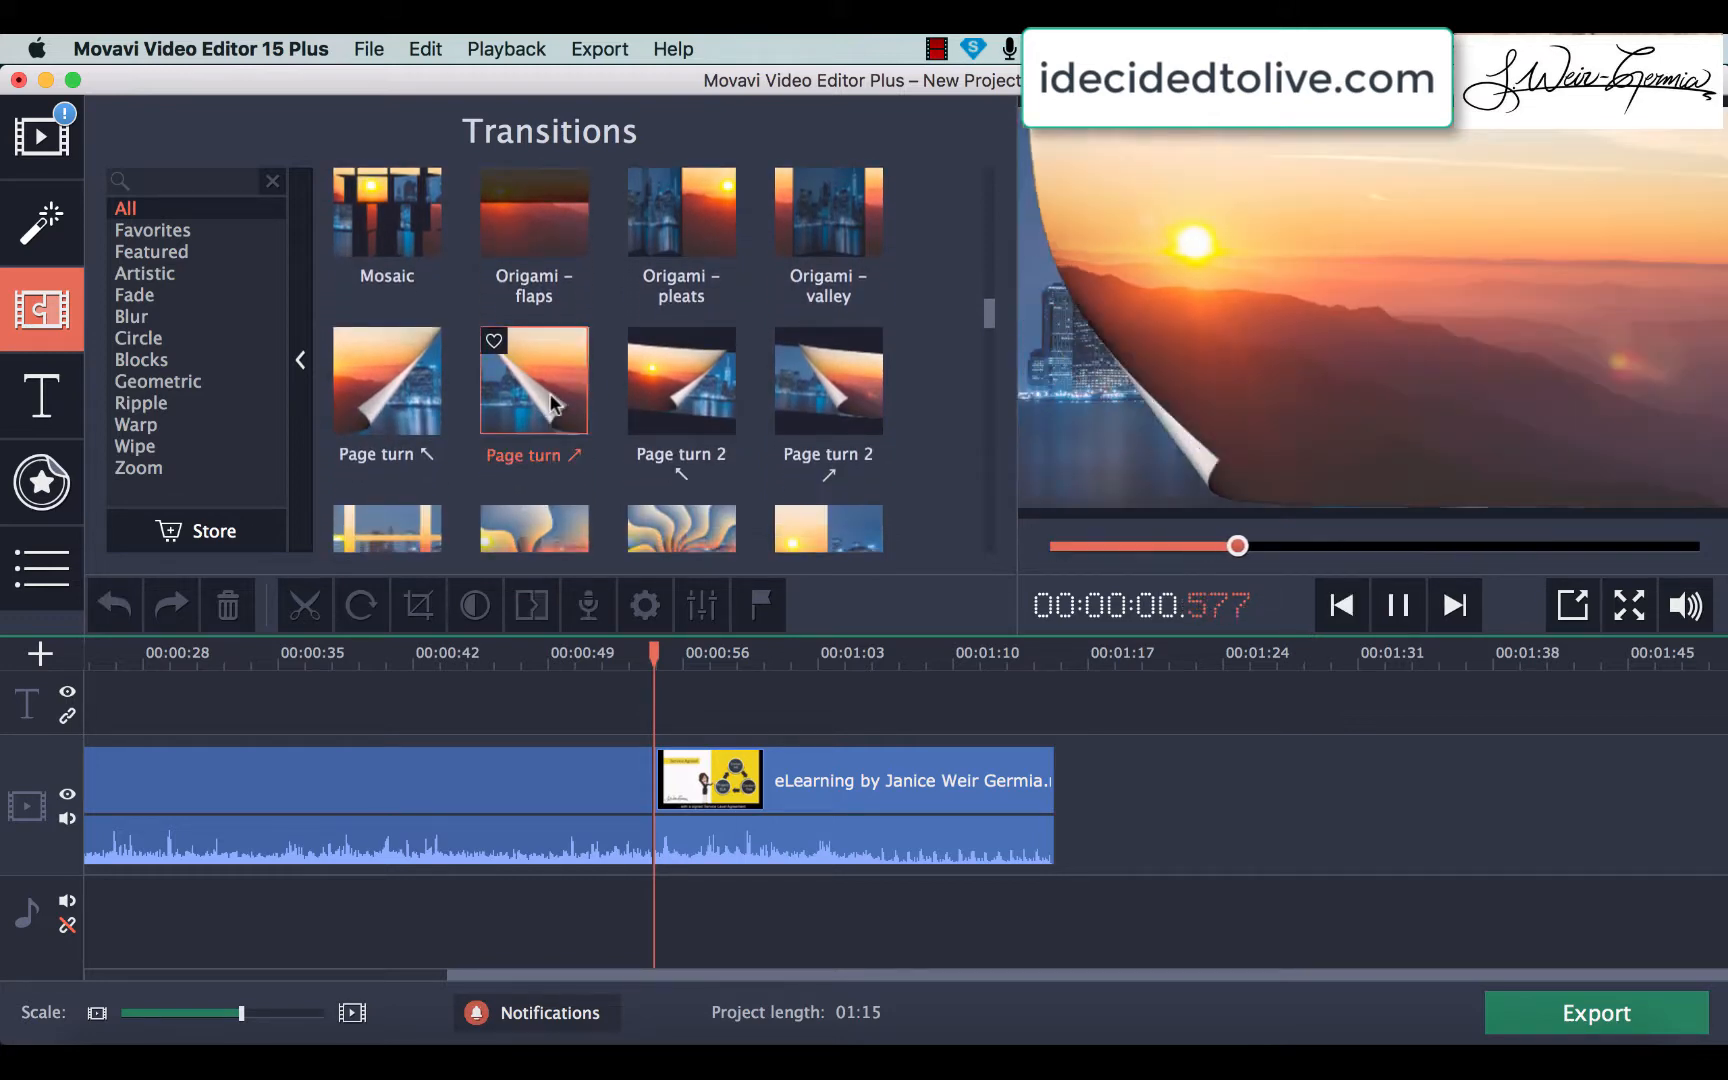
click(1396, 604)
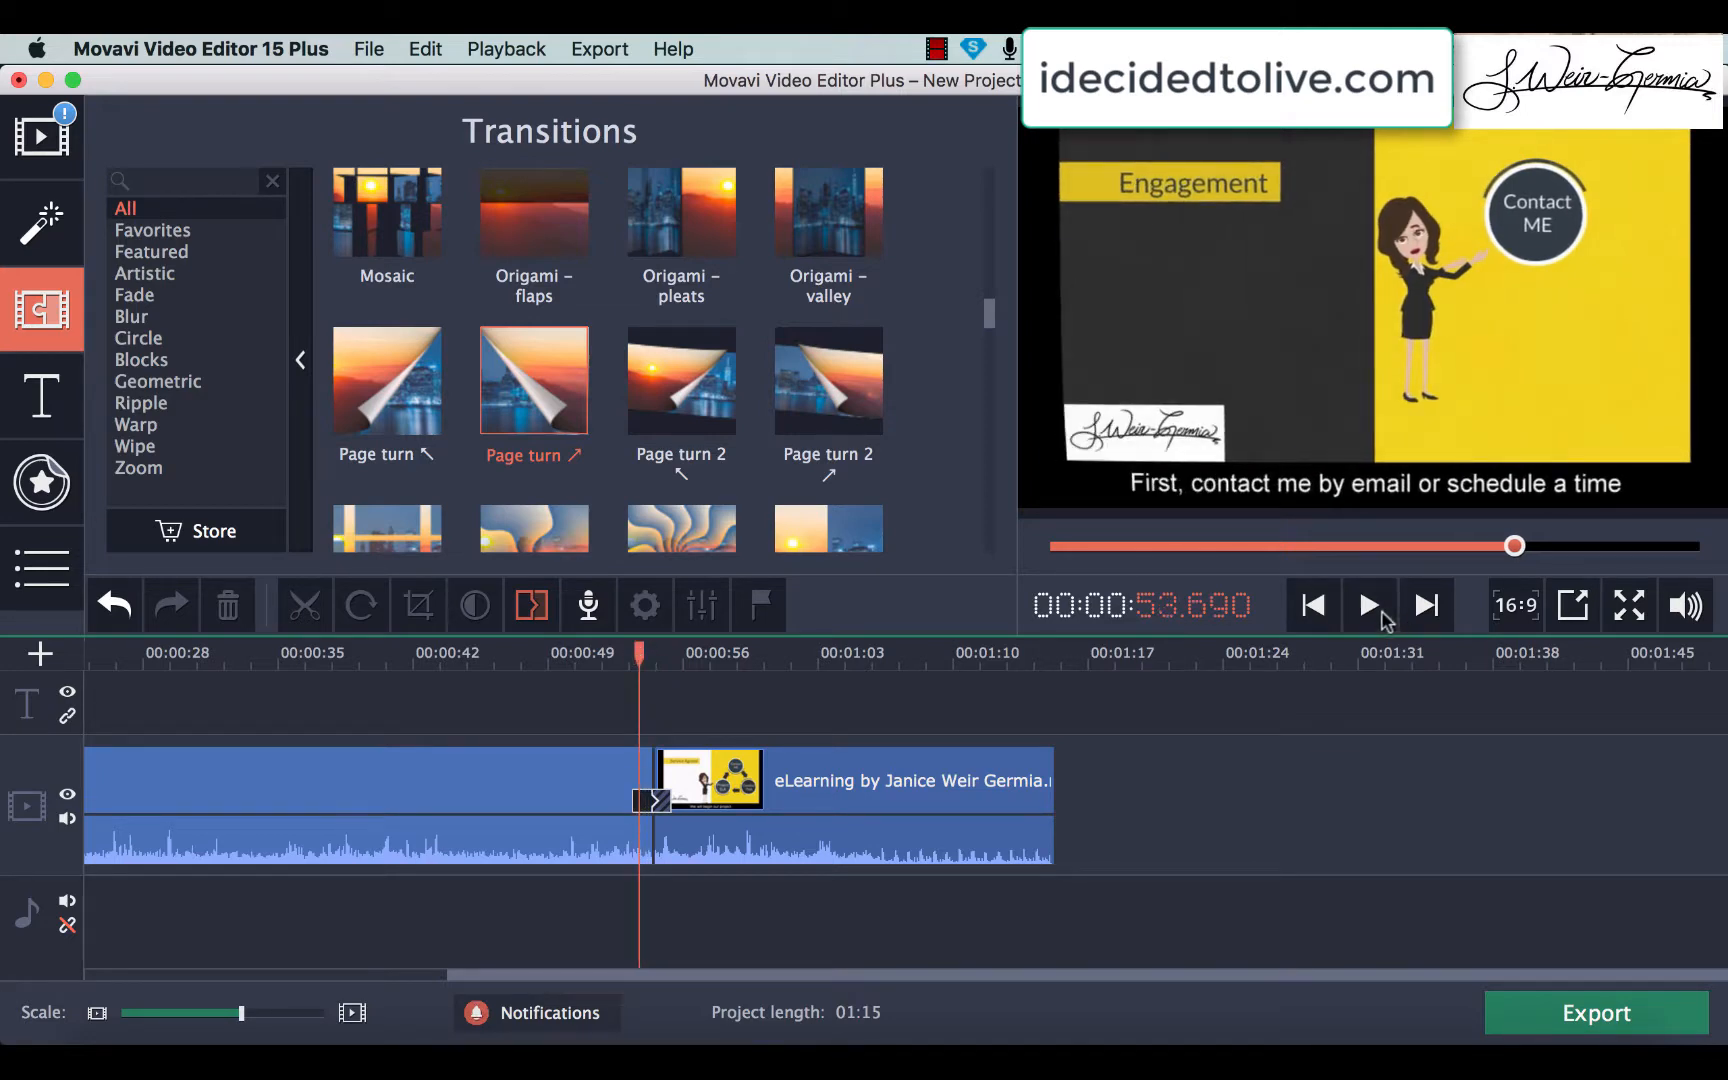
click(1368, 604)
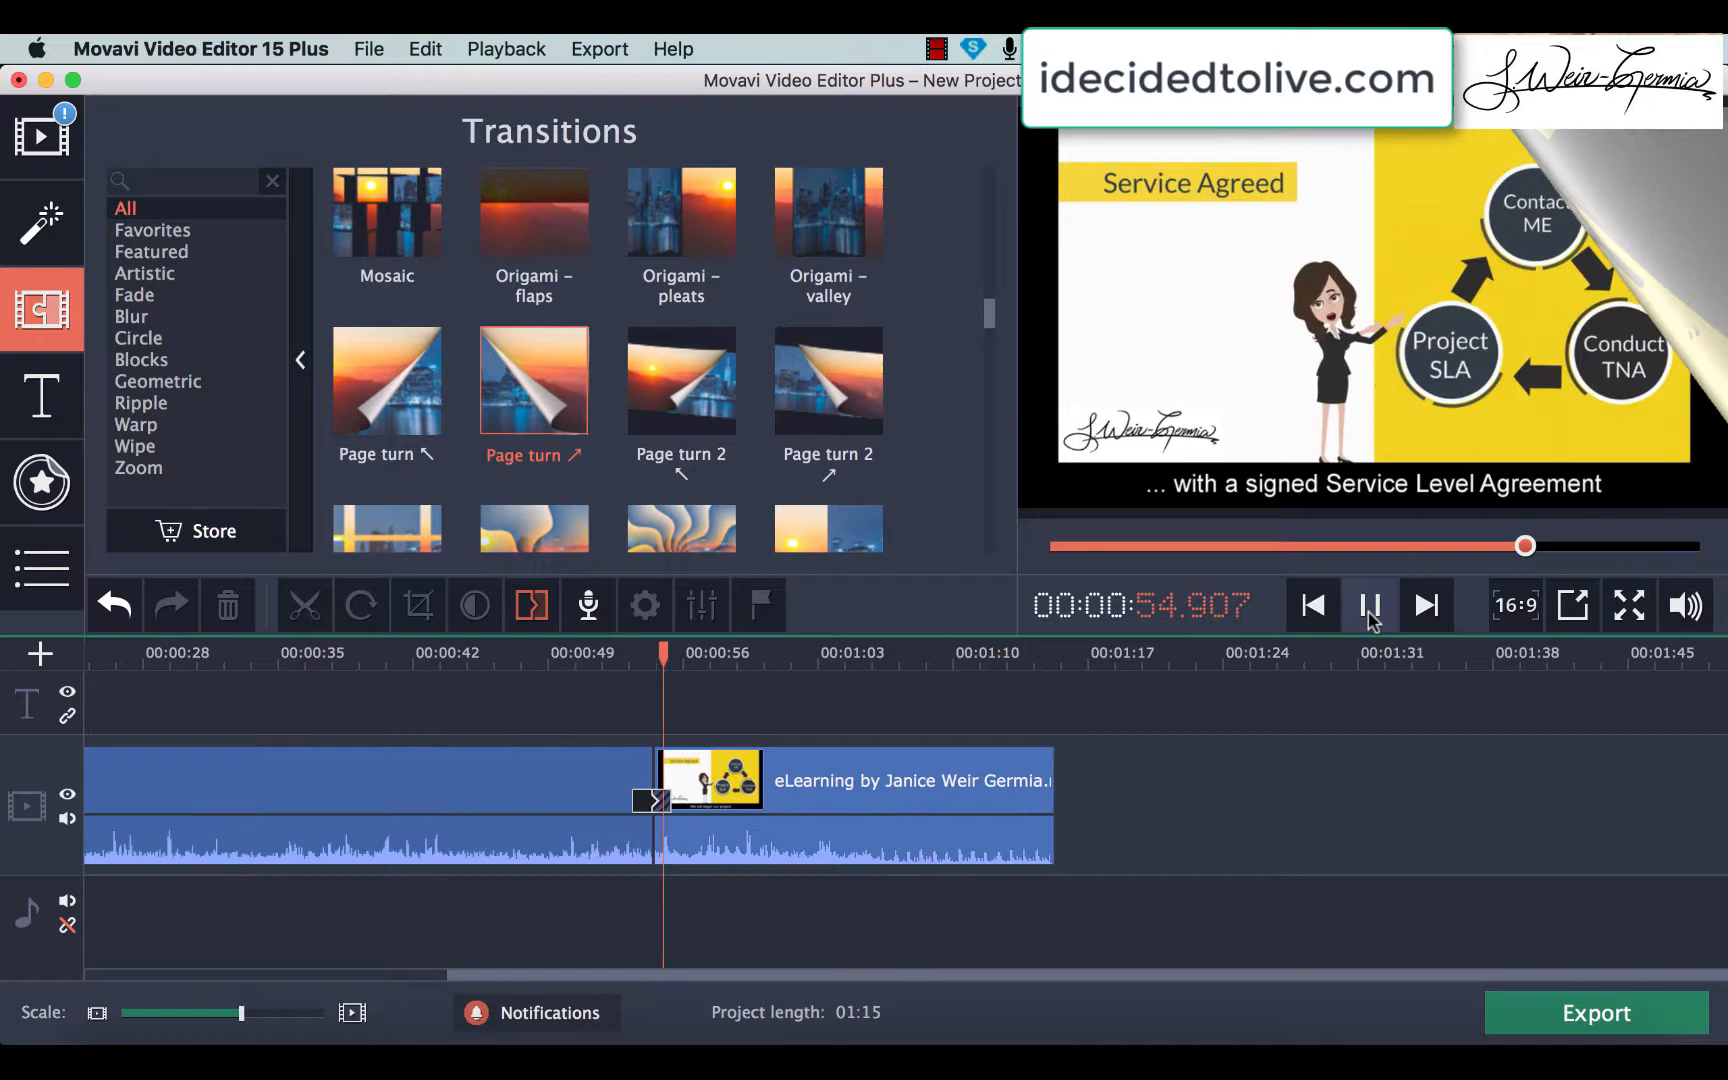
click(1370, 606)
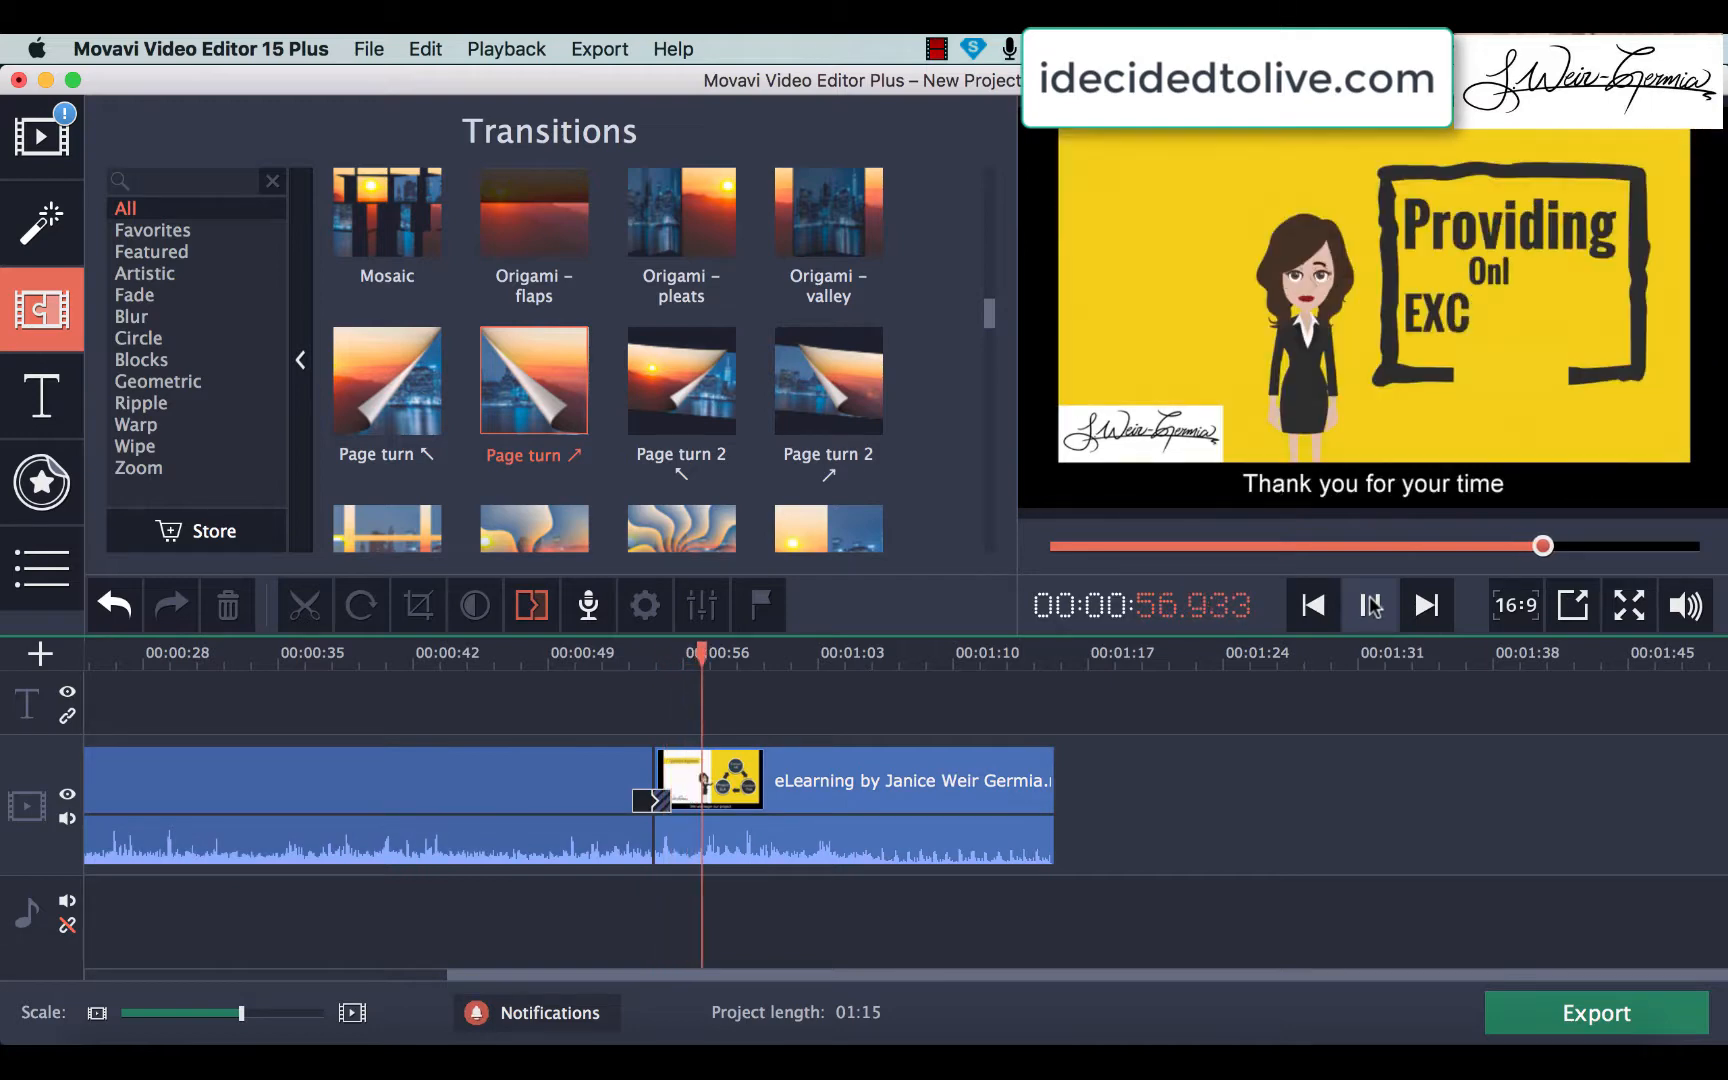
click(1368, 604)
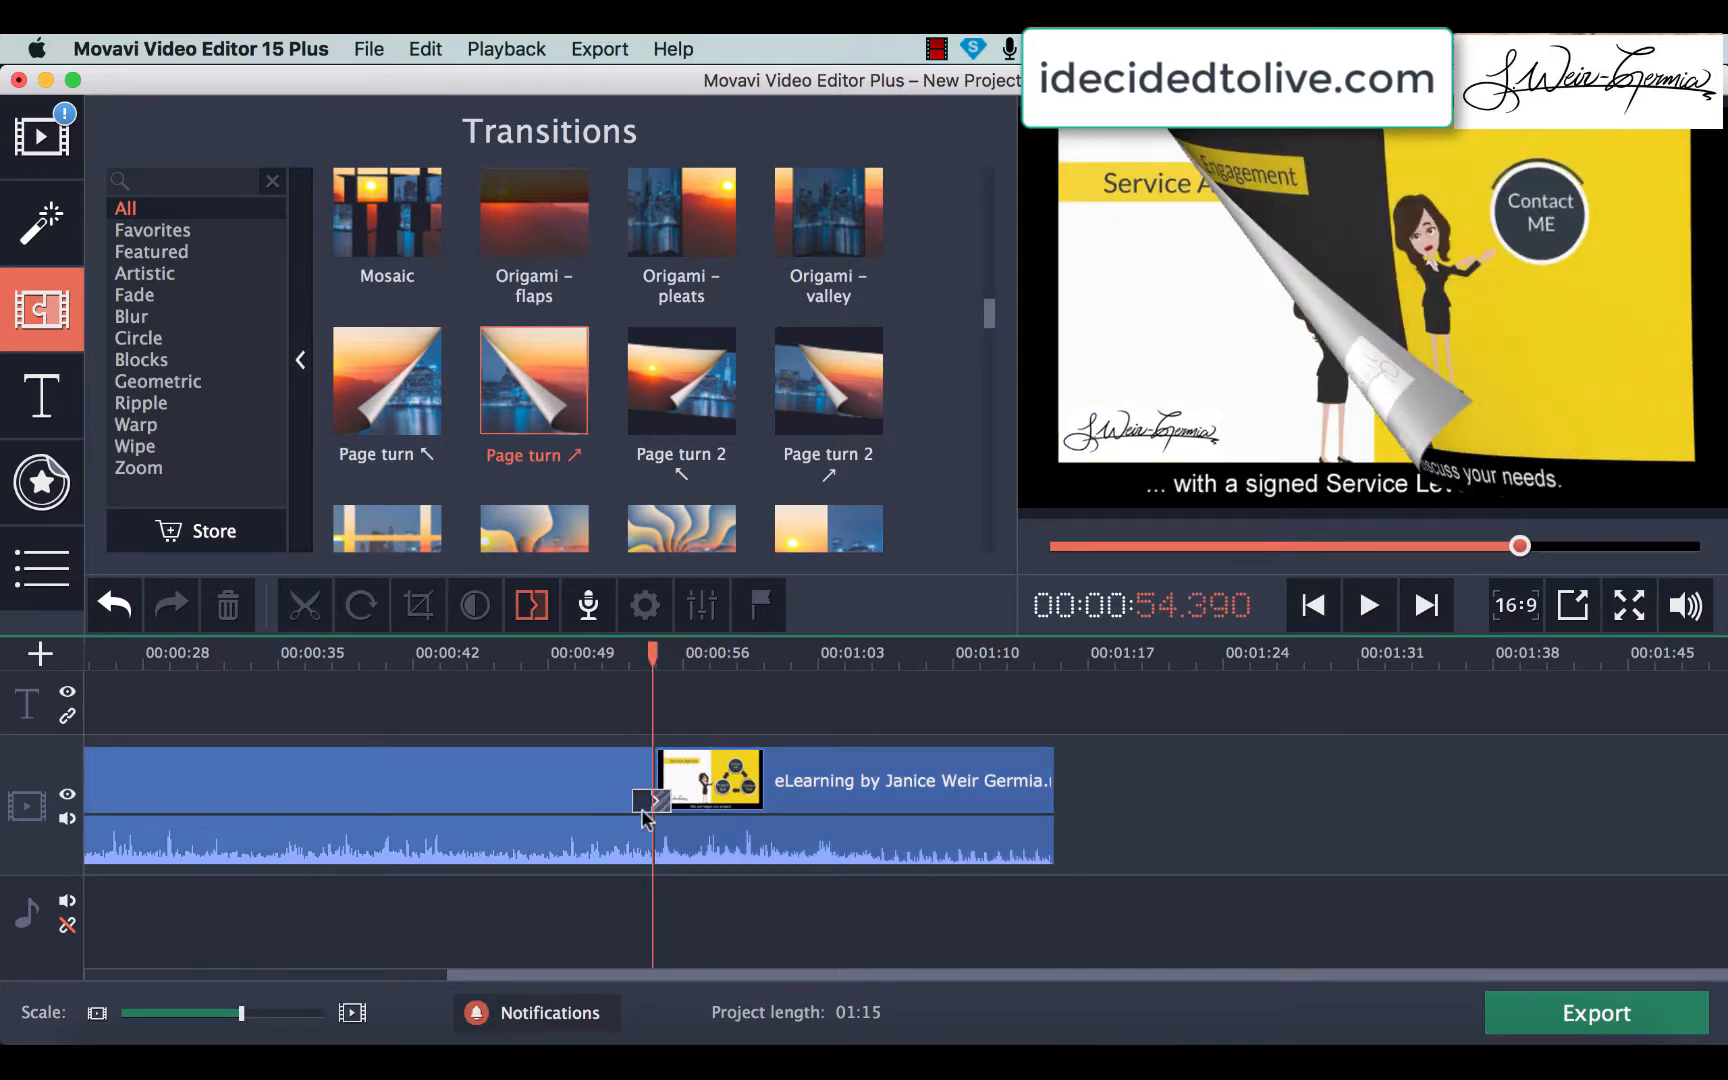
mouse_move(1064, 416)
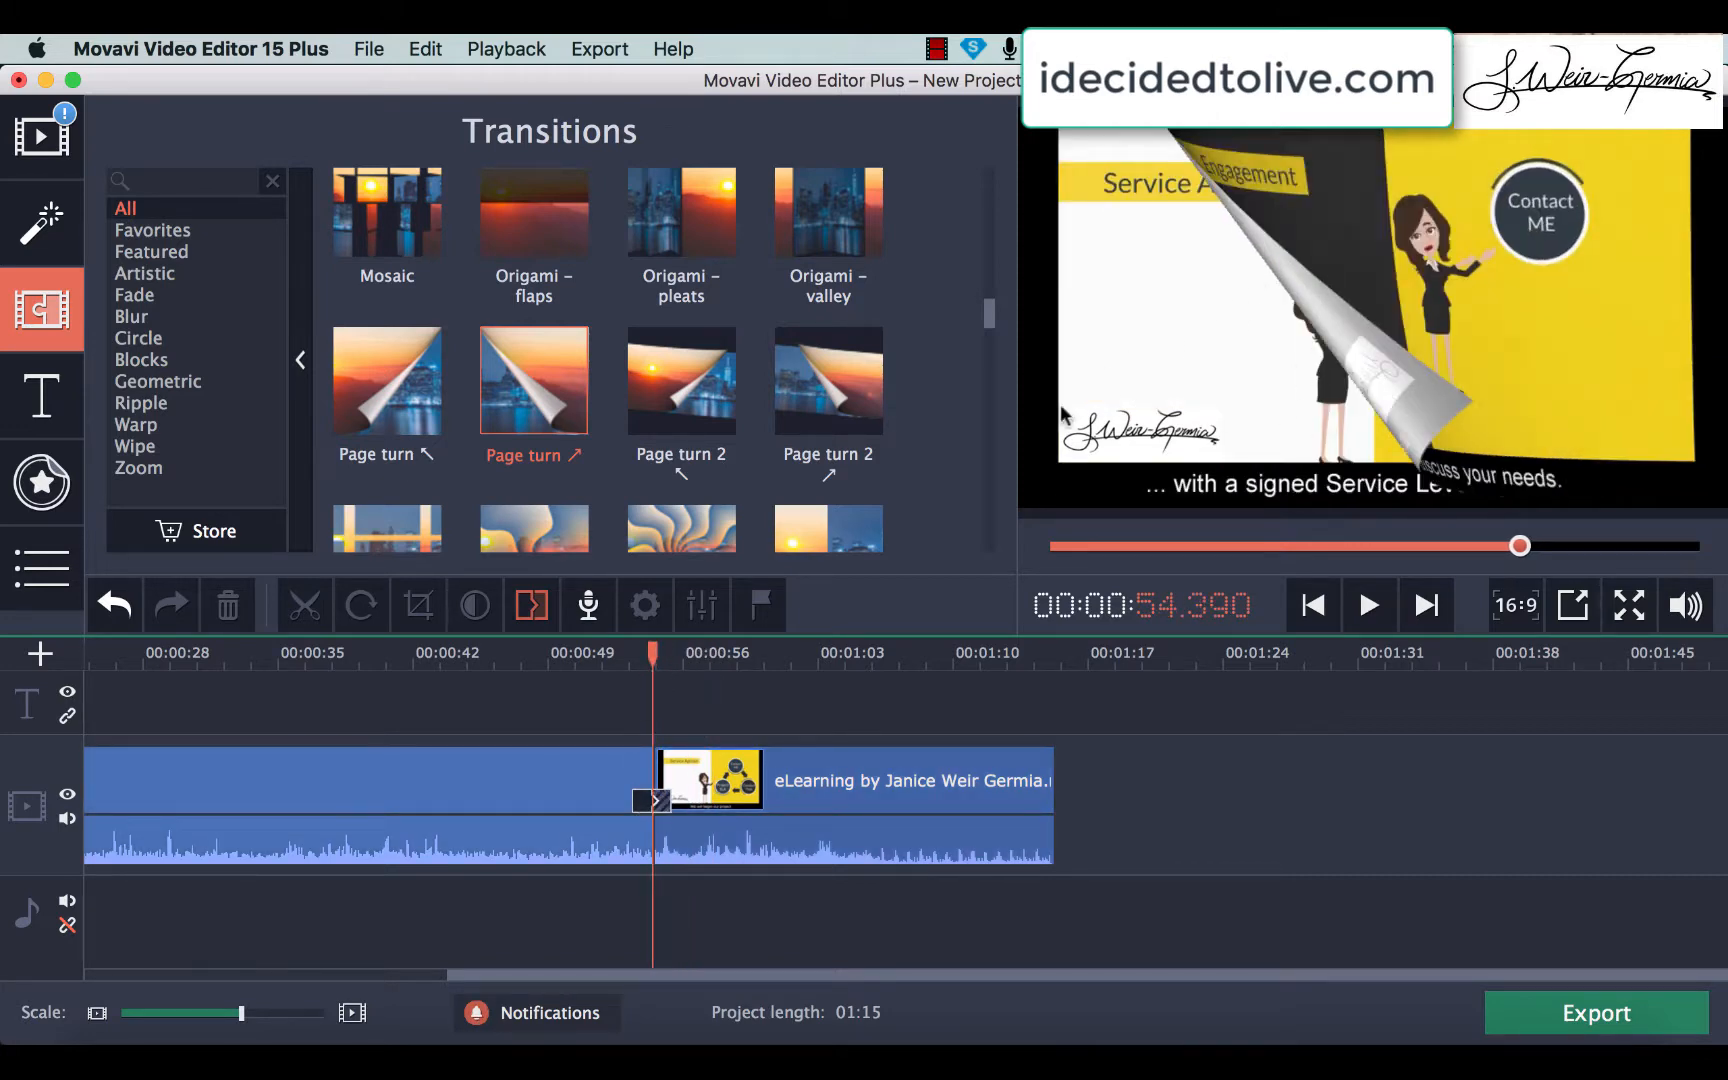
mouse_move(1106, 394)
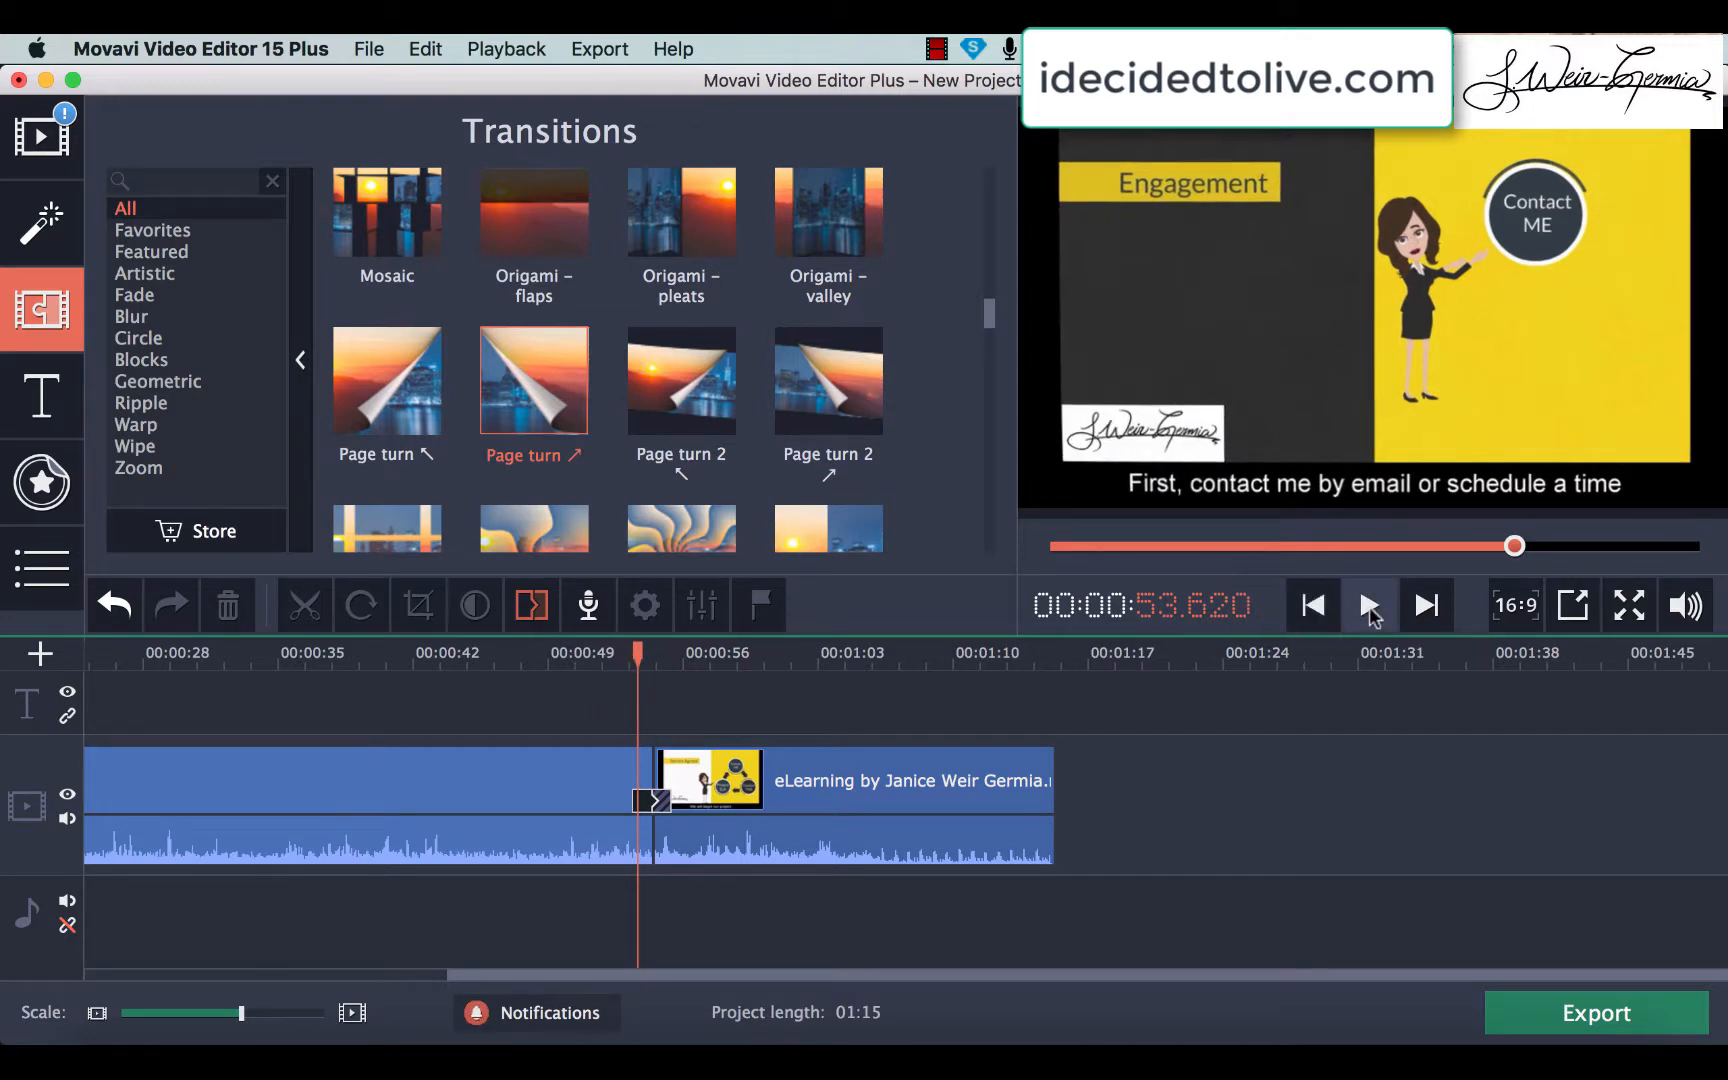
click(1368, 606)
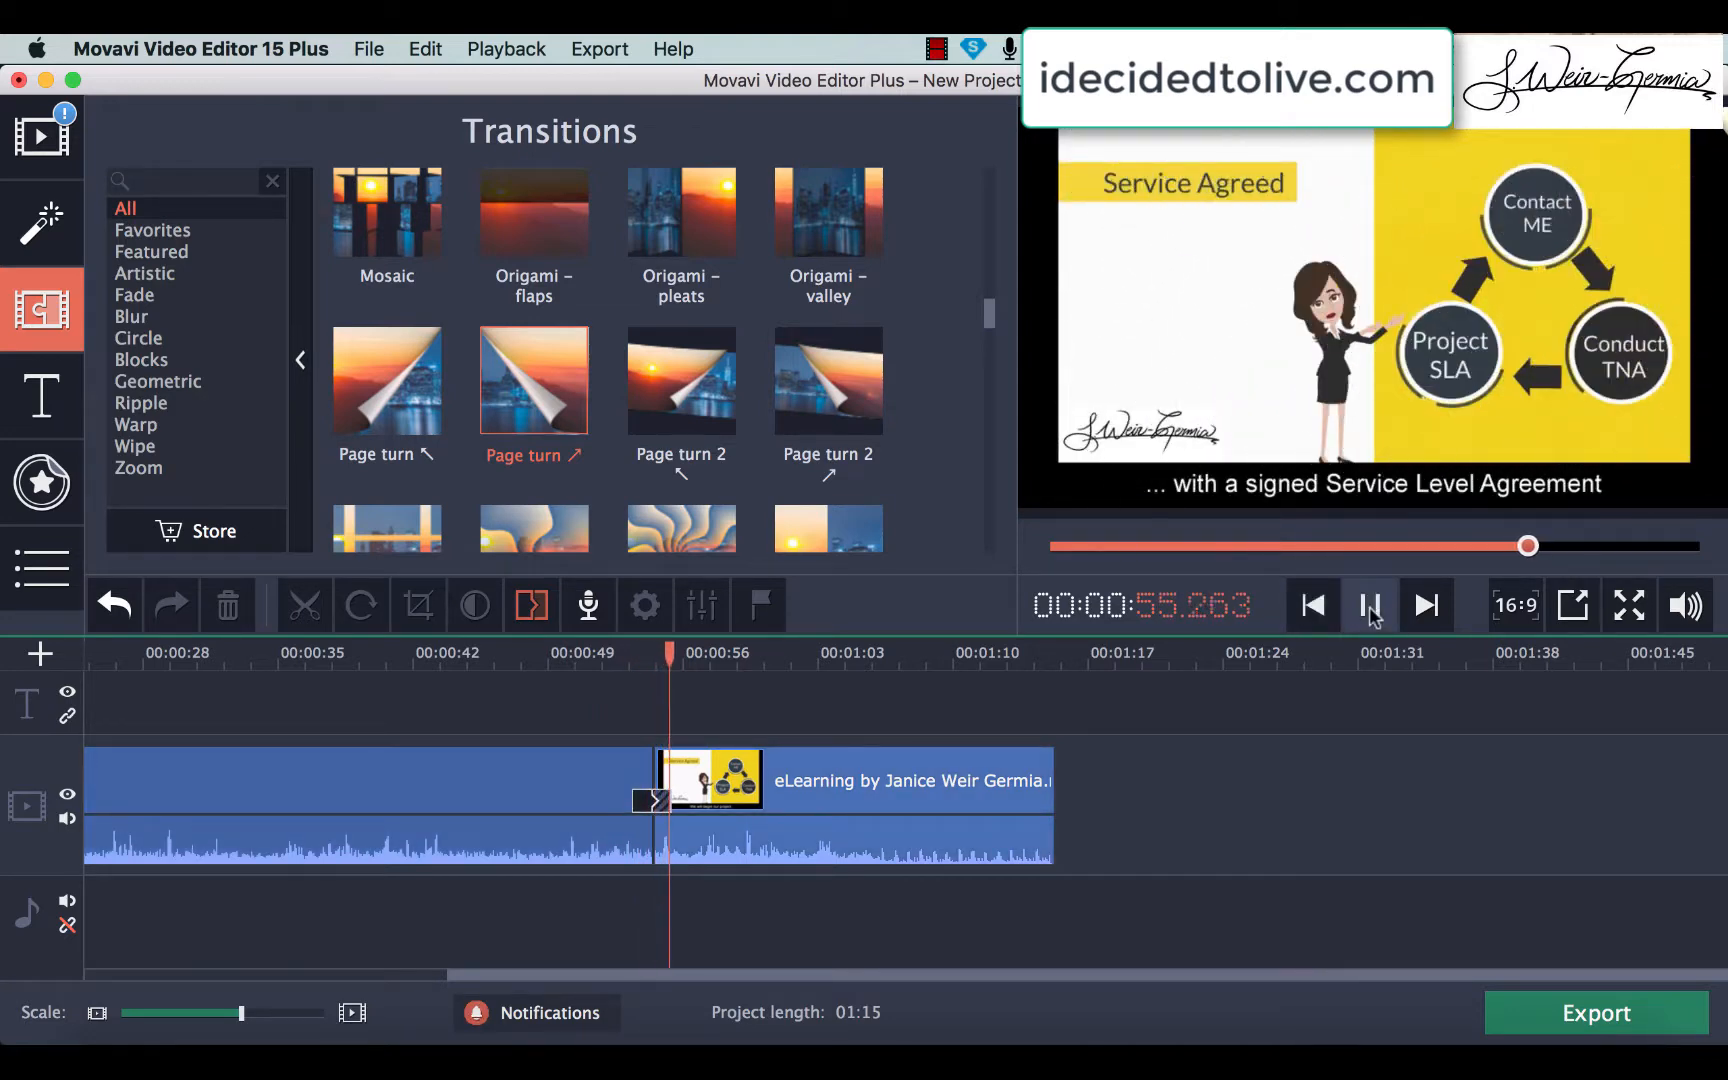
click(1370, 604)
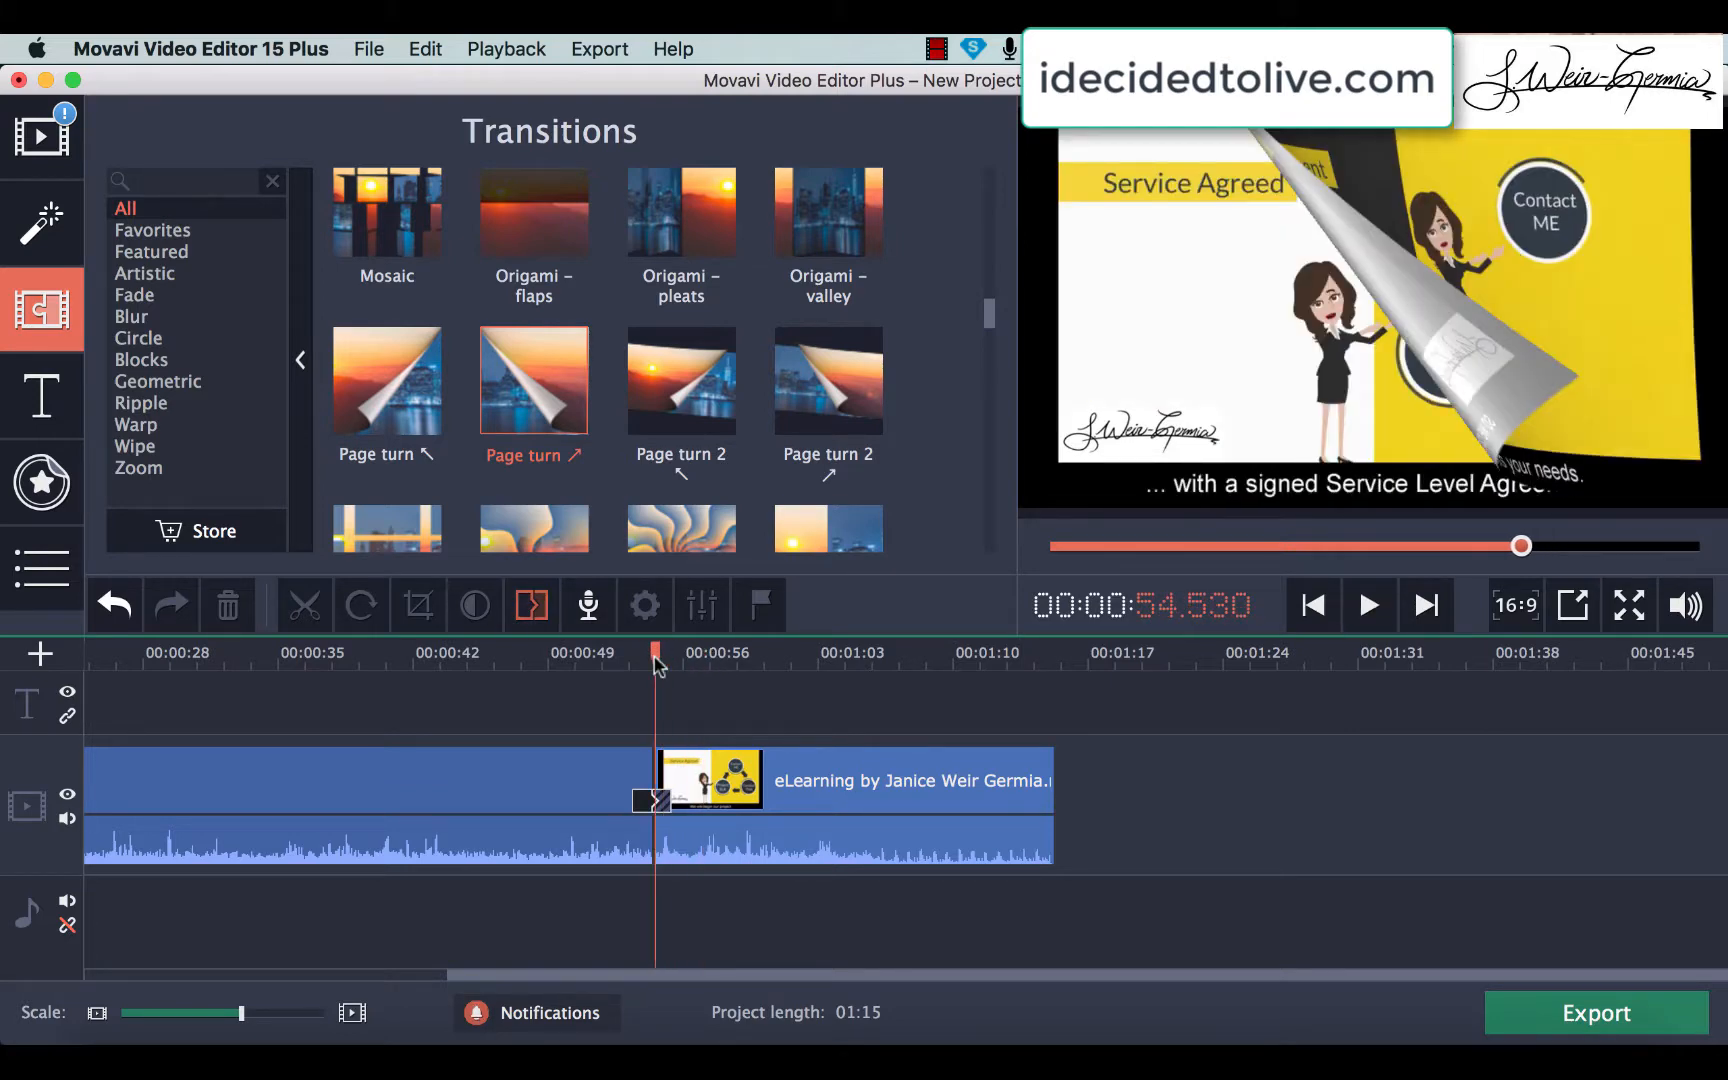
mouse_move(1594, 1012)
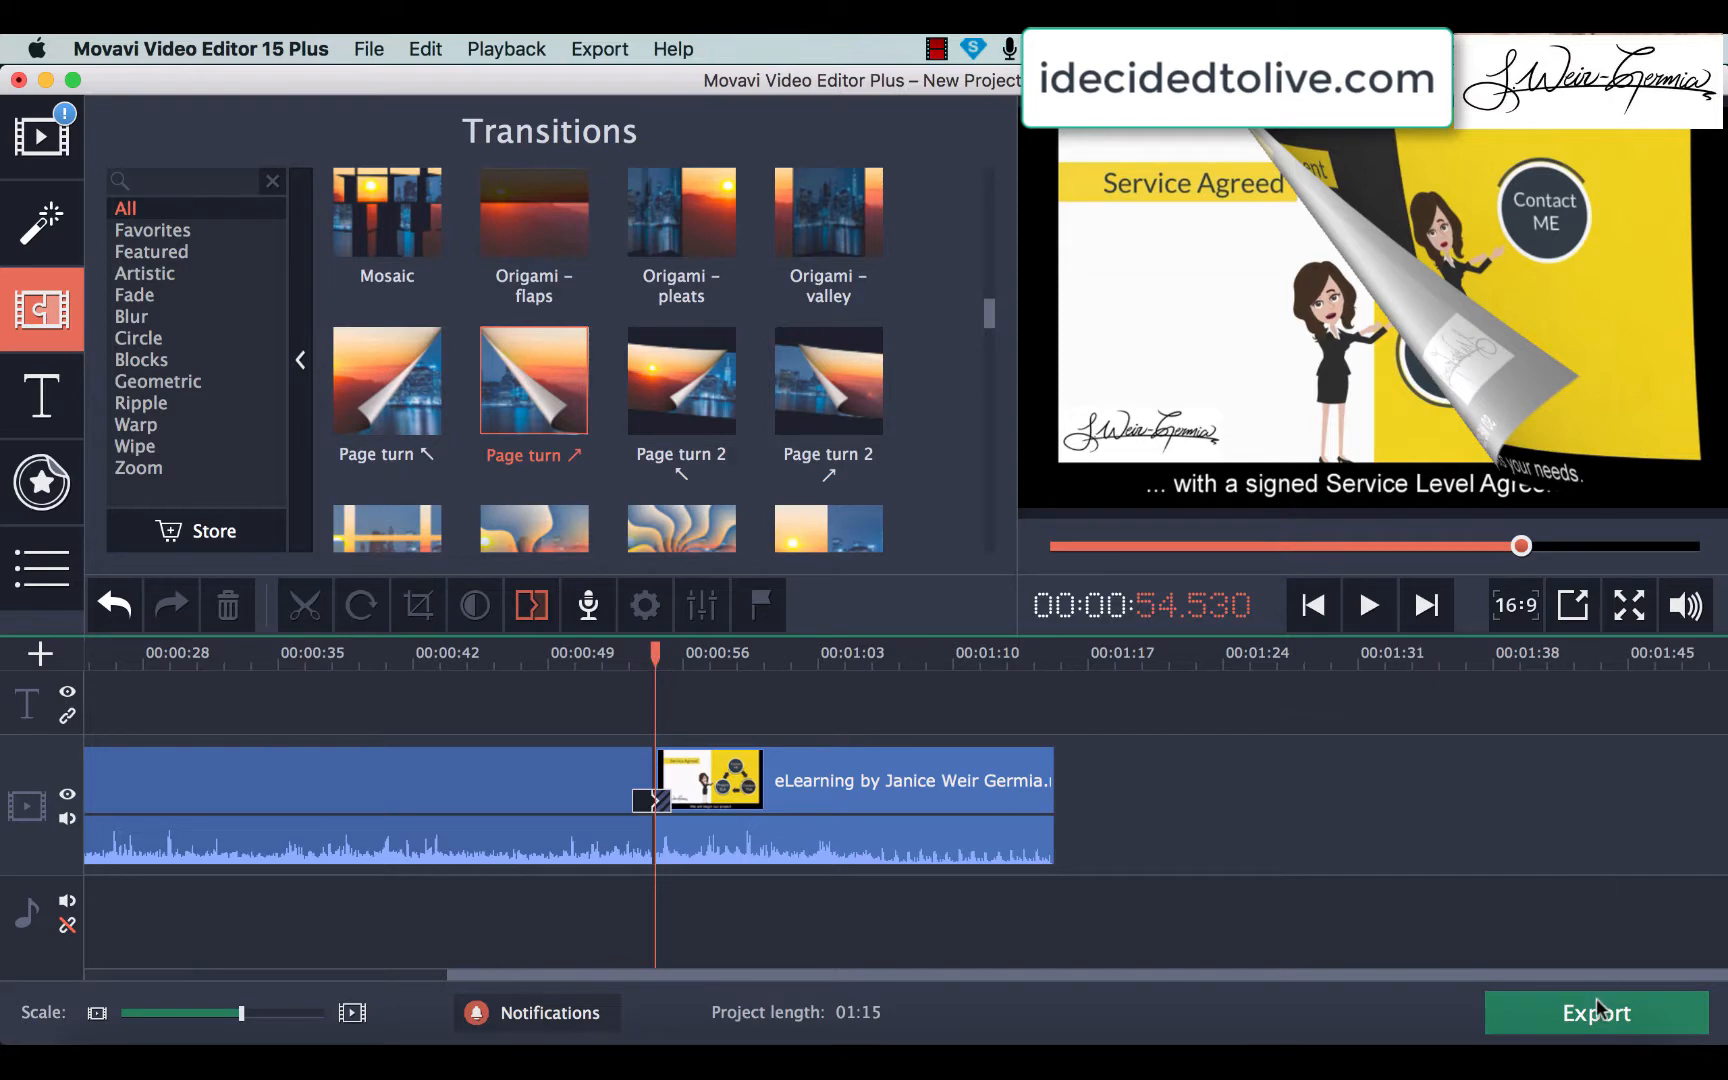
Name the MP4 export 'Name your Project' and keep the Desktop as save location
click(1592, 1012)
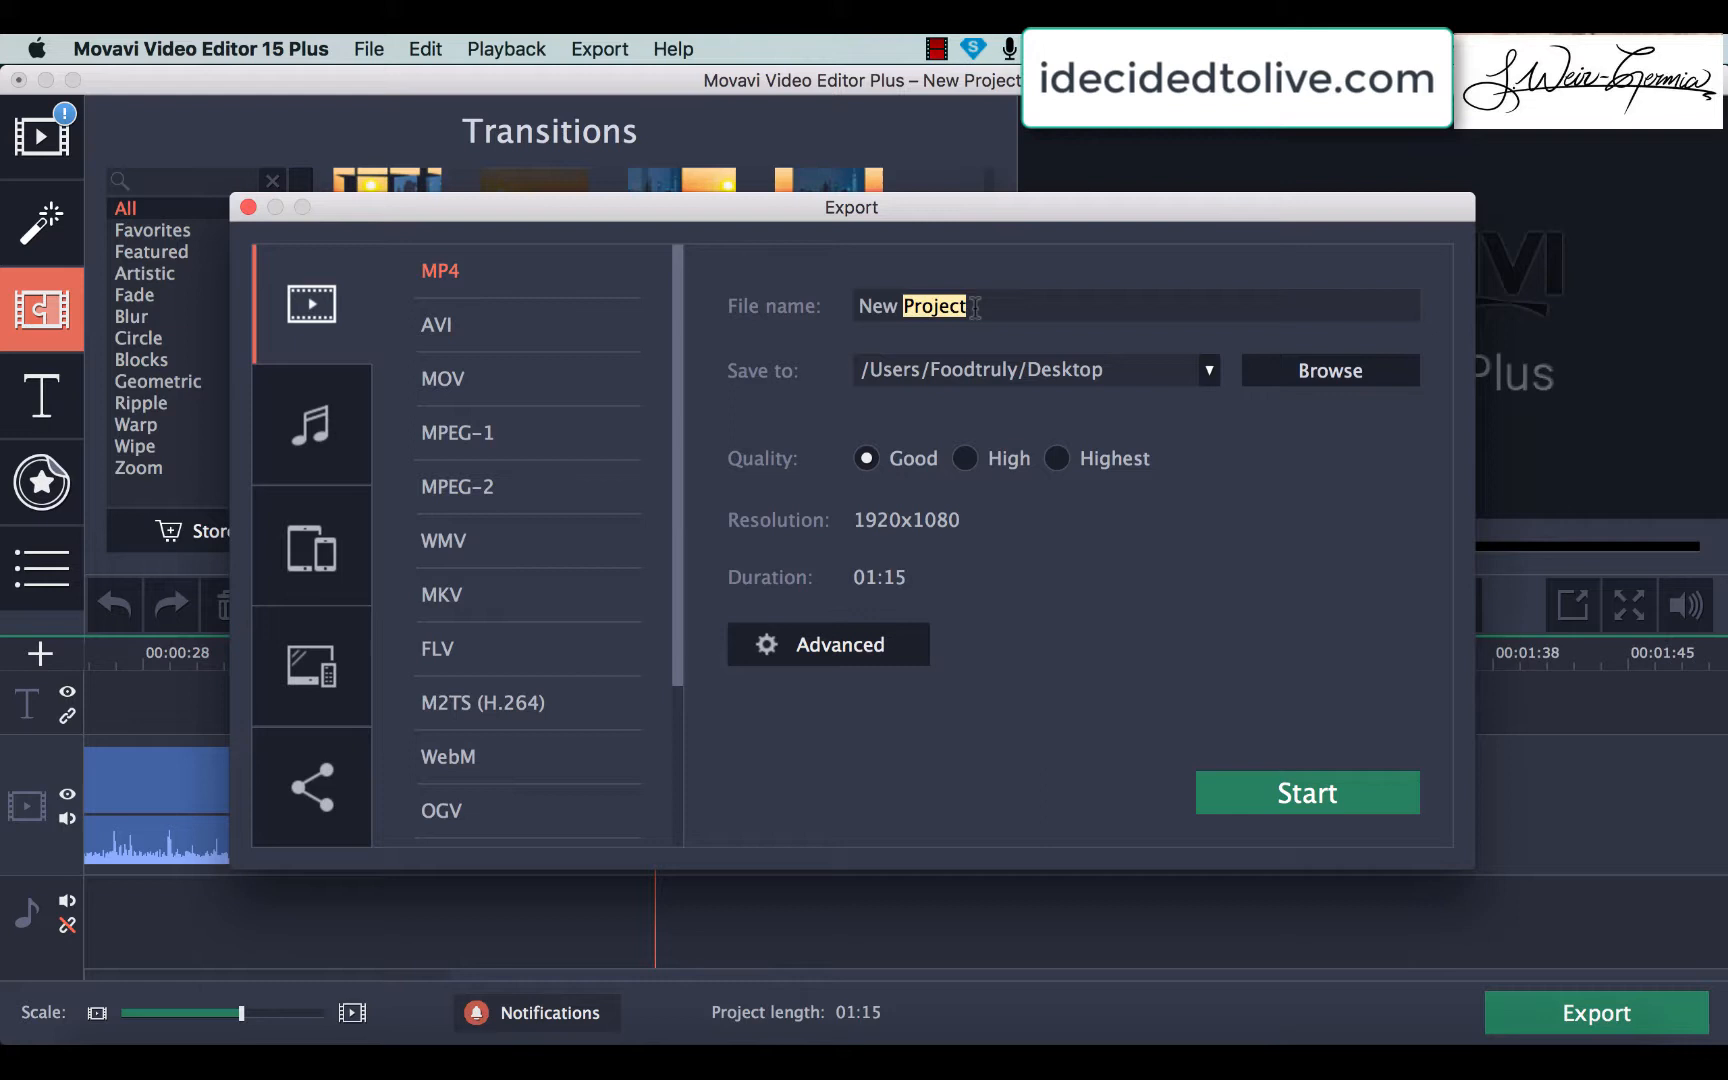
key(Backspace)
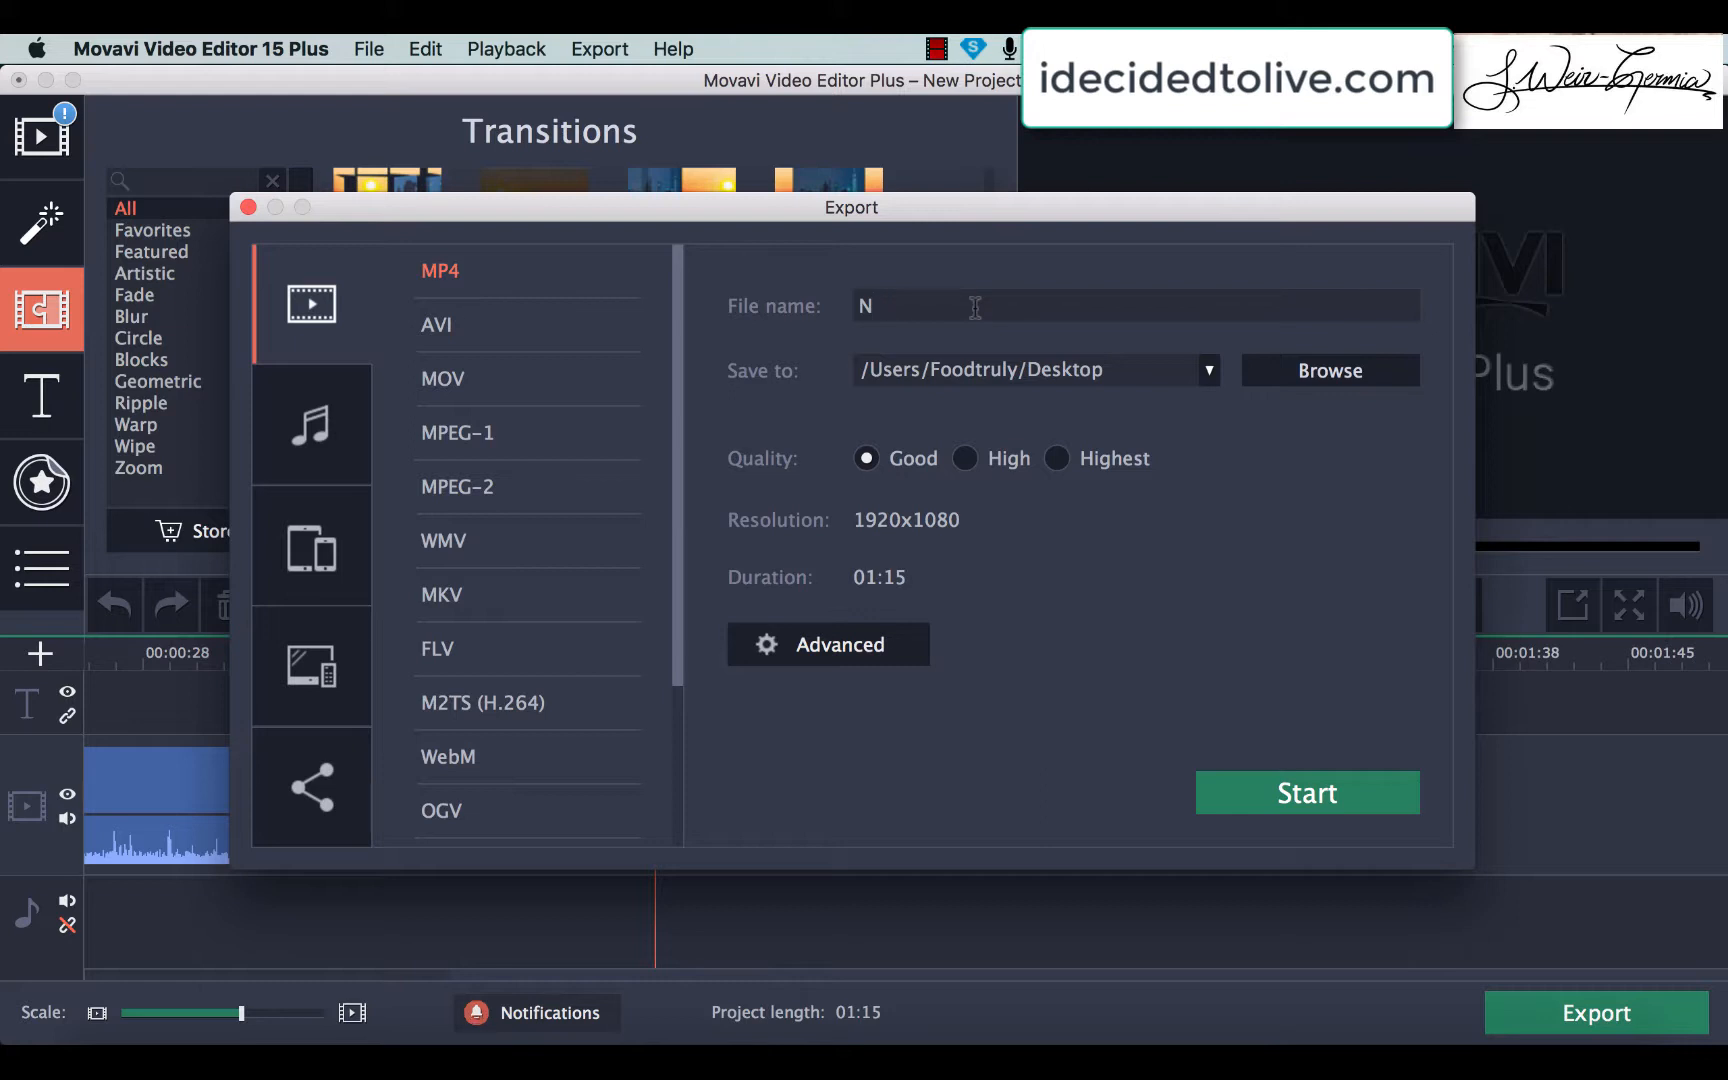
text(ame your Pro)
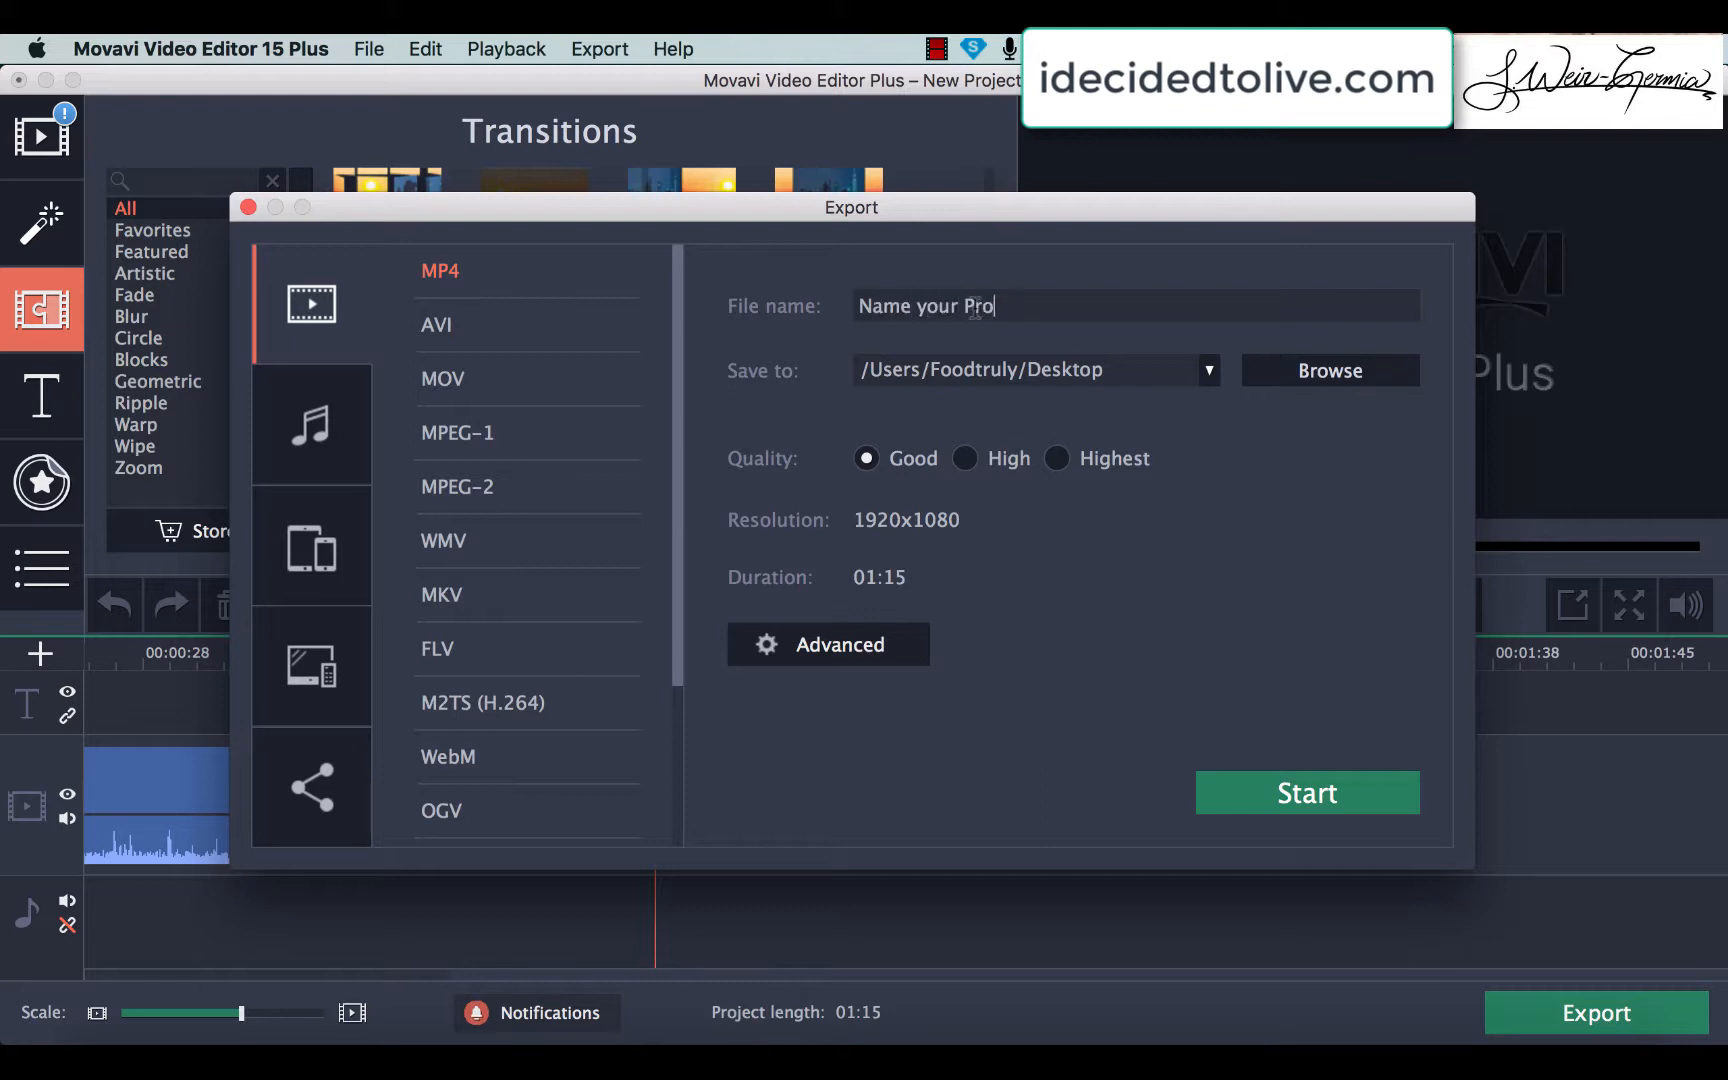
click(1208, 370)
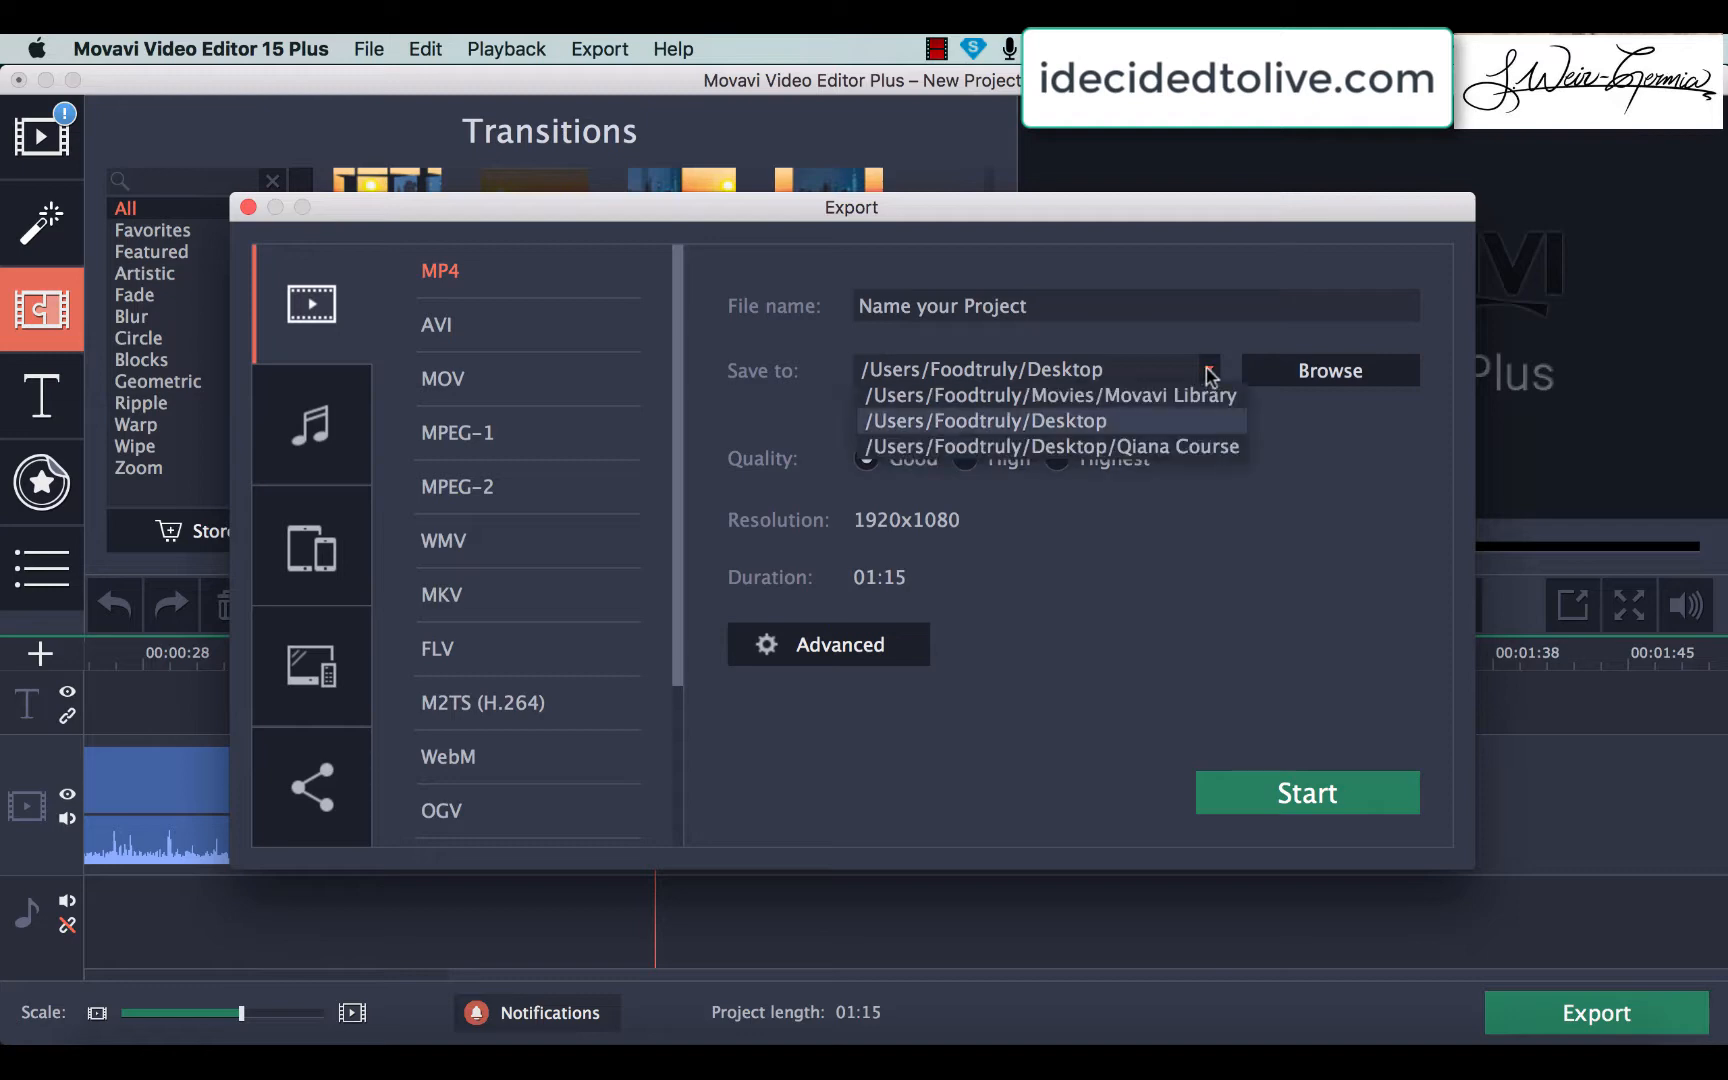
mouse_move(1158, 430)
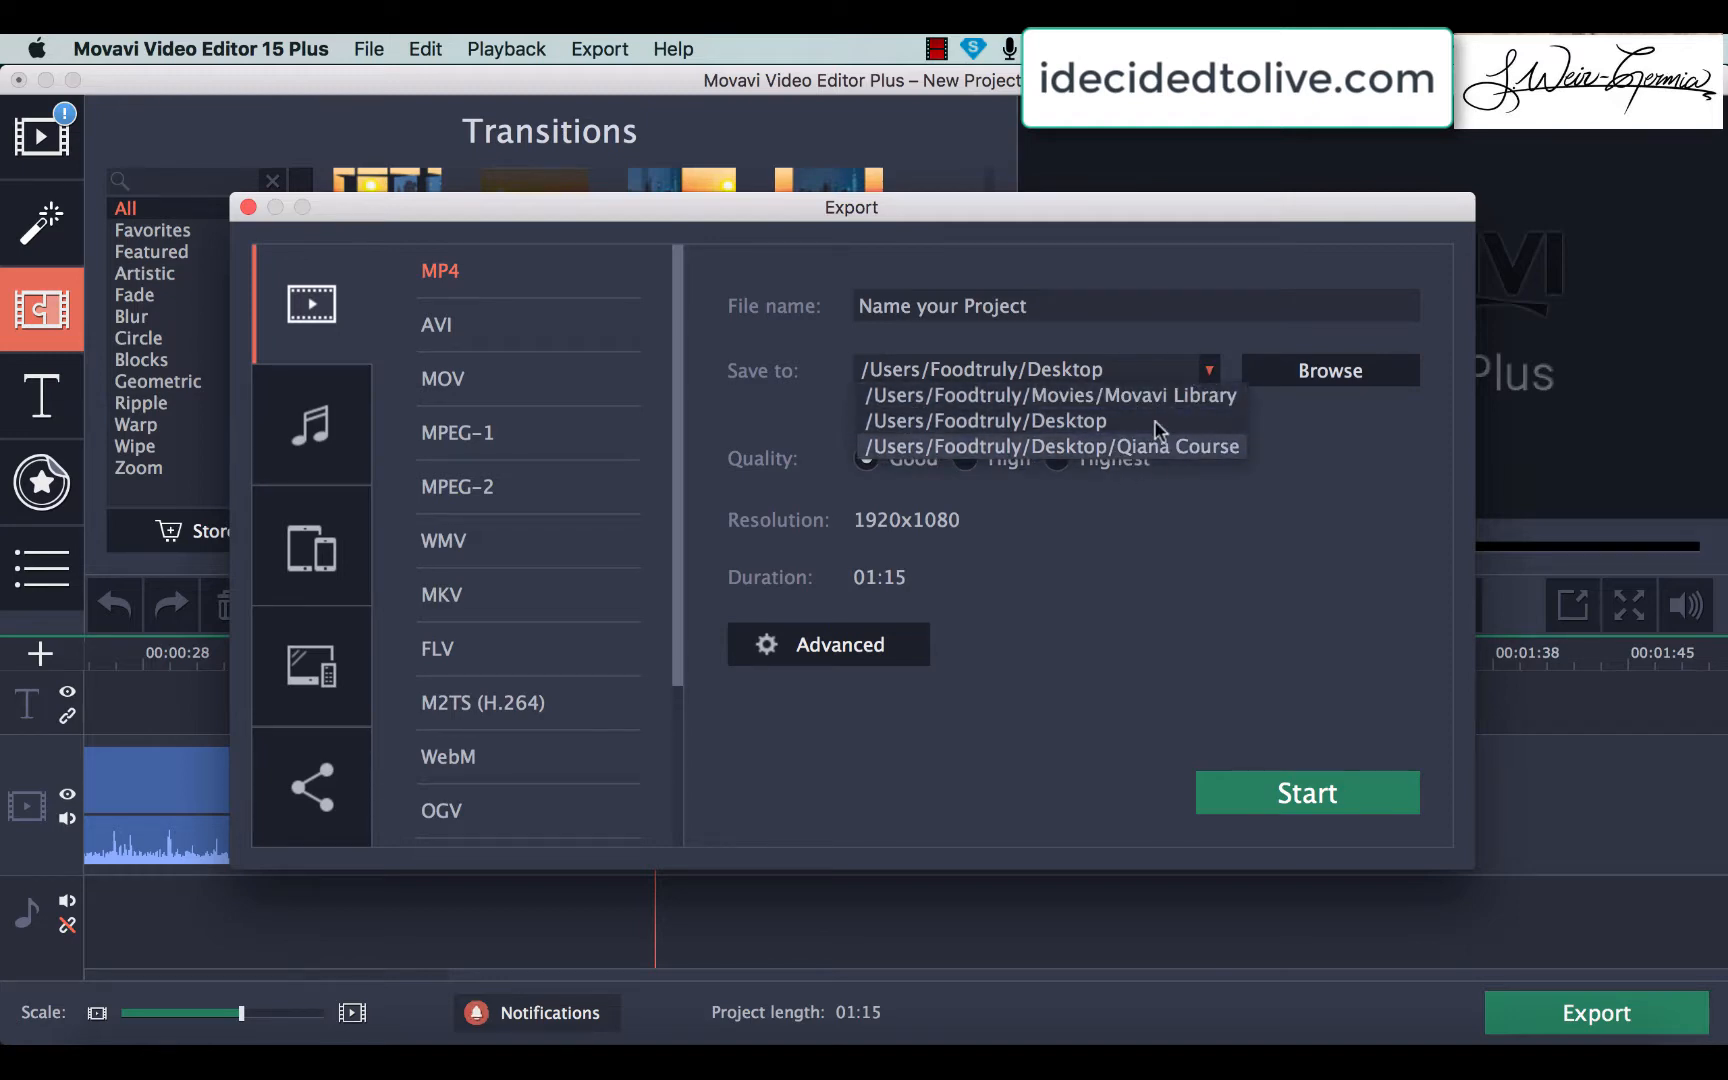
click(984, 420)
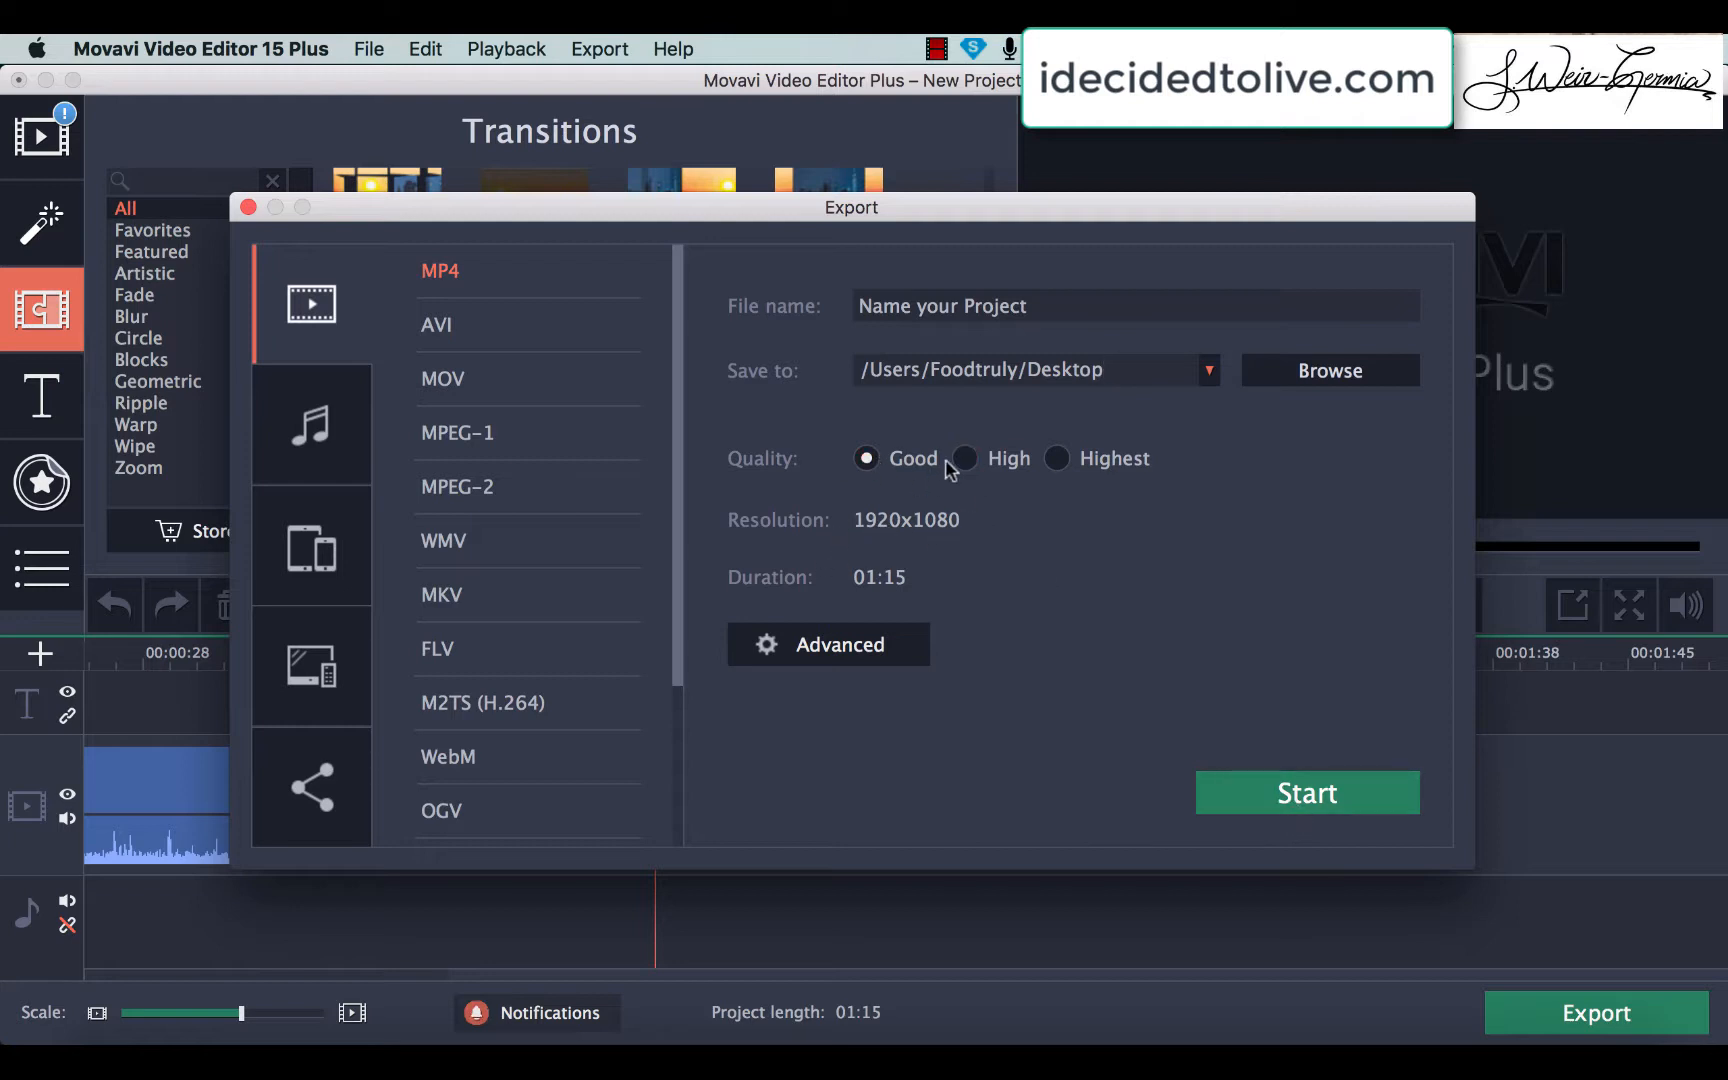
Set the export quality to Highest
click(964, 458)
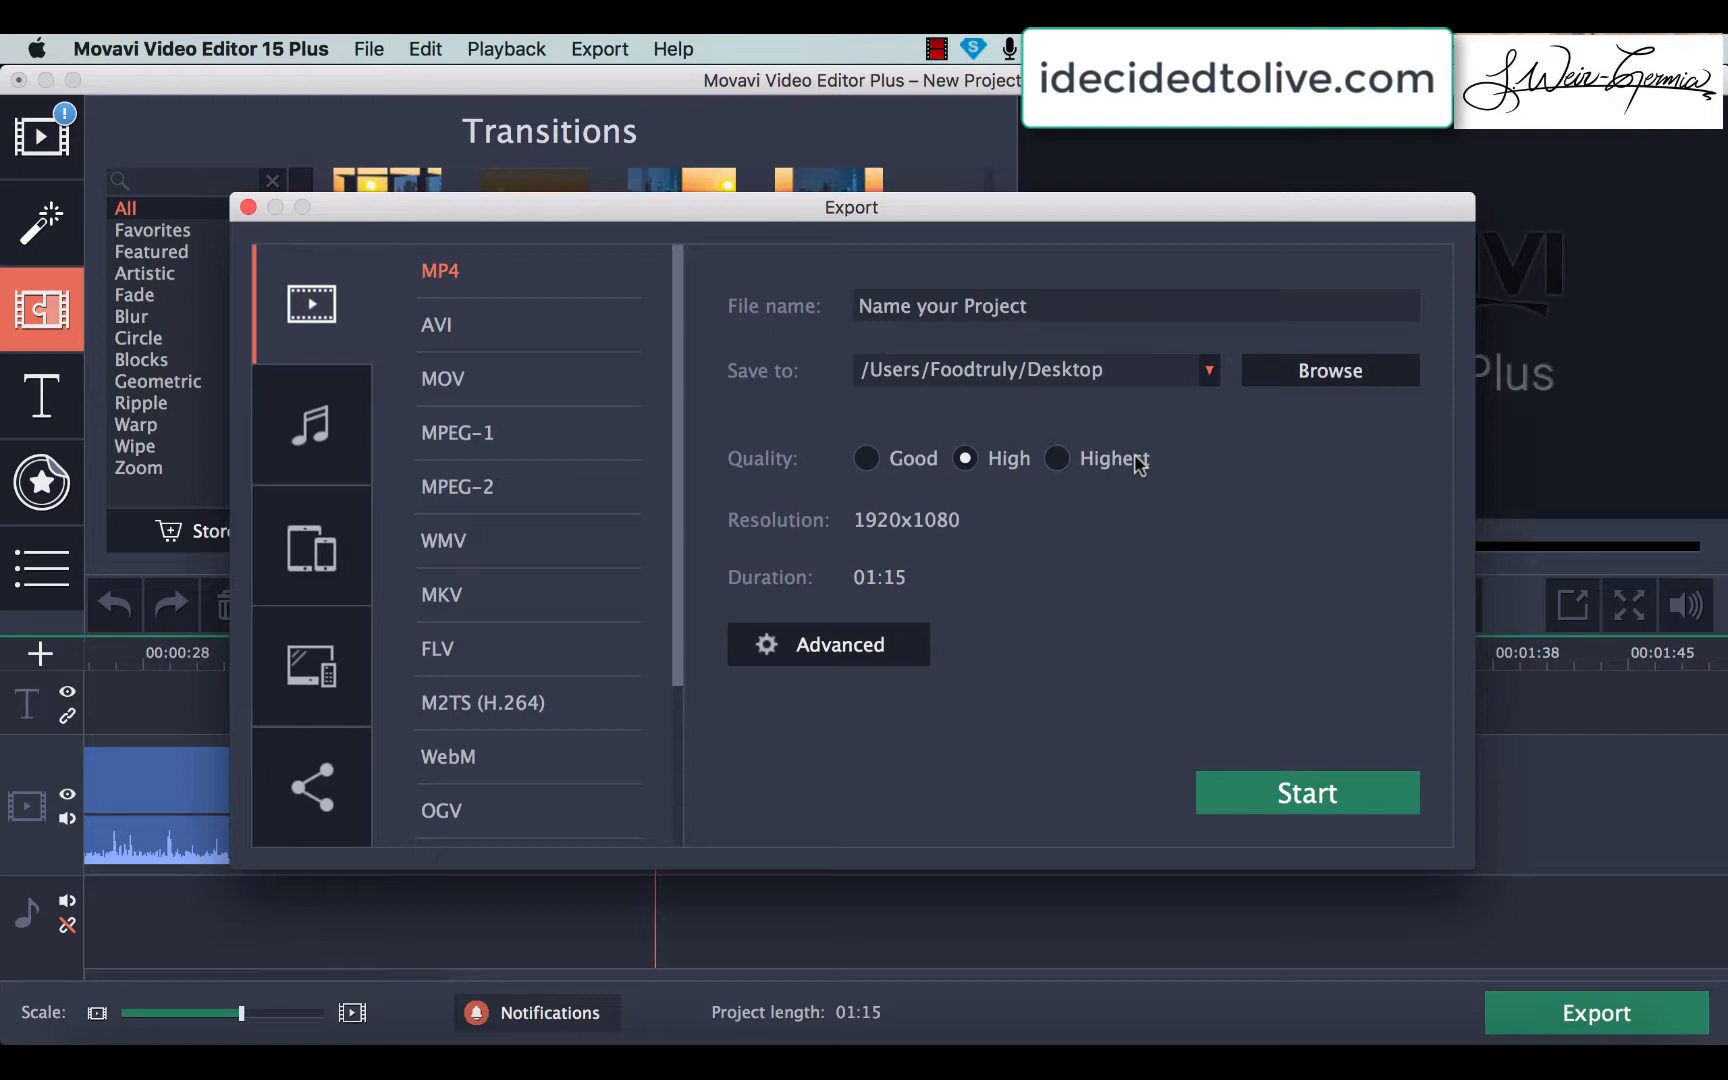
click(1056, 458)
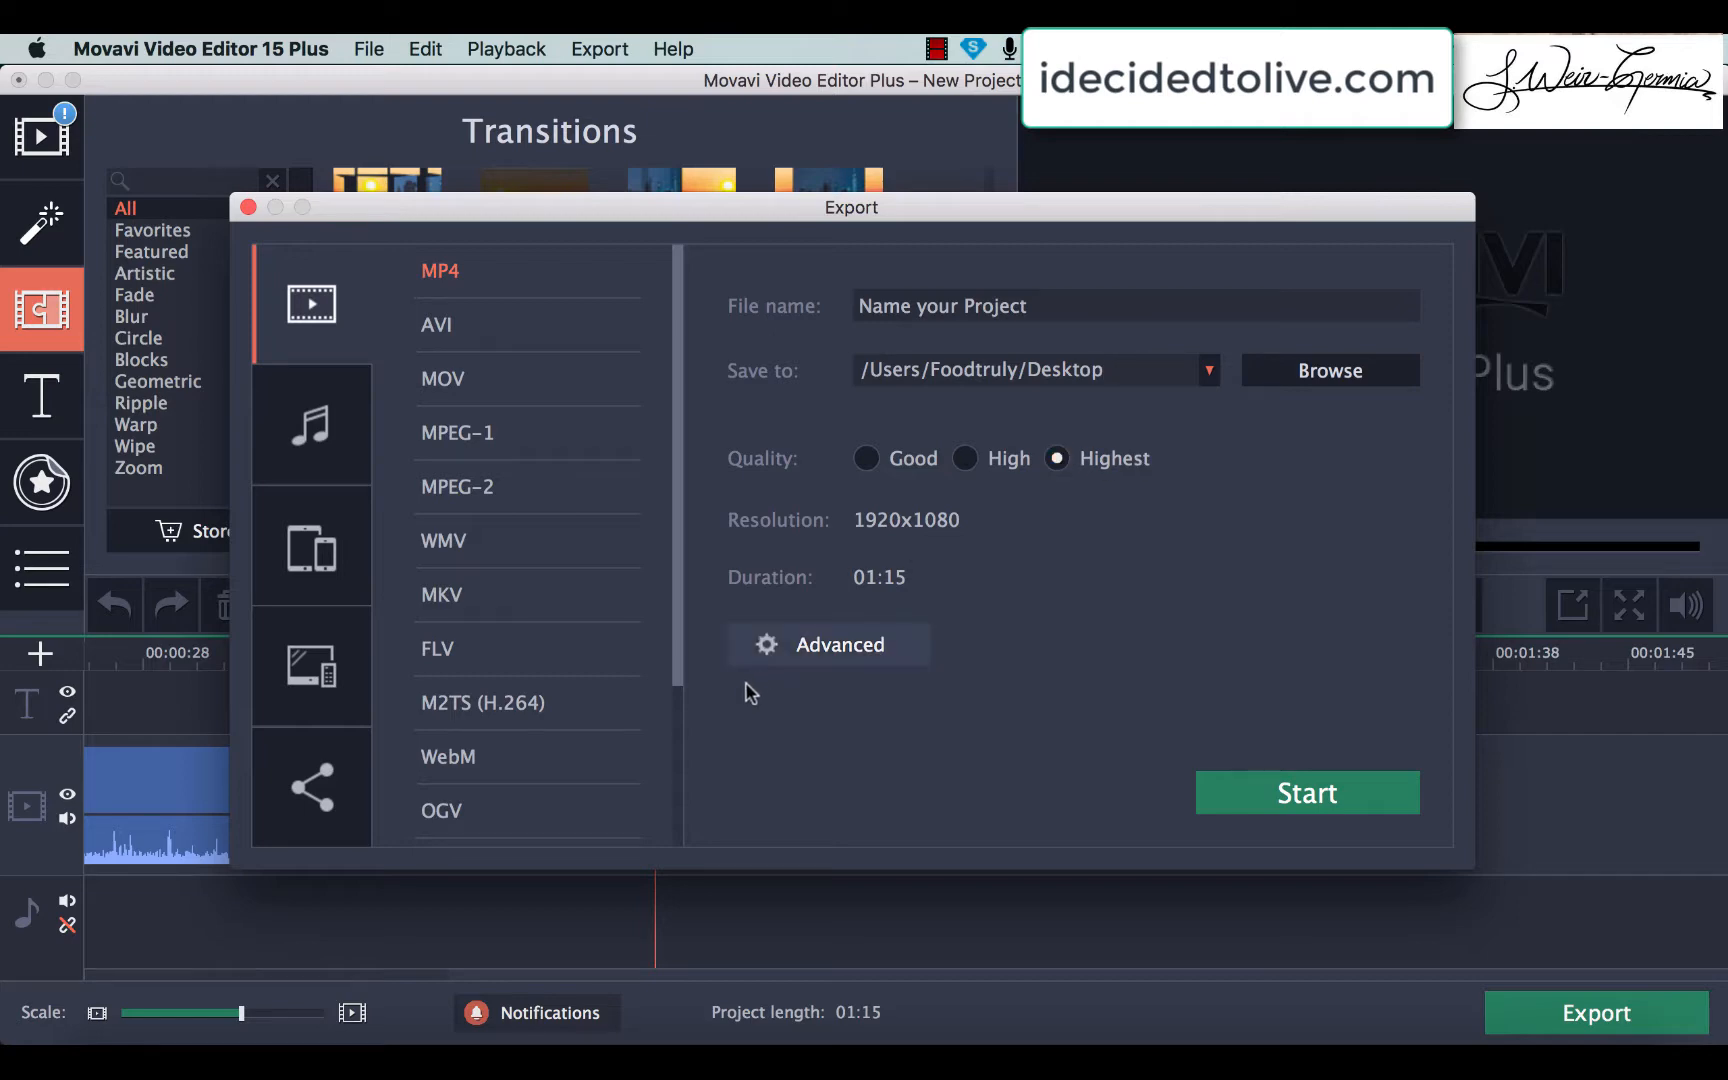
click(828, 644)
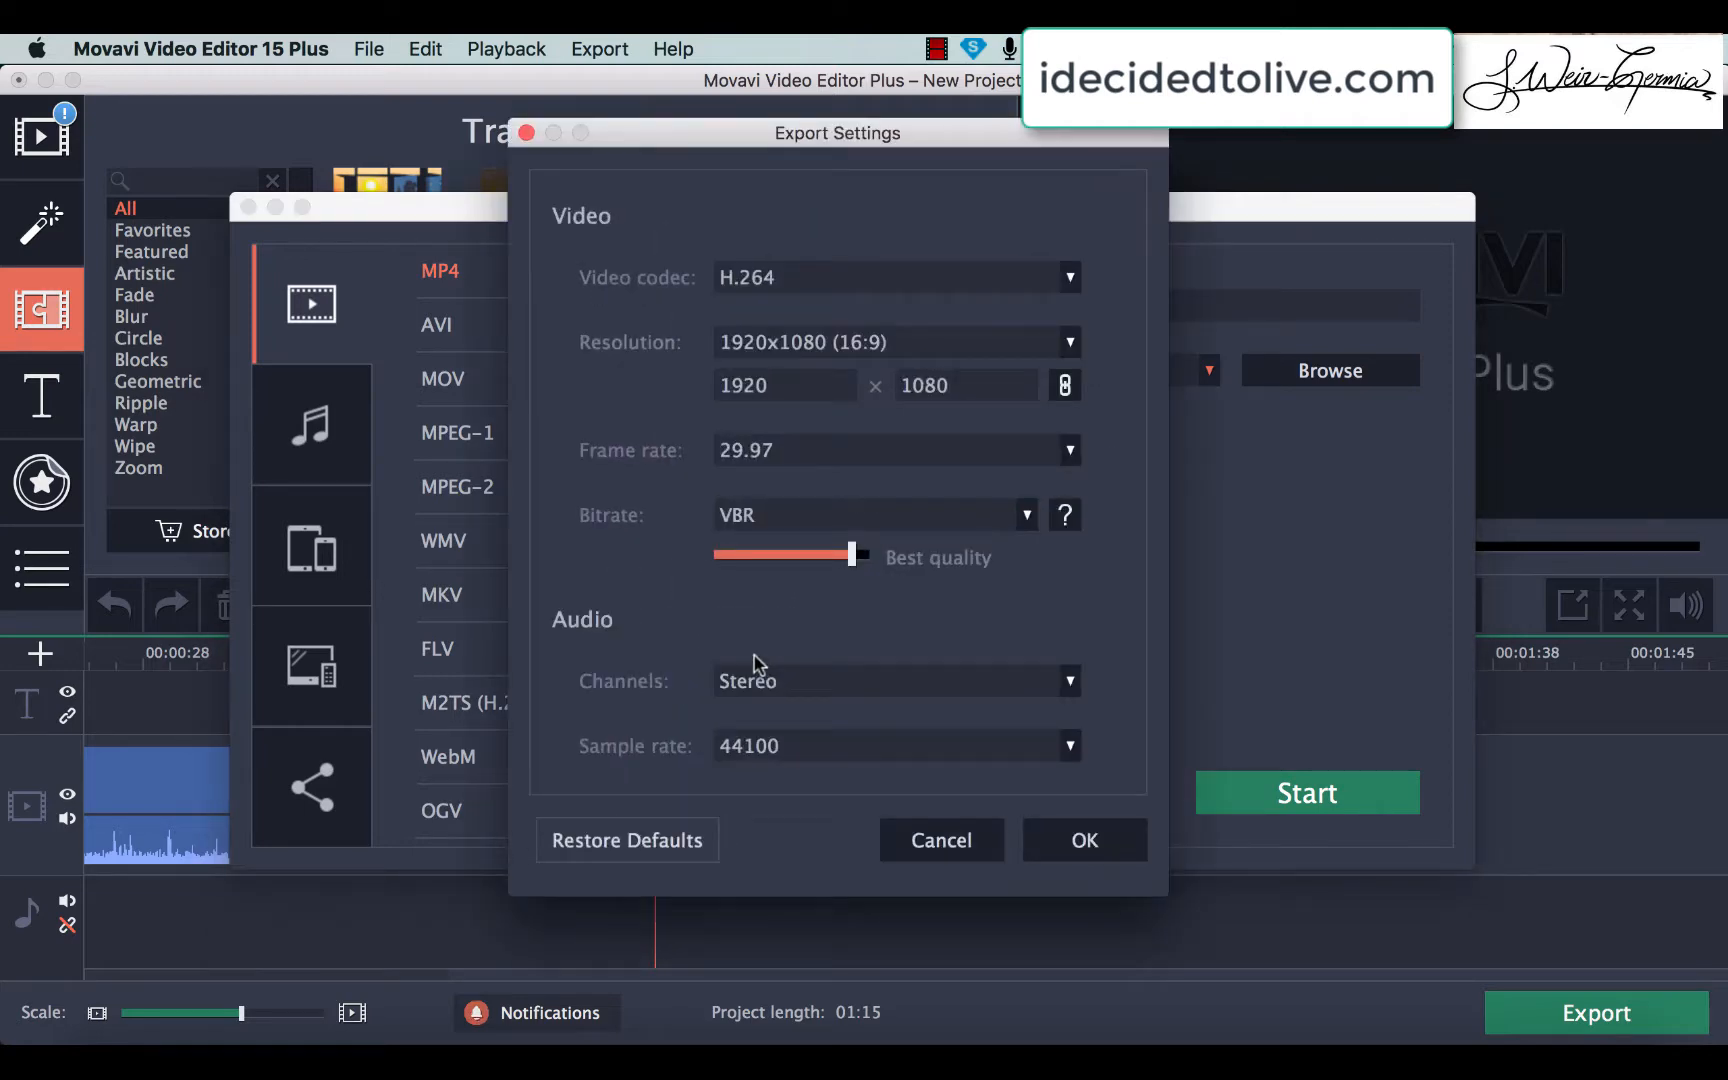
mouse_move(958, 346)
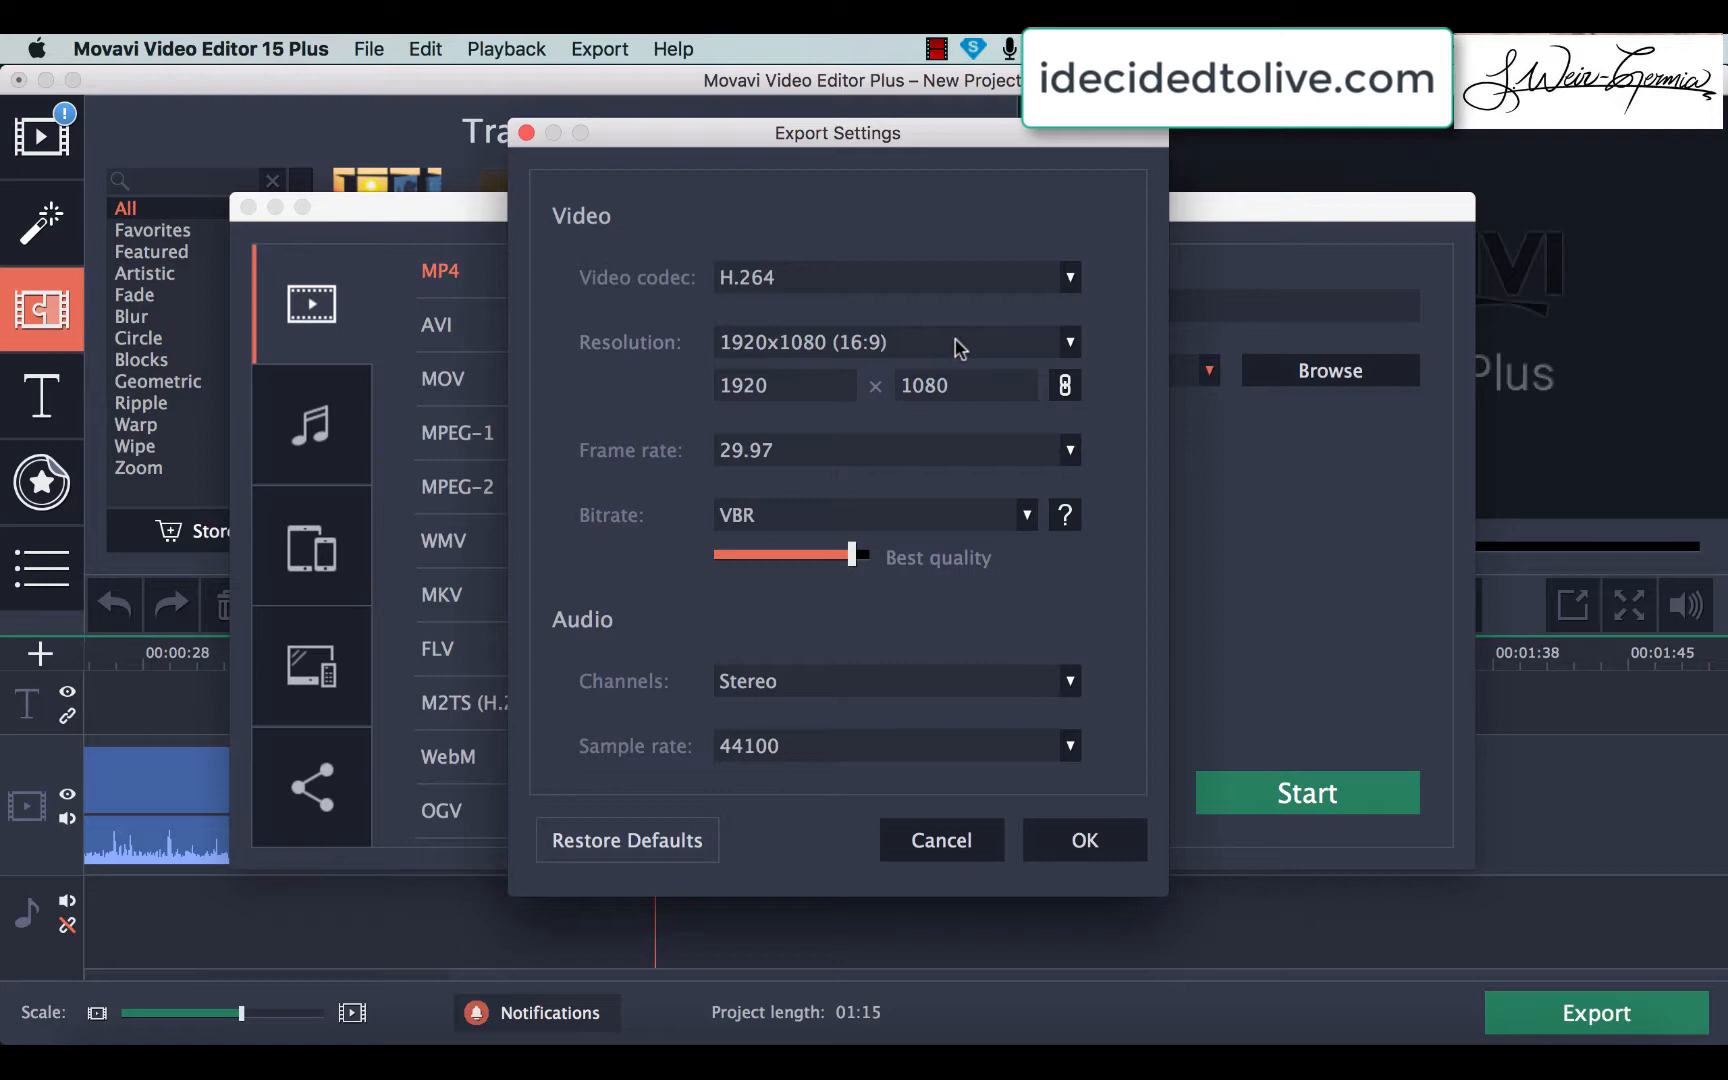
click(1066, 276)
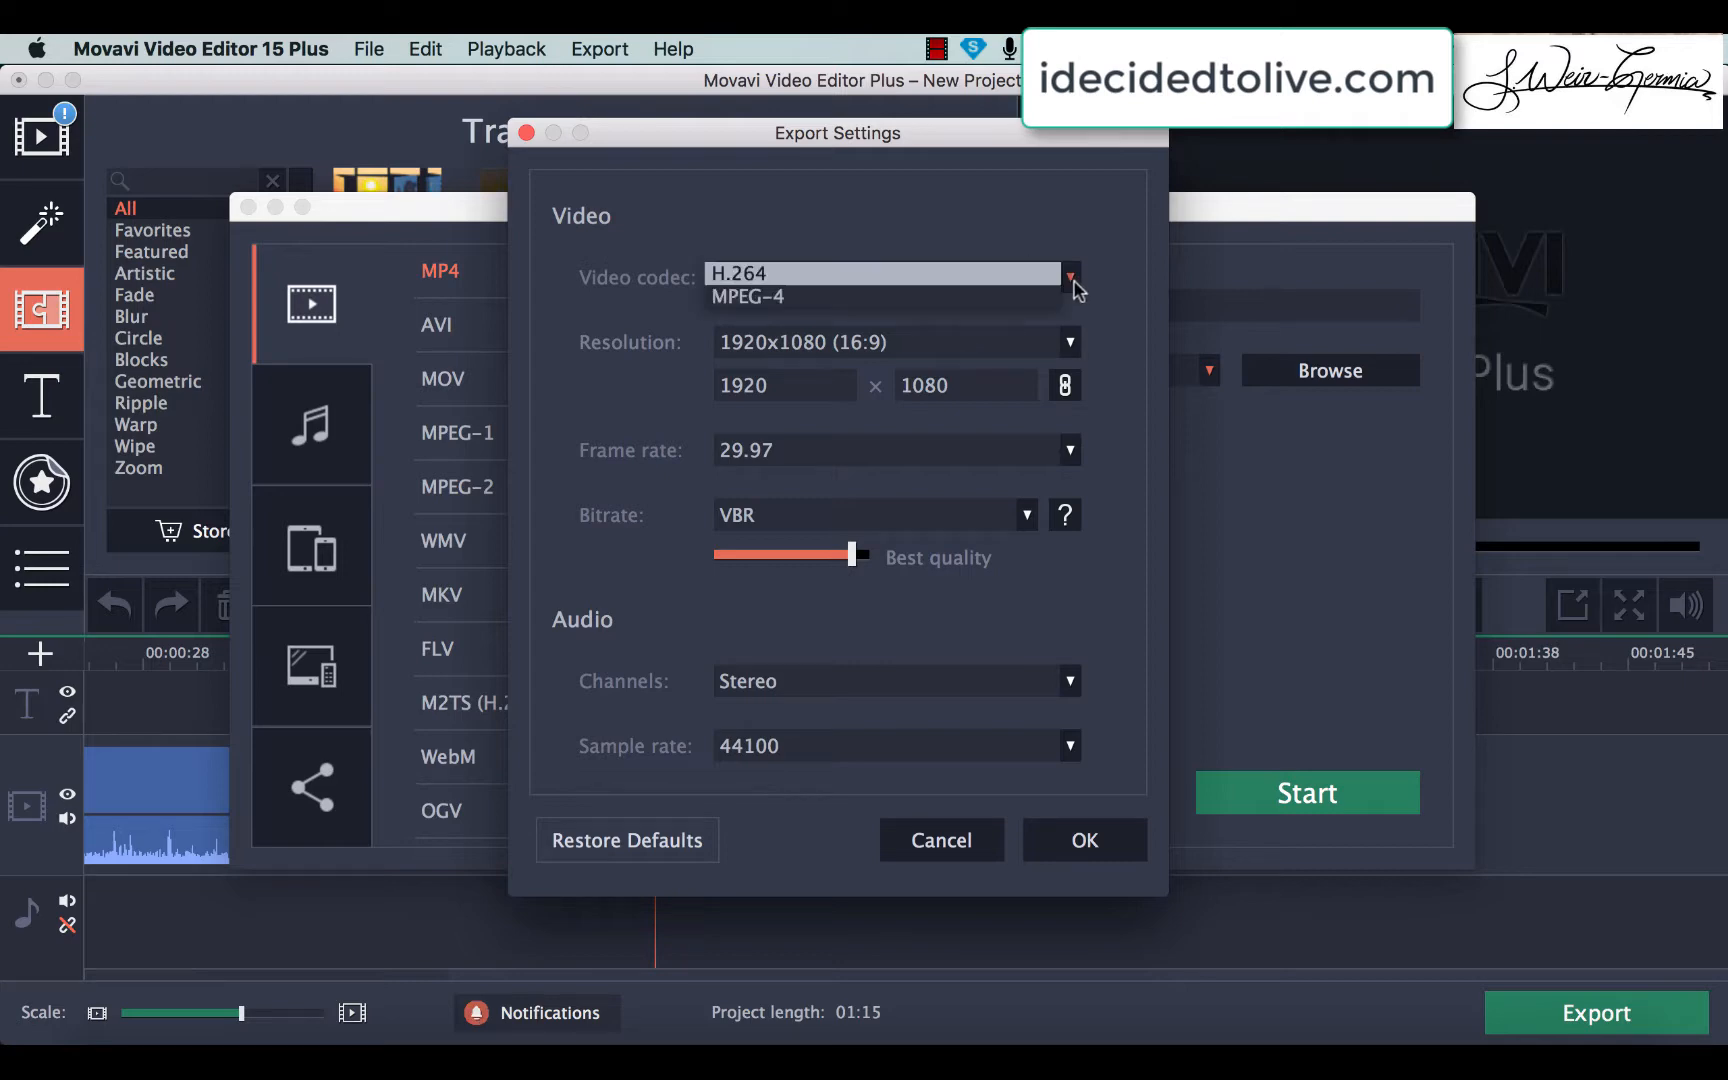
click(750, 296)
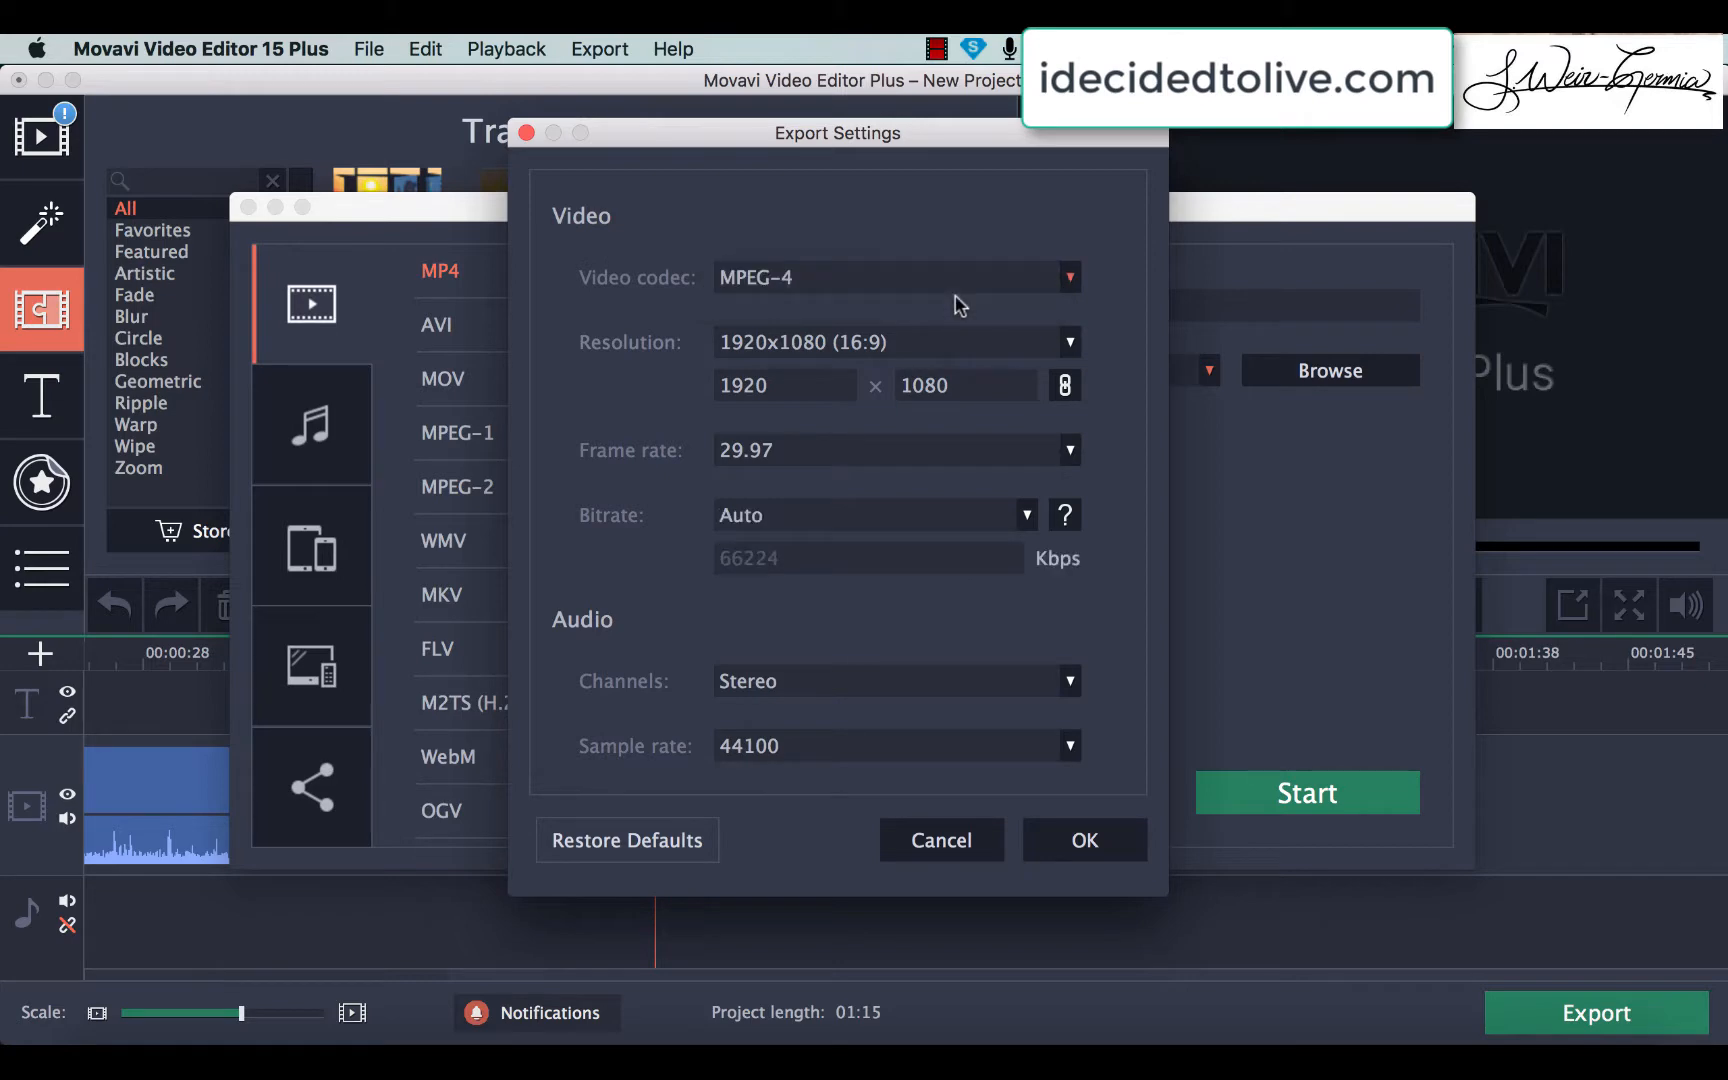
mouse_move(936, 270)
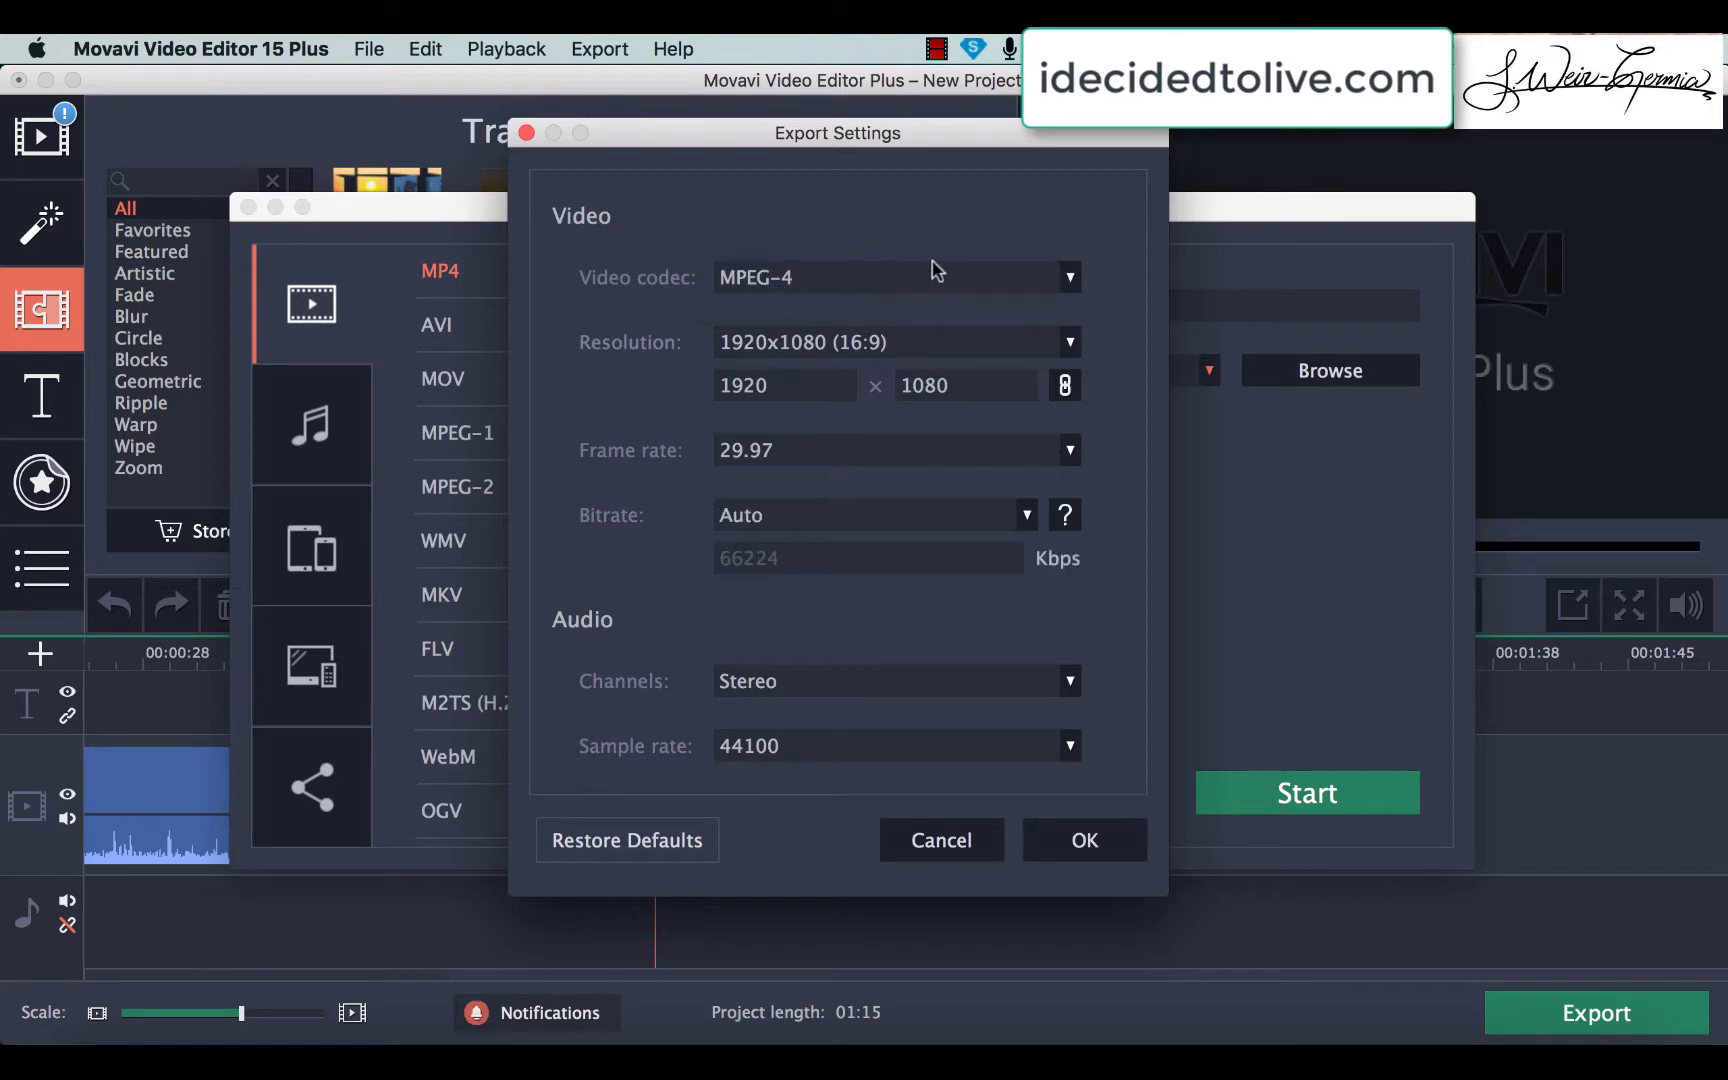
mouse_move(1032, 274)
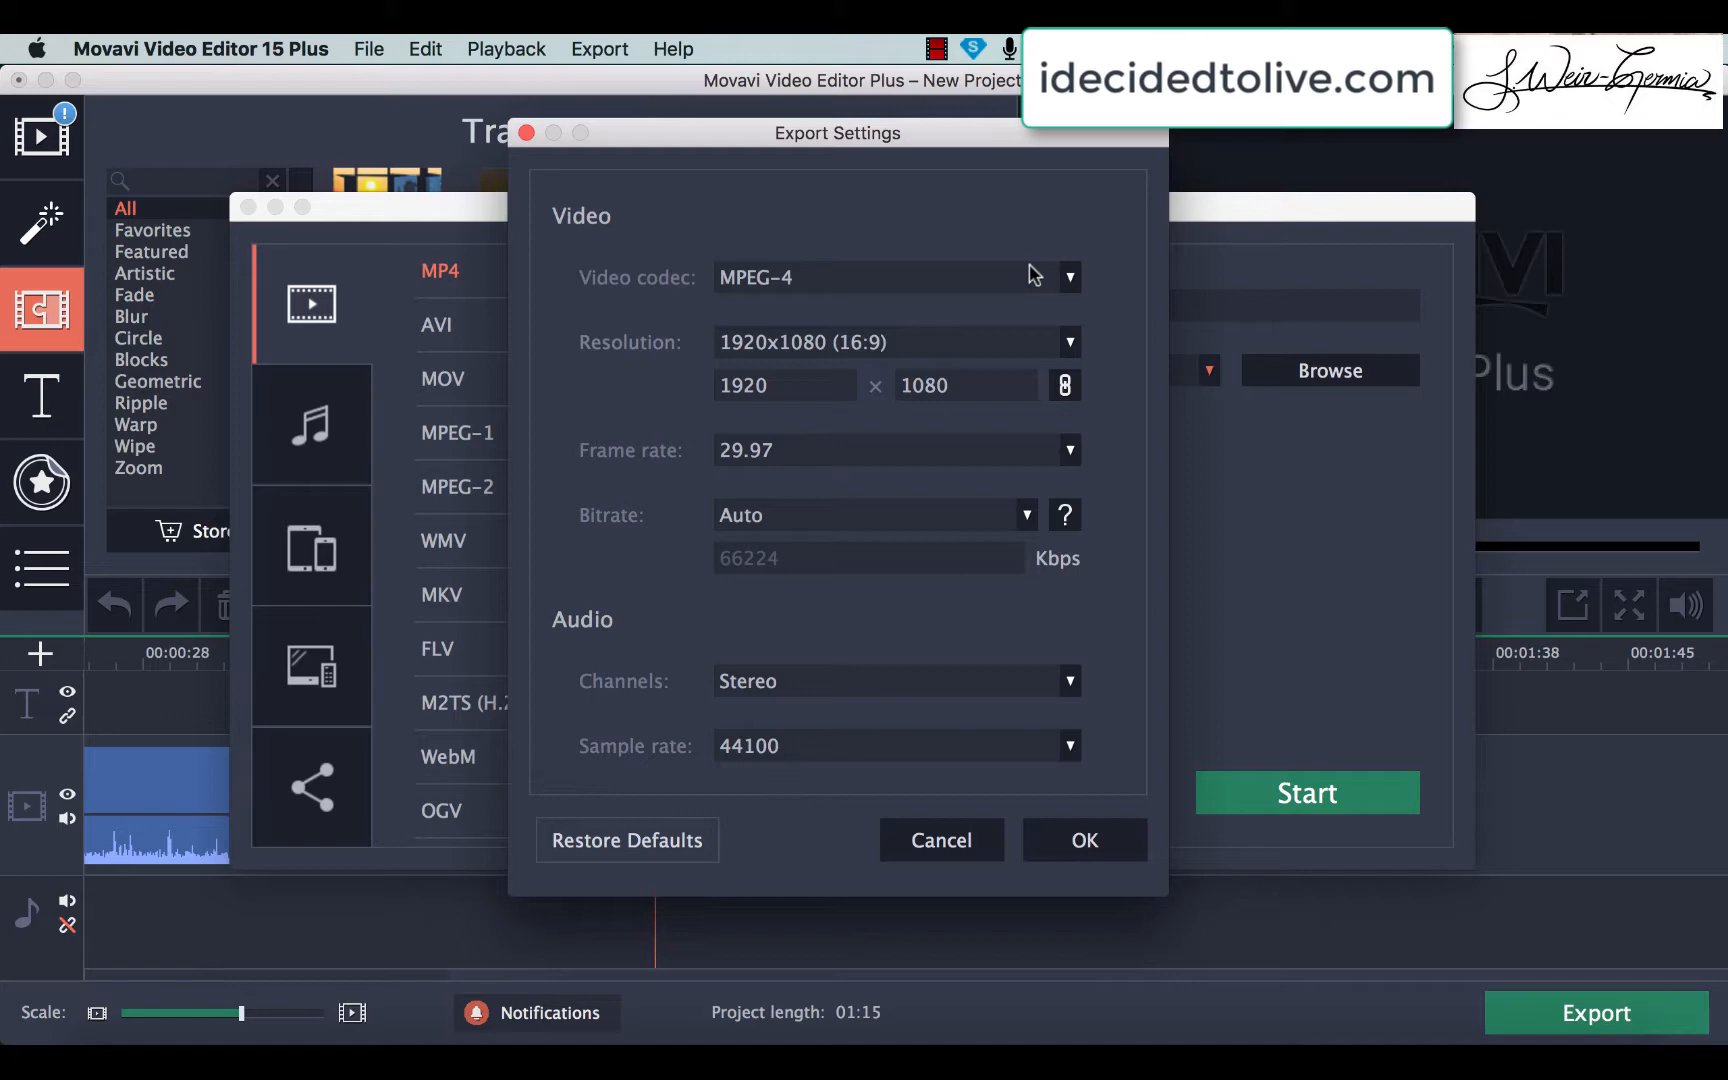
click(1064, 276)
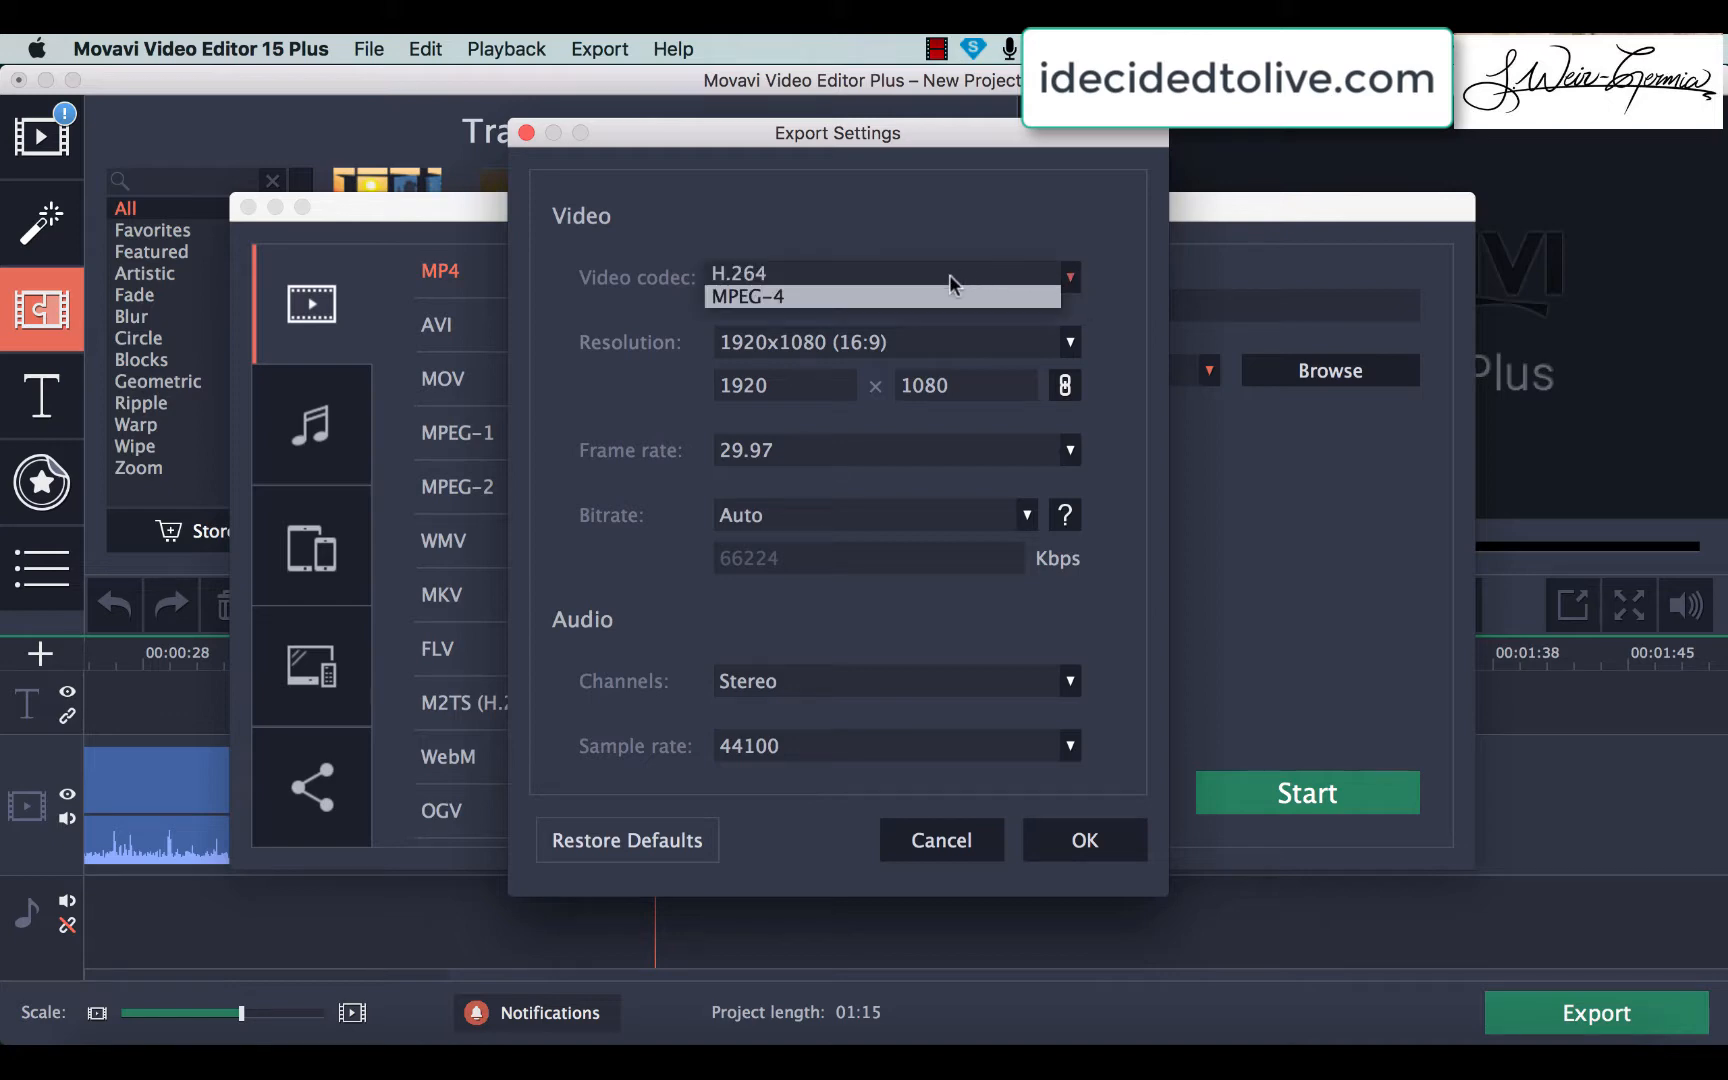
click(738, 274)
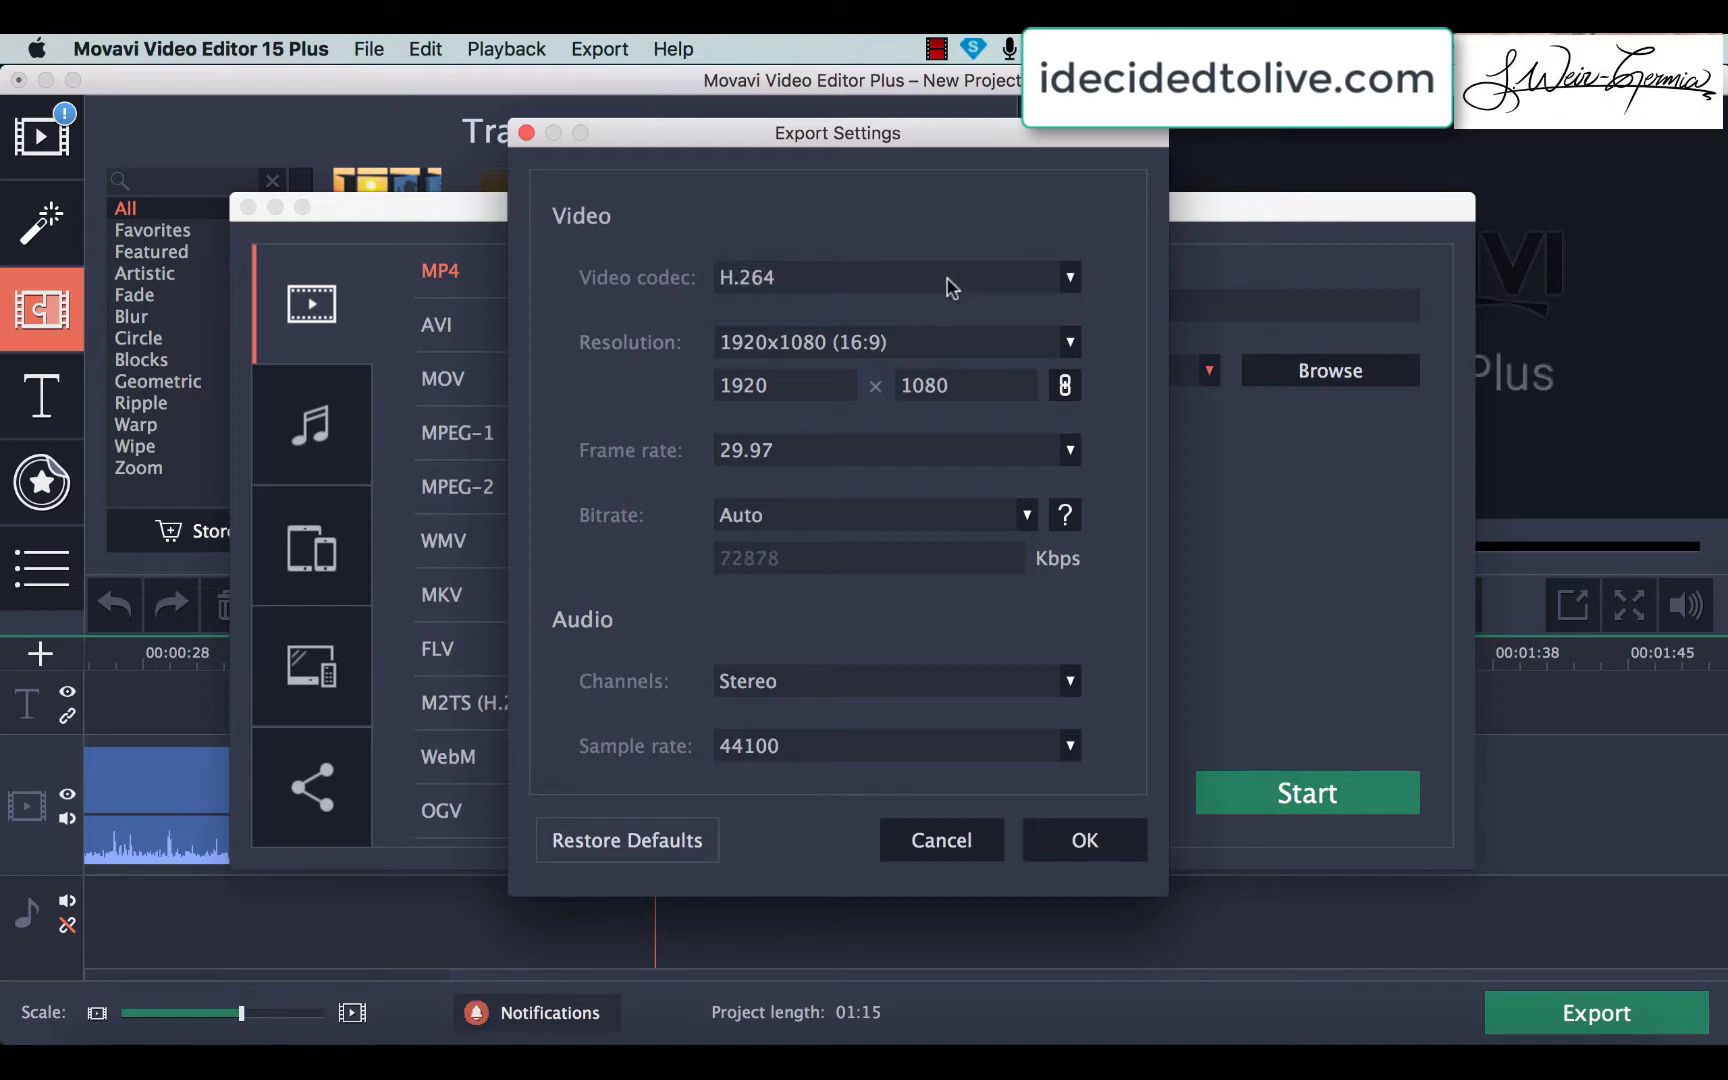
mouse_move(868, 296)
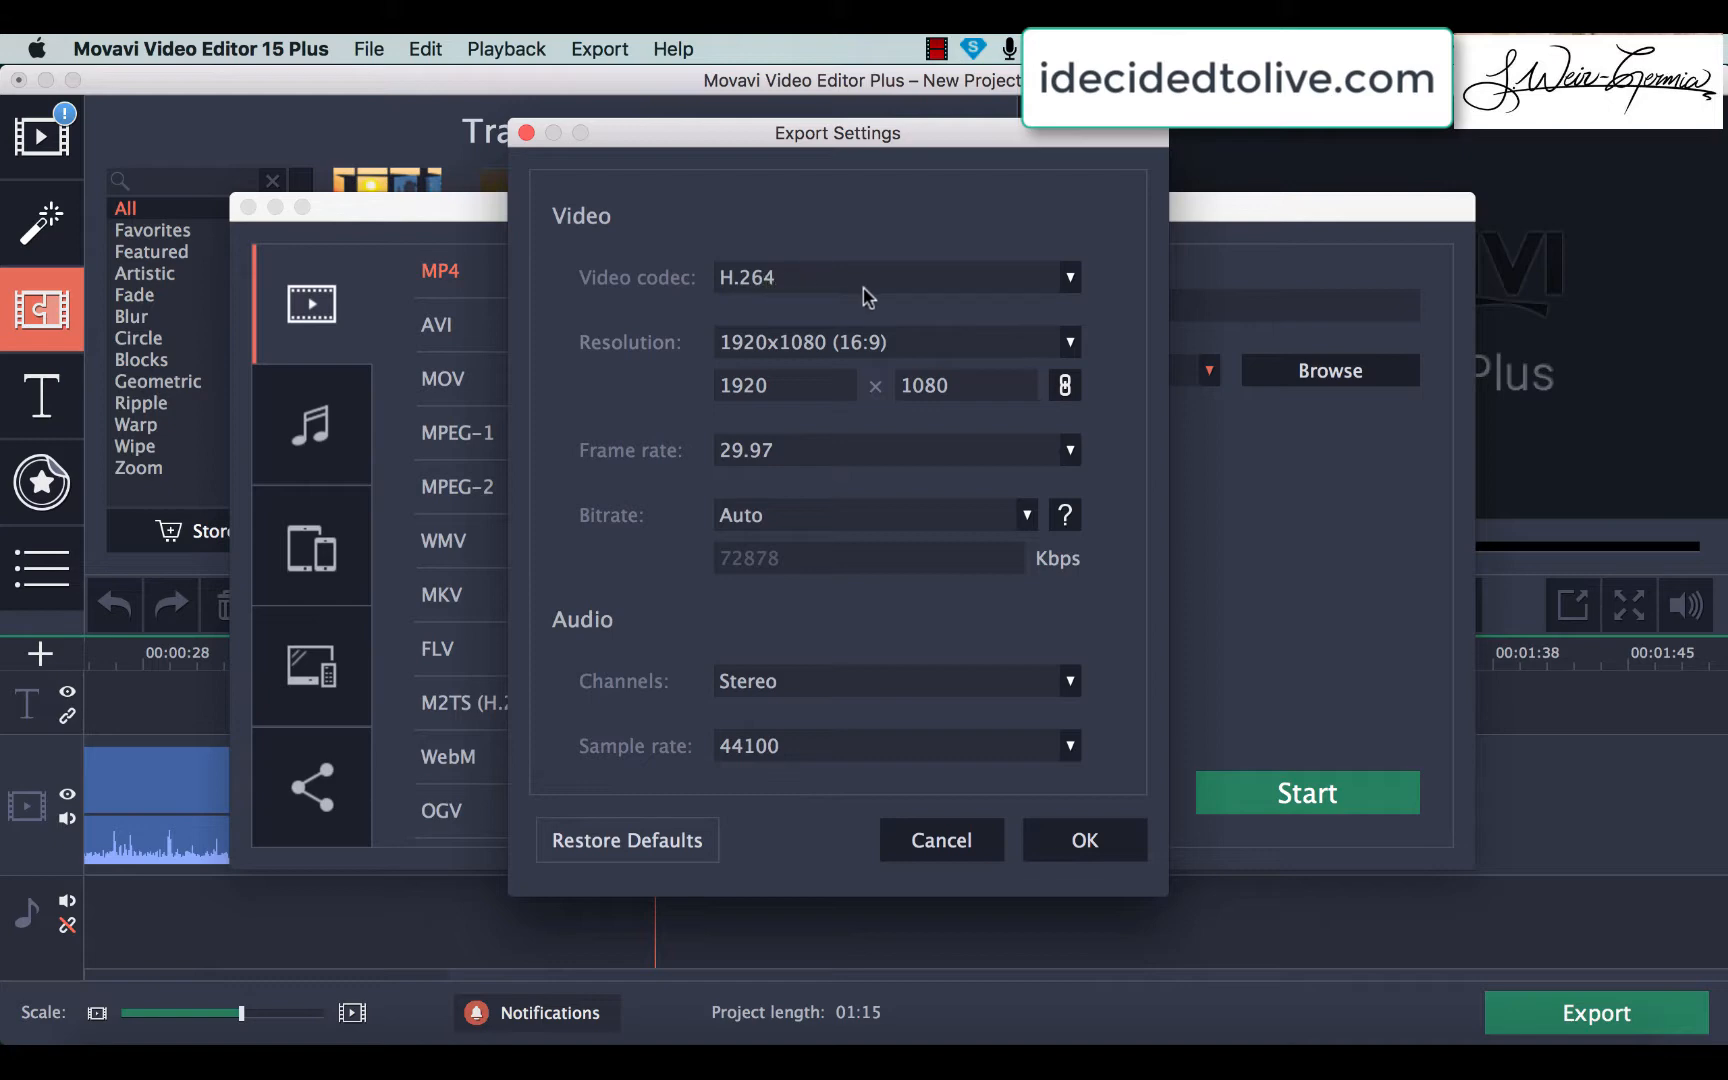
mouse_move(956, 846)
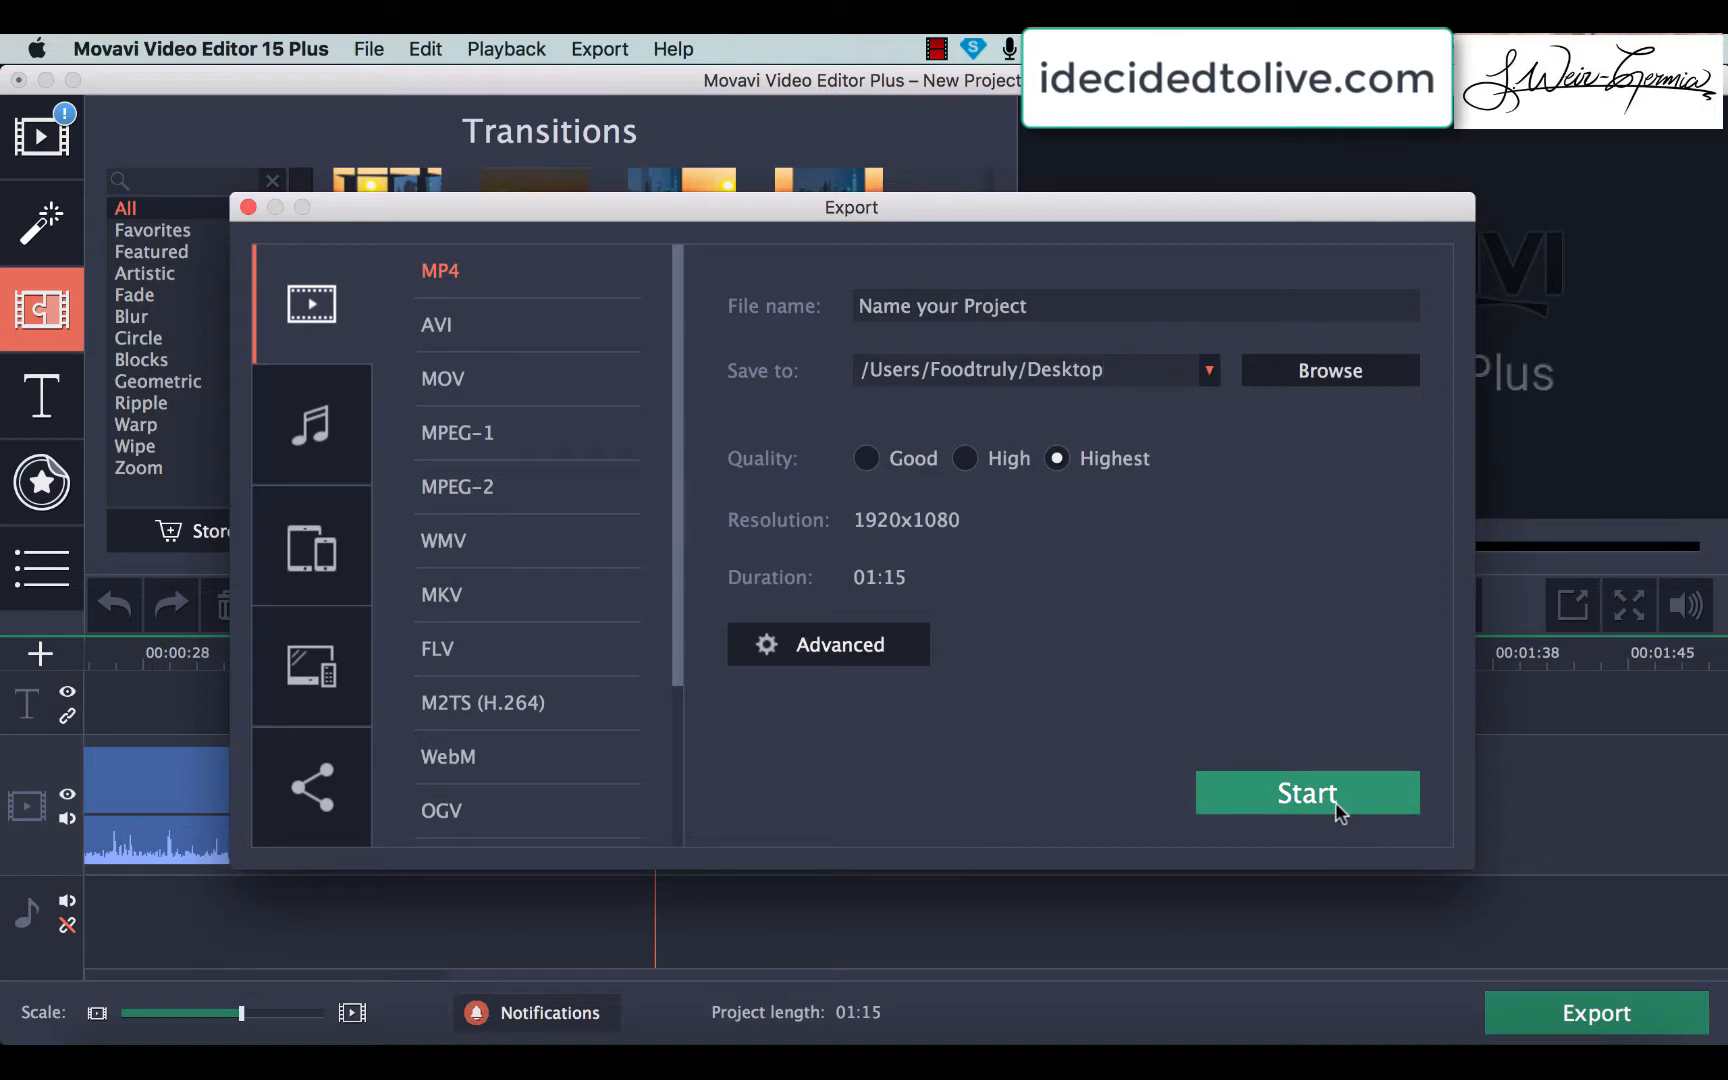
mouse_move(1306, 794)
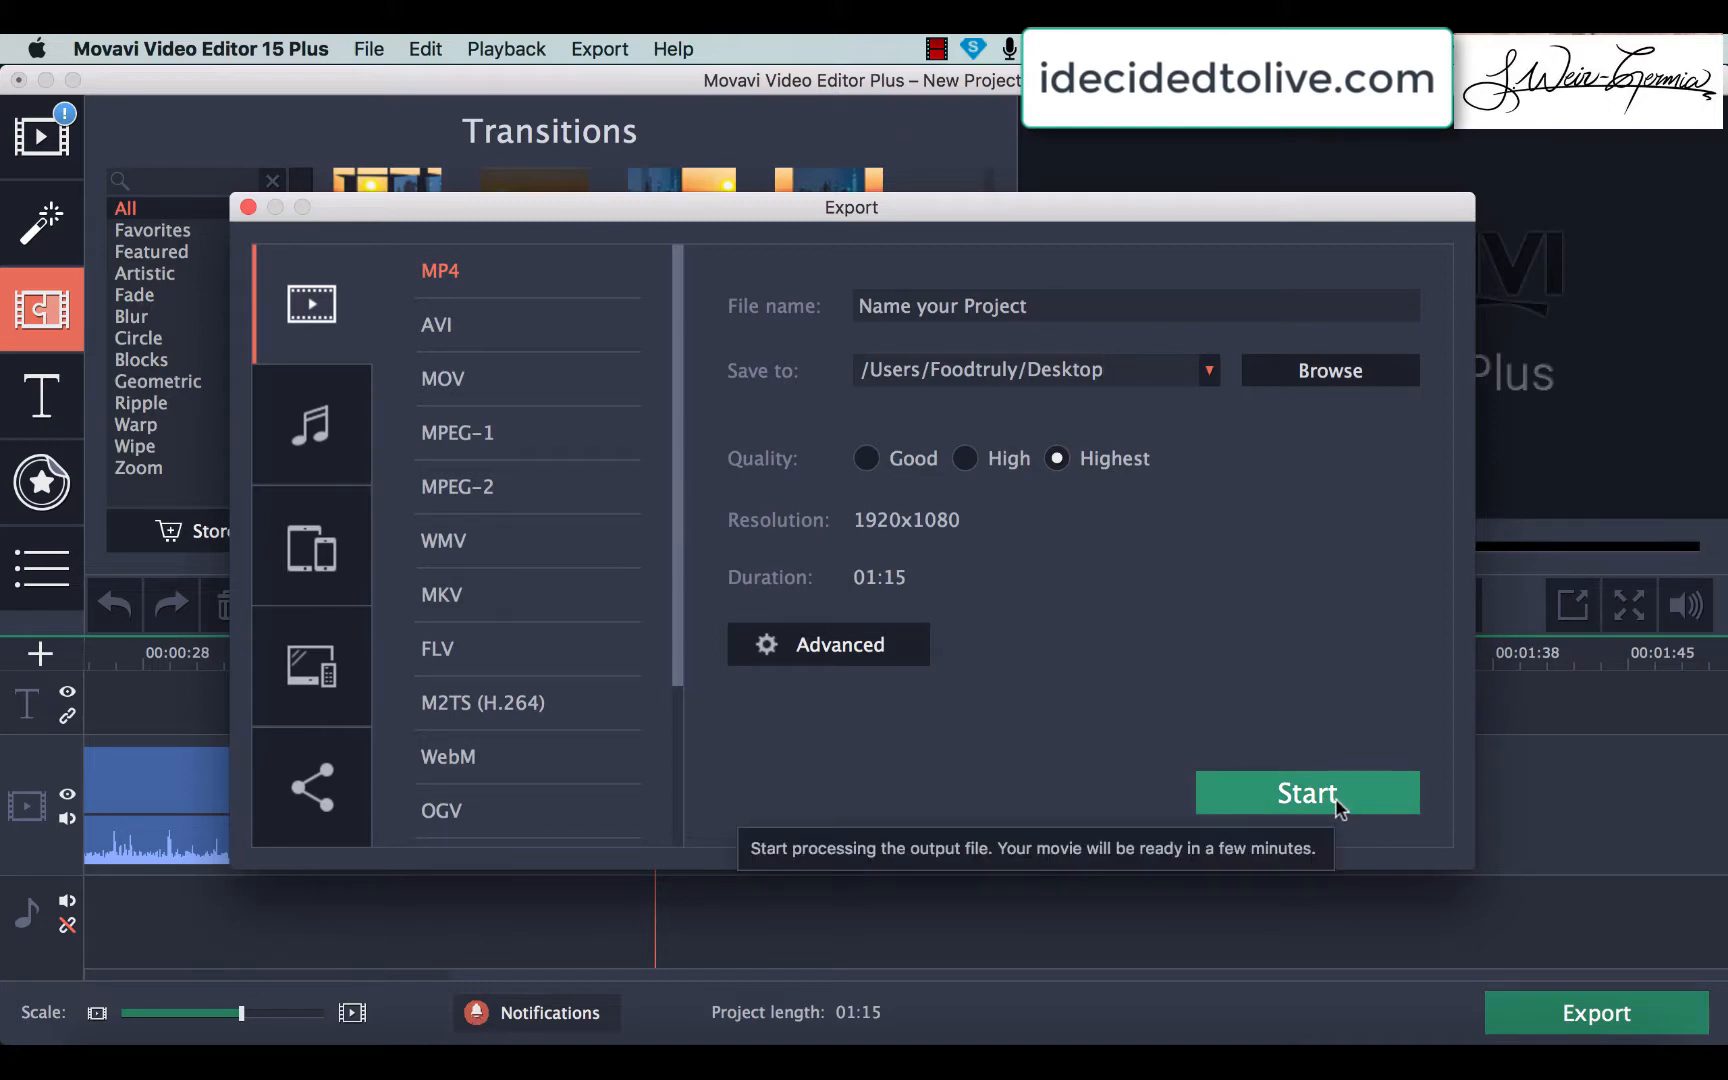
Start saving the MP4 export to the Desktop
click(1308, 792)
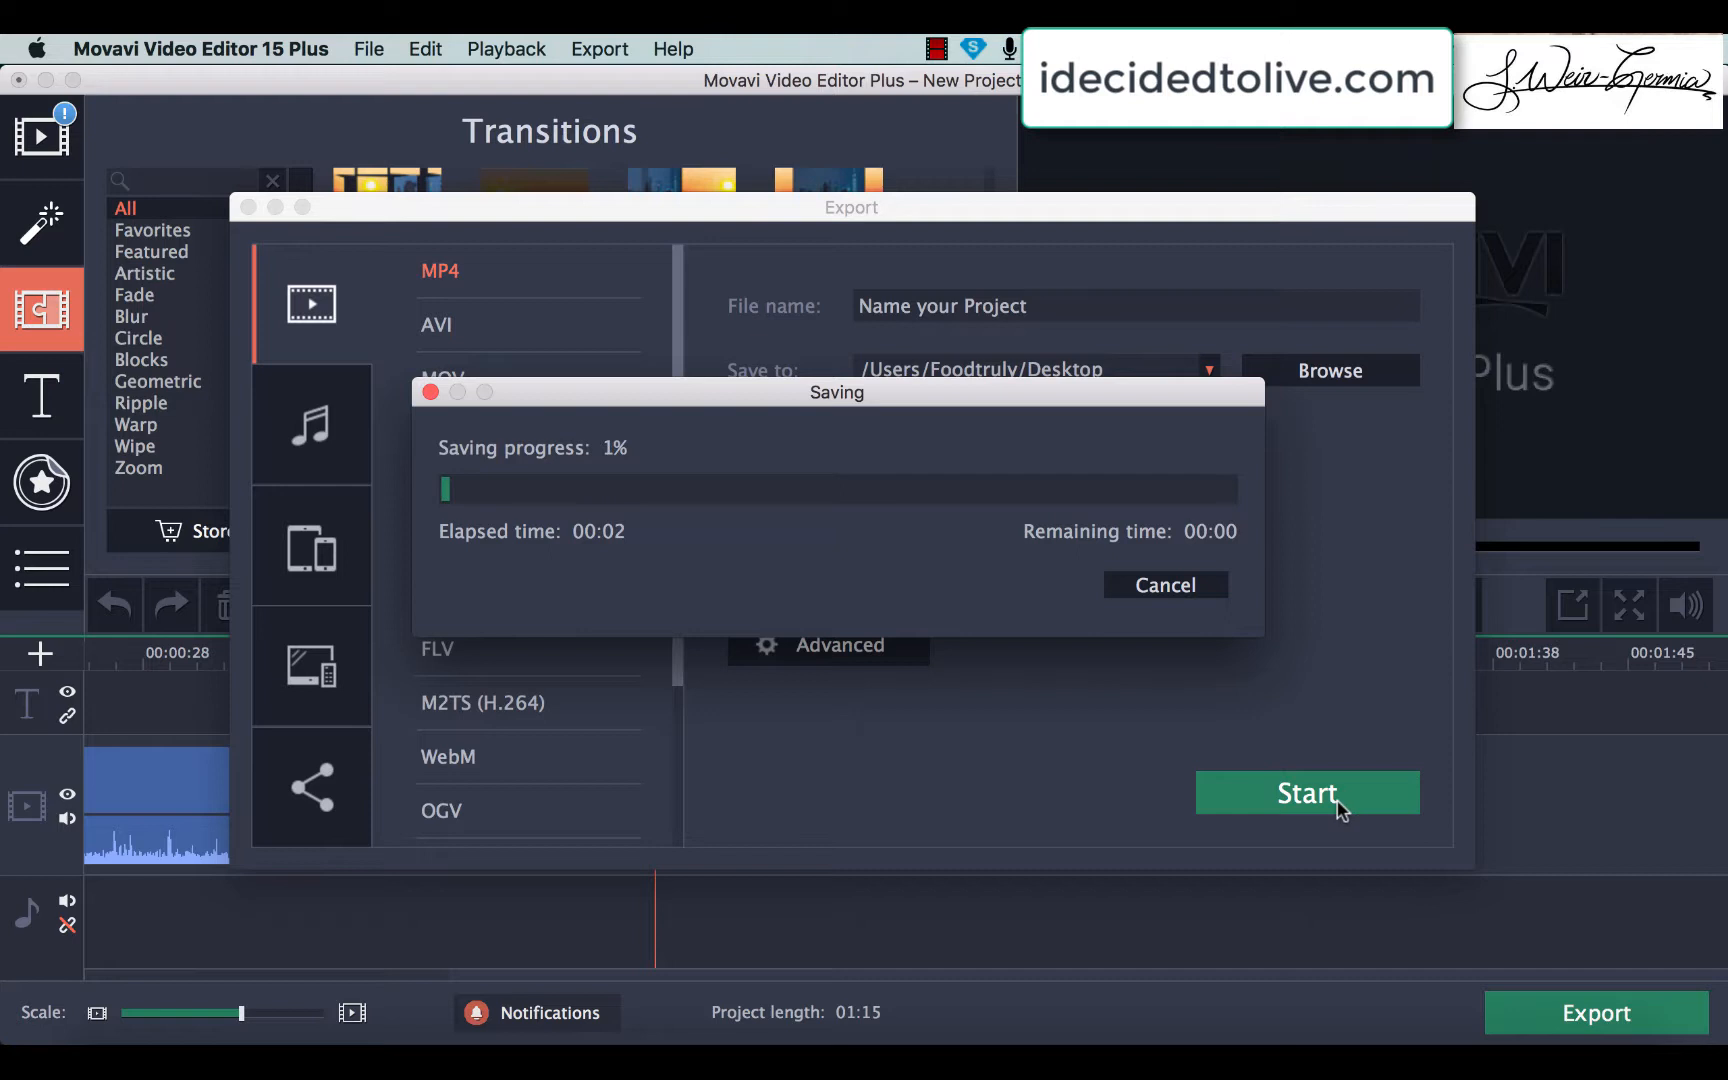